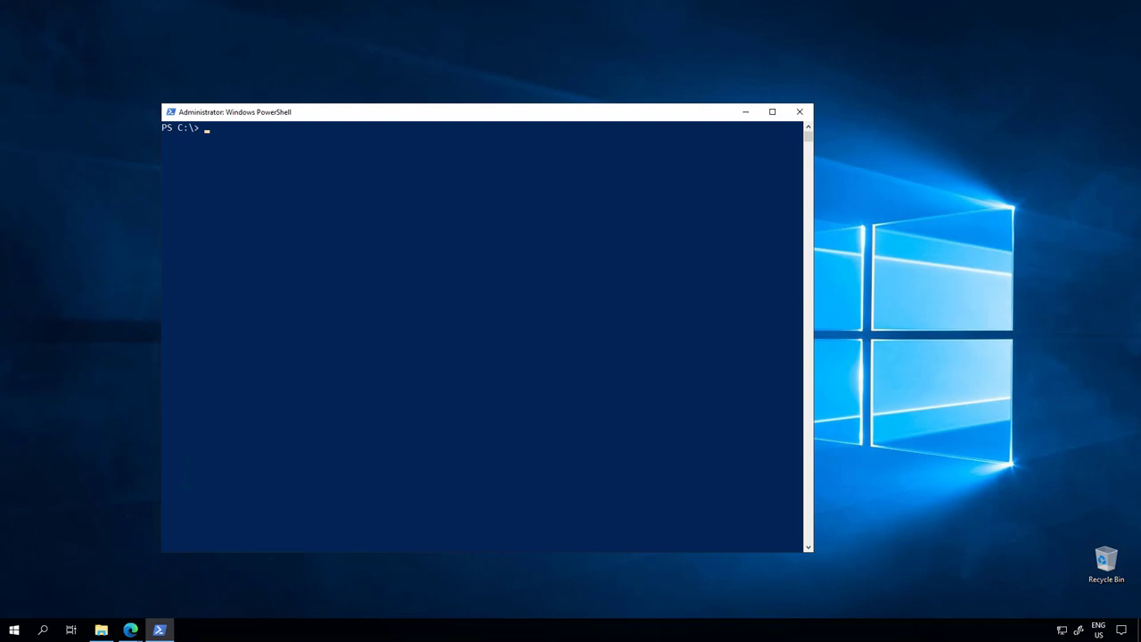
pyautogui.moveTo(1089, 224)
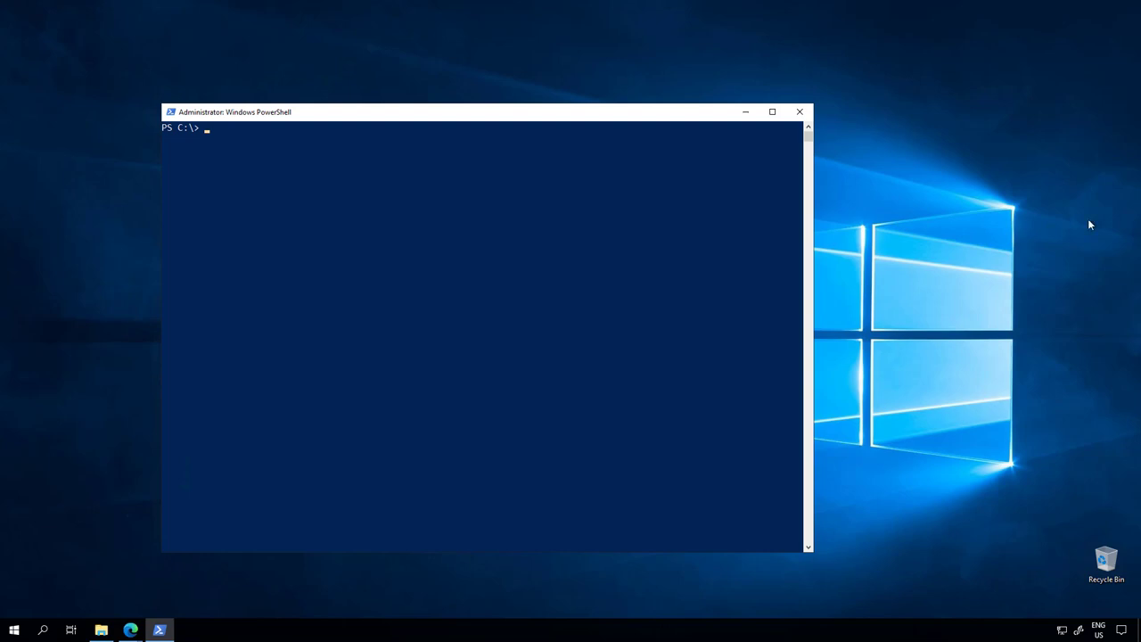
# Run docker ps to list running containers, showing mycontainer from mywebapp:v1
pyautogui.write('docker ps')
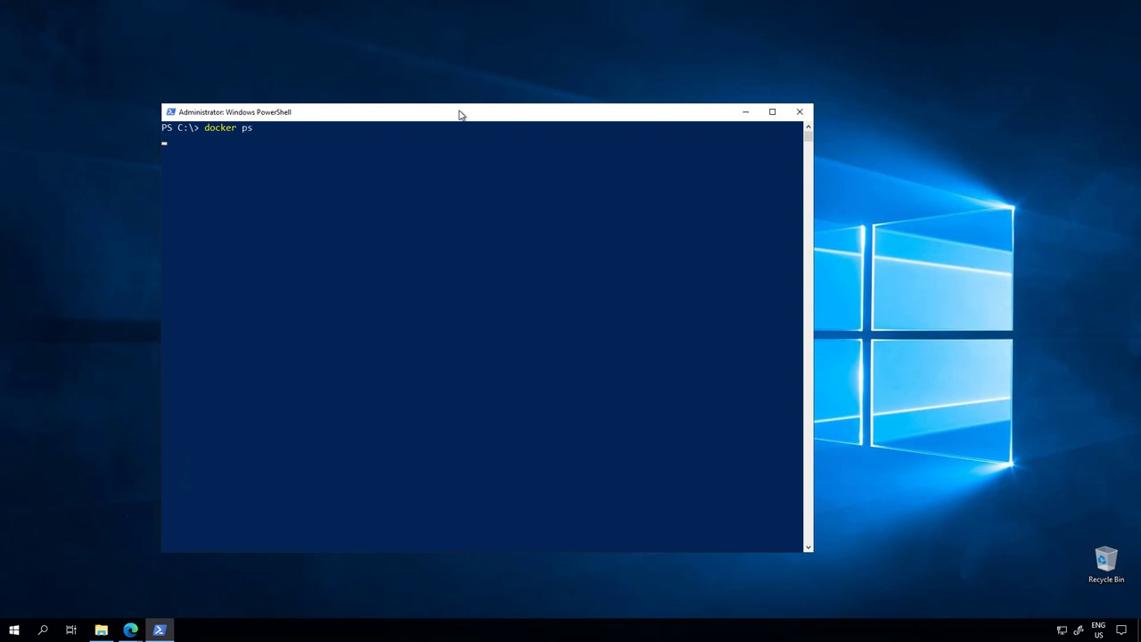
pyautogui.press('Return')
pyautogui.write('docker images')
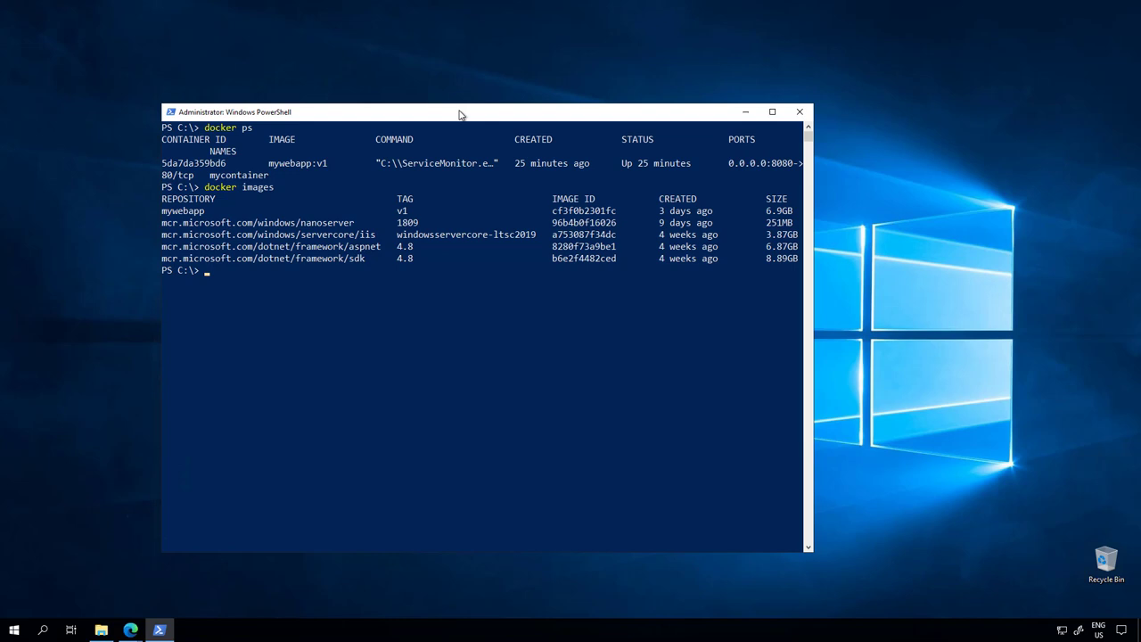
pyautogui.moveTo(132, 631)
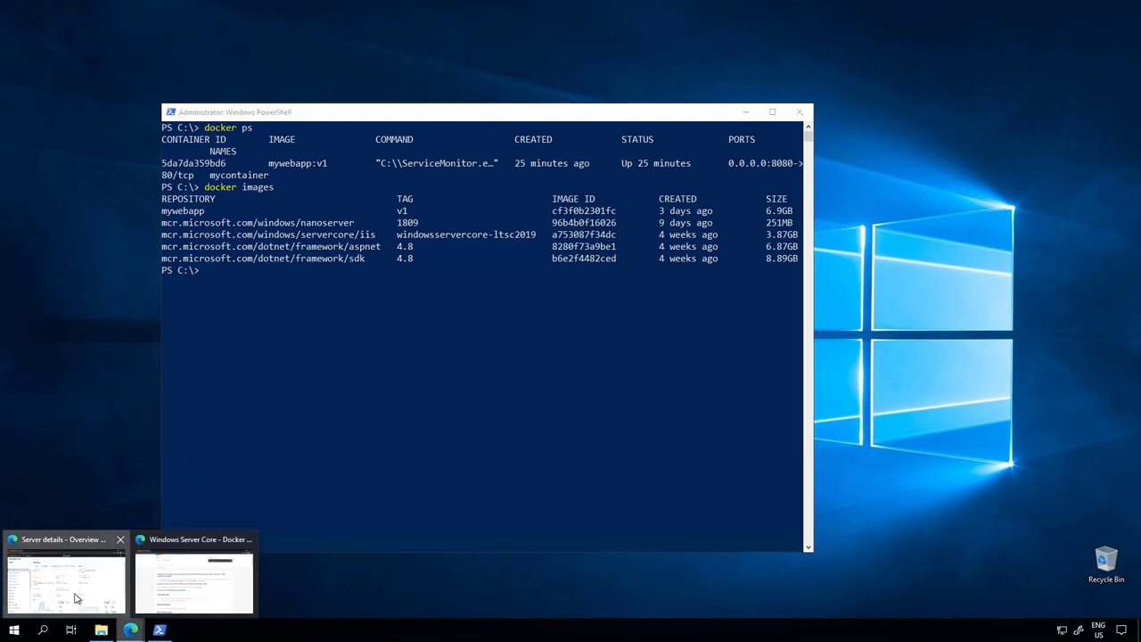
# Navigate from the server overview to Settings > Extensions > Feeds, listing two package feeds
pyautogui.click(64, 579)
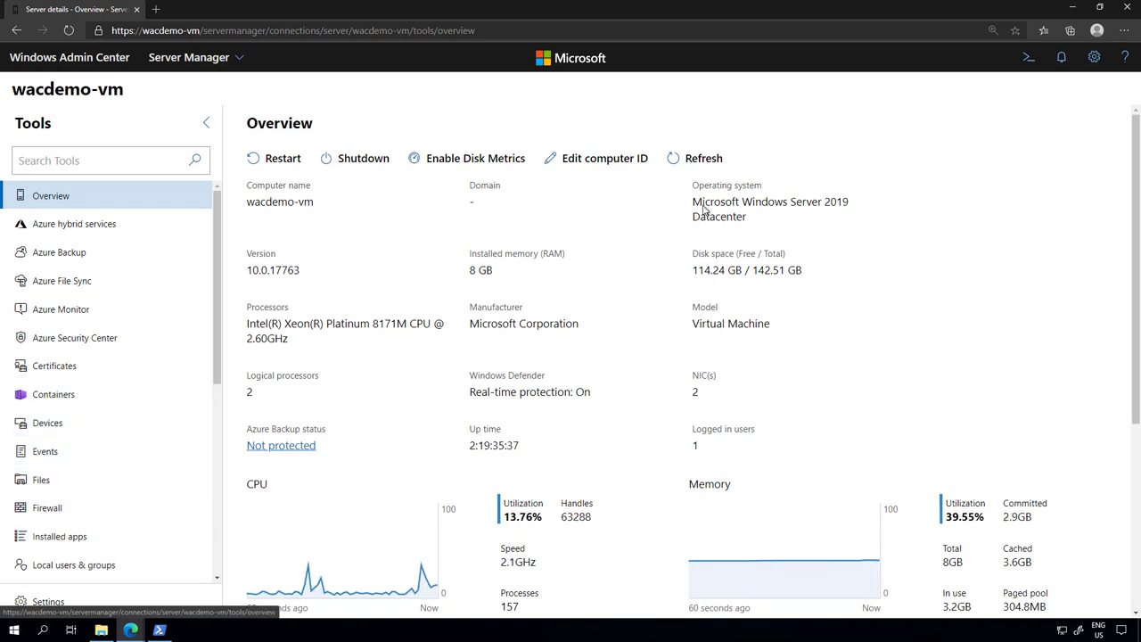
pyautogui.click(1094, 57)
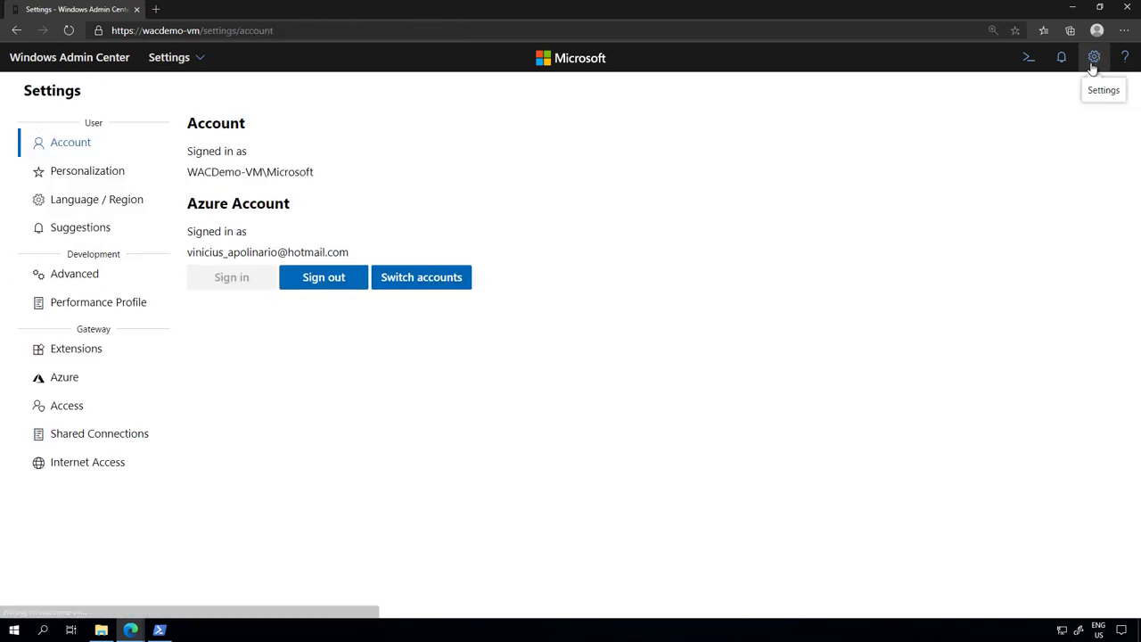
pyautogui.click(75, 348)
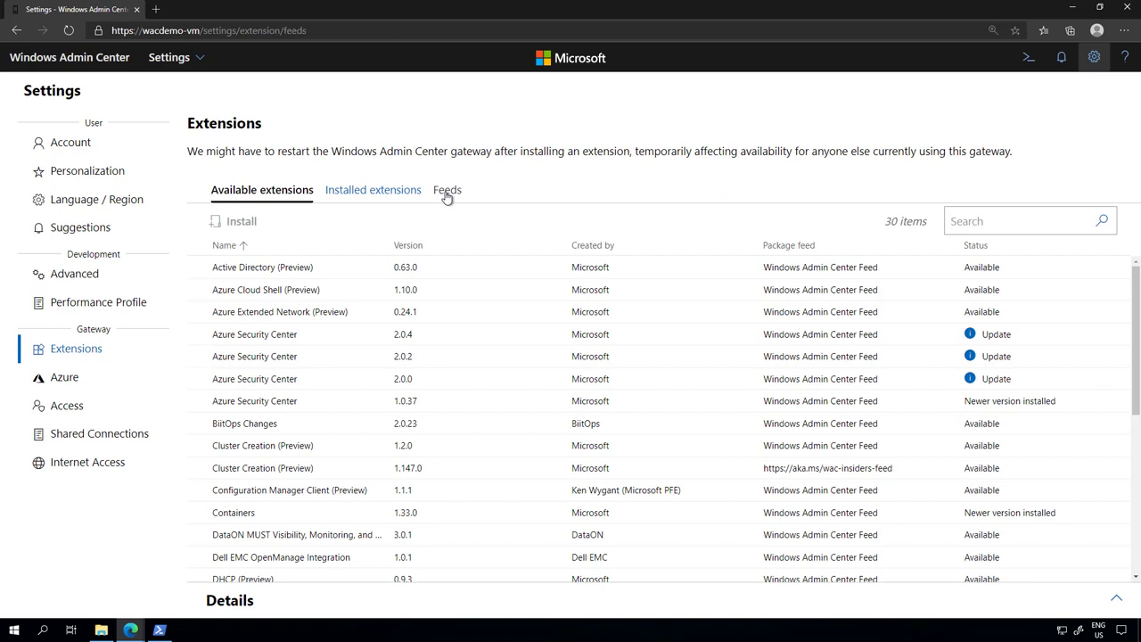
pyautogui.click(446, 189)
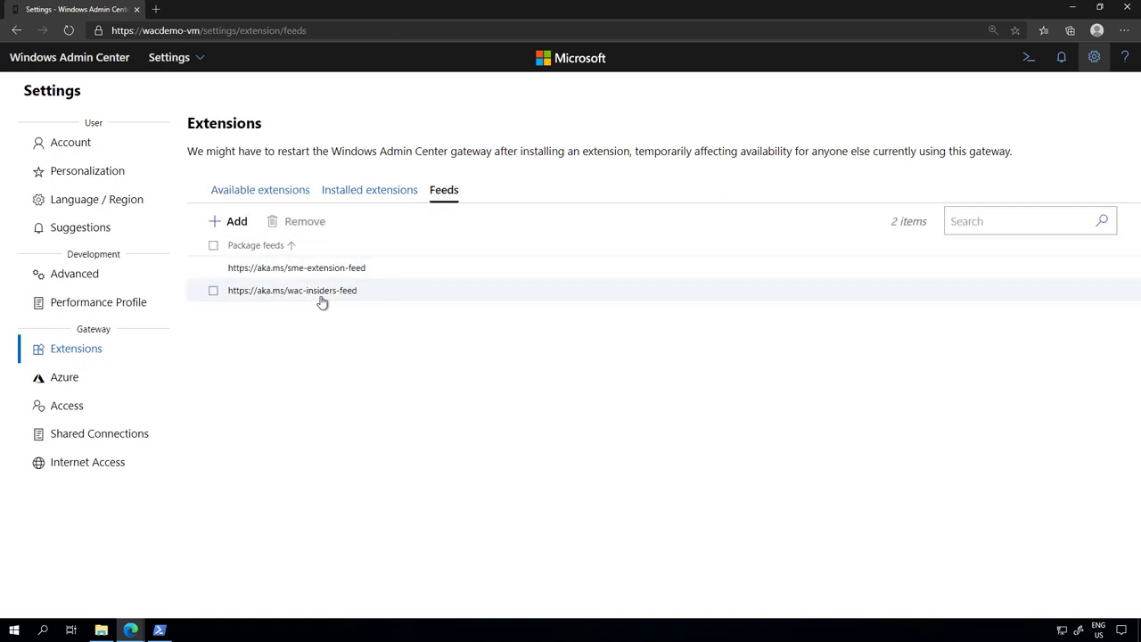
pyautogui.moveTo(364, 300)
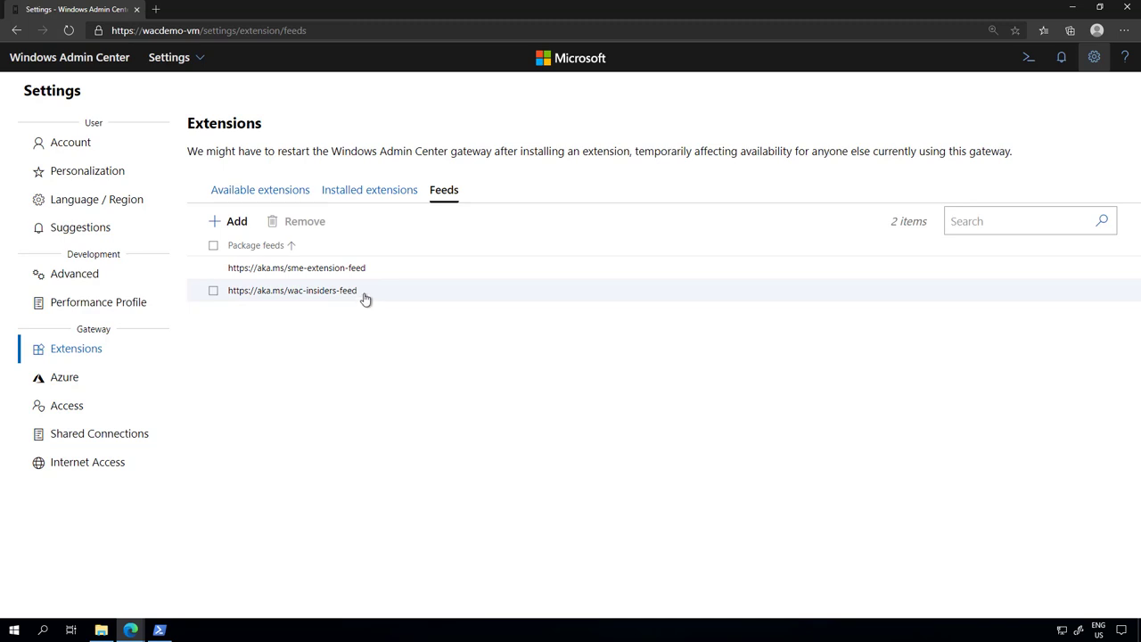
pyautogui.moveTo(374, 300)
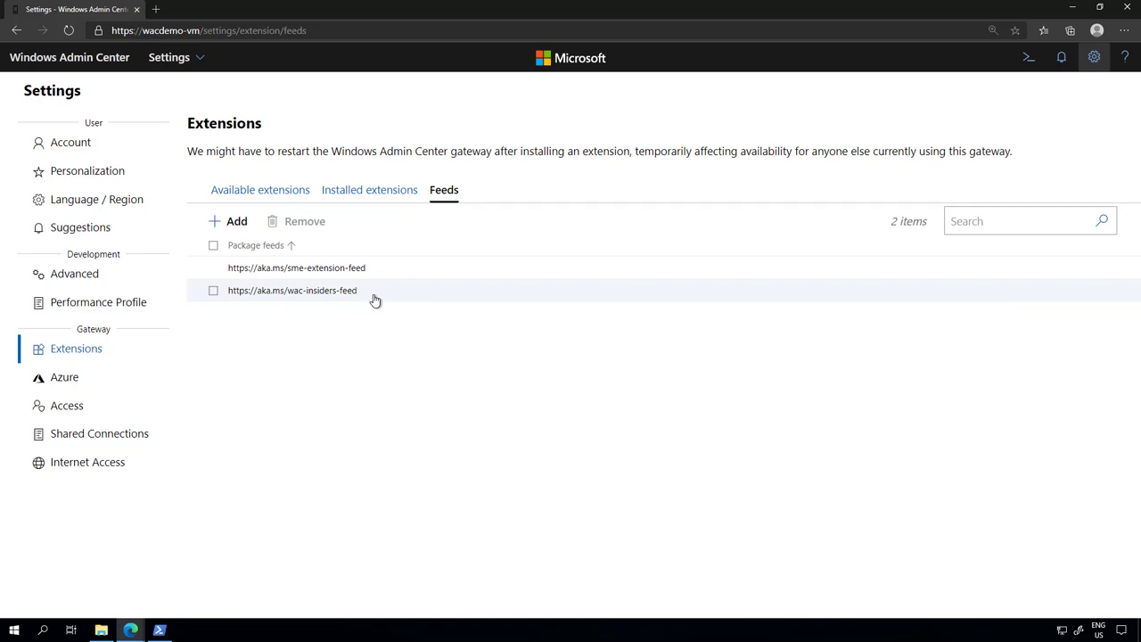
pyautogui.moveTo(137, 114)
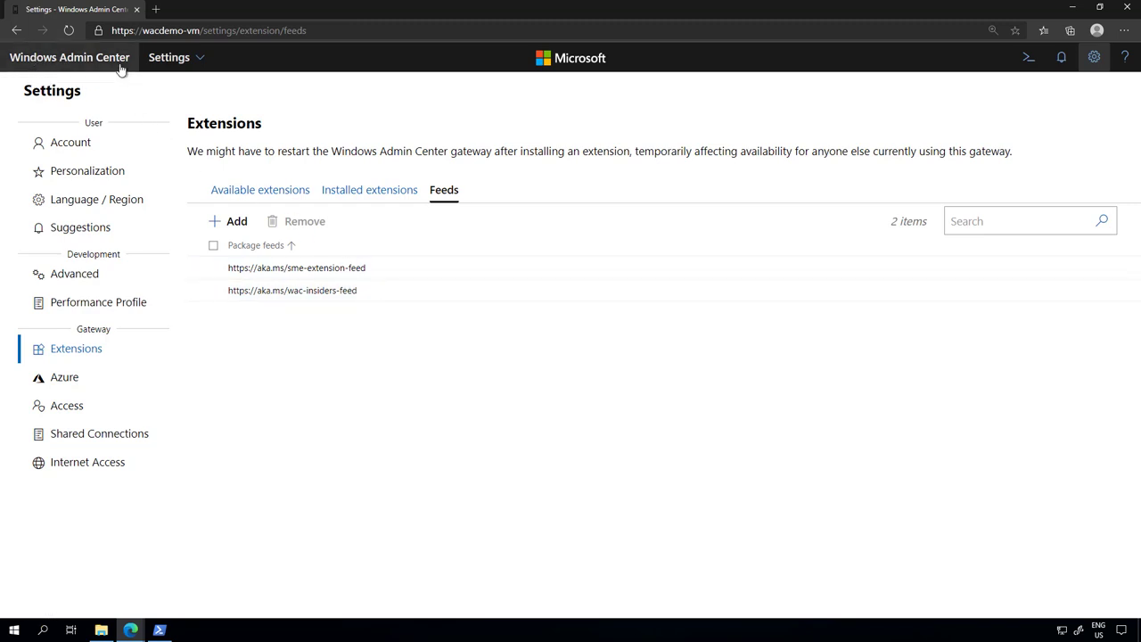
pyautogui.moveTo(428, 179)
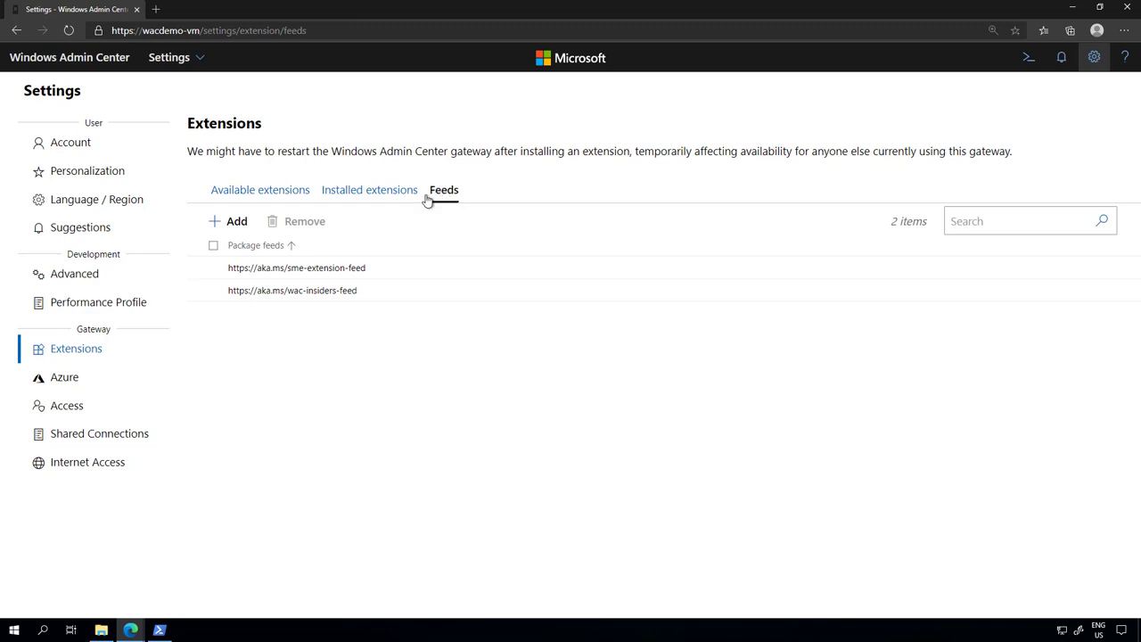
pyautogui.moveTo(260, 189)
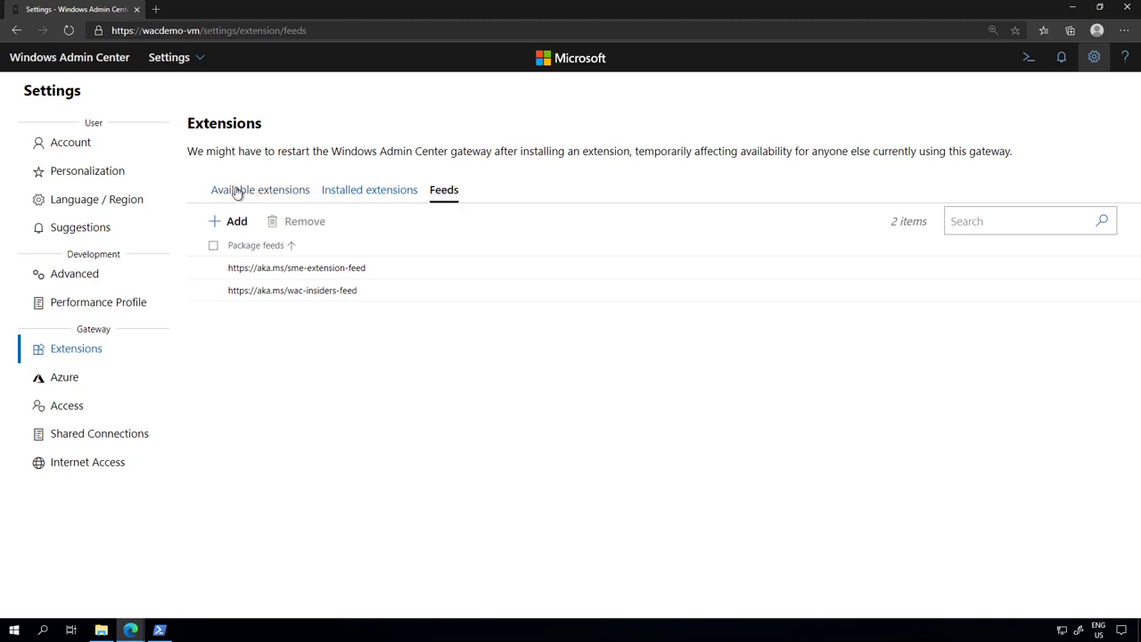
# Review available and installed extensions (Containers present), then return to All connections
pyautogui.click(260, 189)
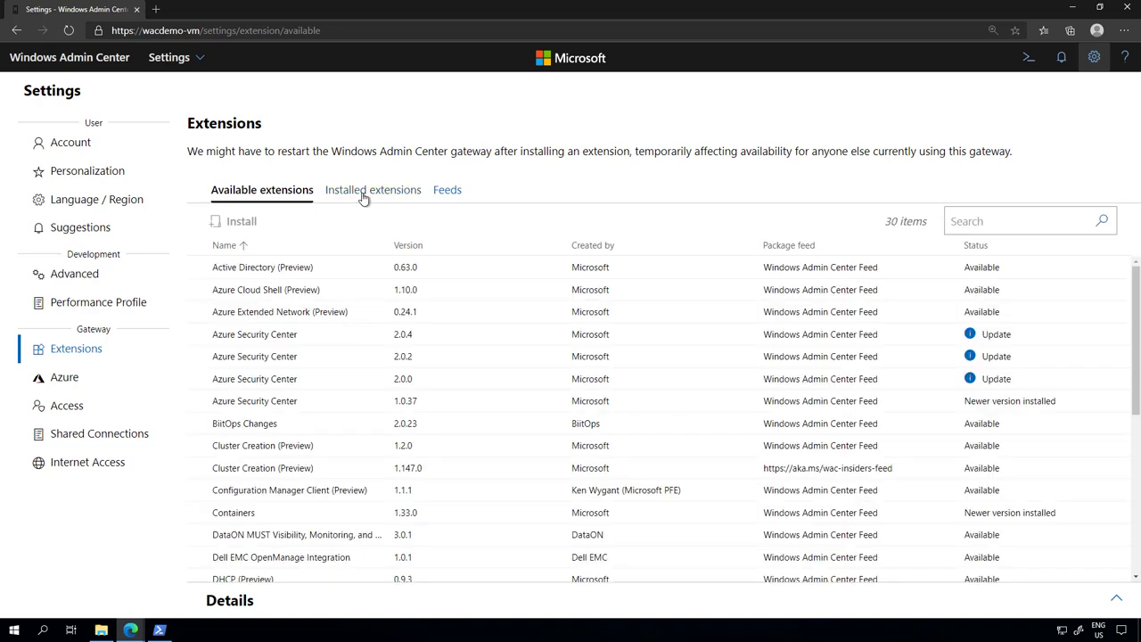
pyautogui.click(371, 189)
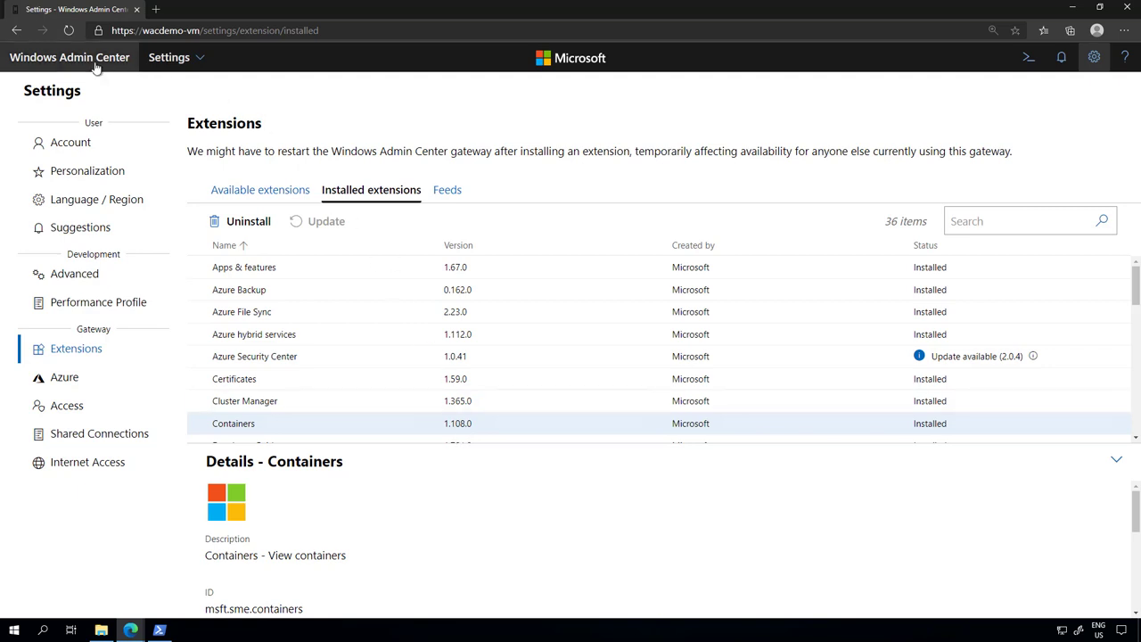
pyautogui.click(69, 56)
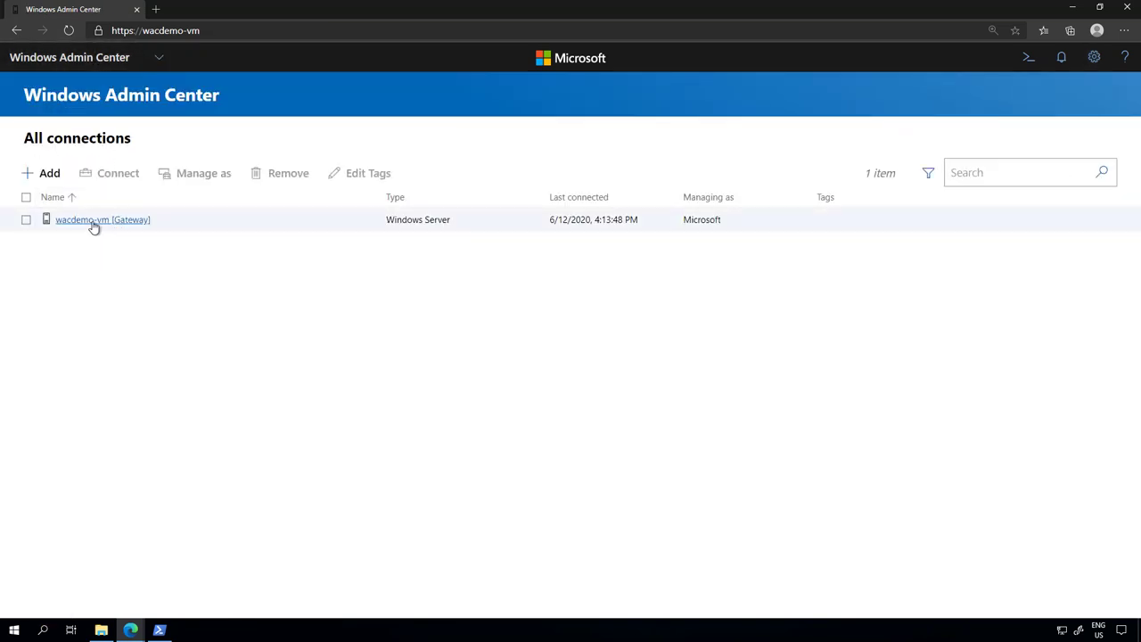
# Connect to wacdemo-vm, open its Containers tool and view the Containers then Images lists
pyautogui.click(103, 220)
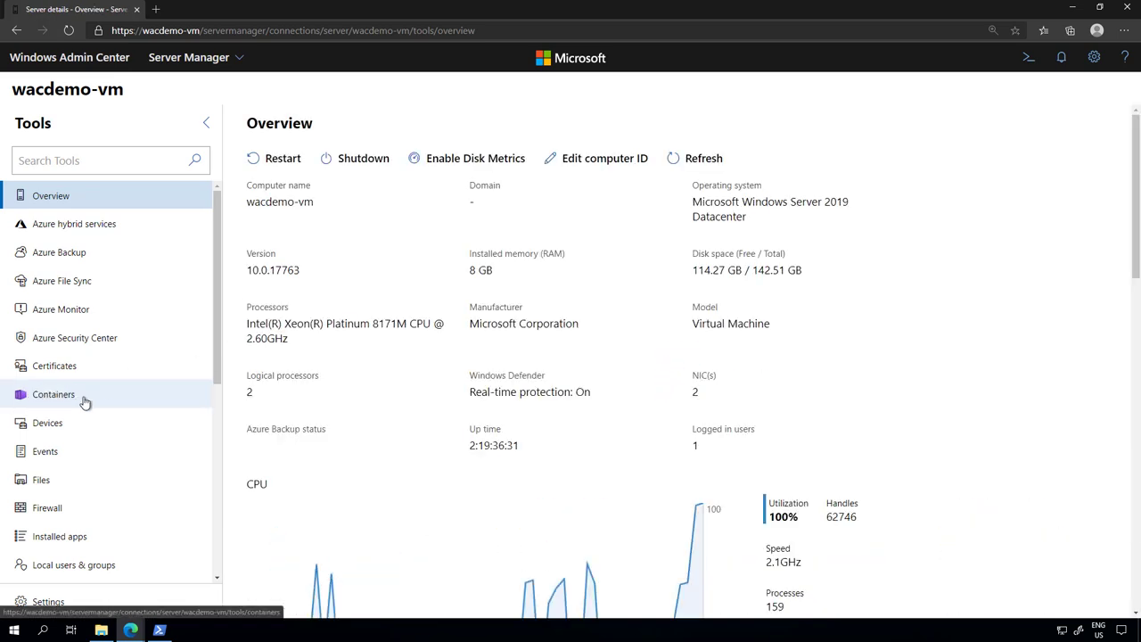
pyautogui.click(53, 394)
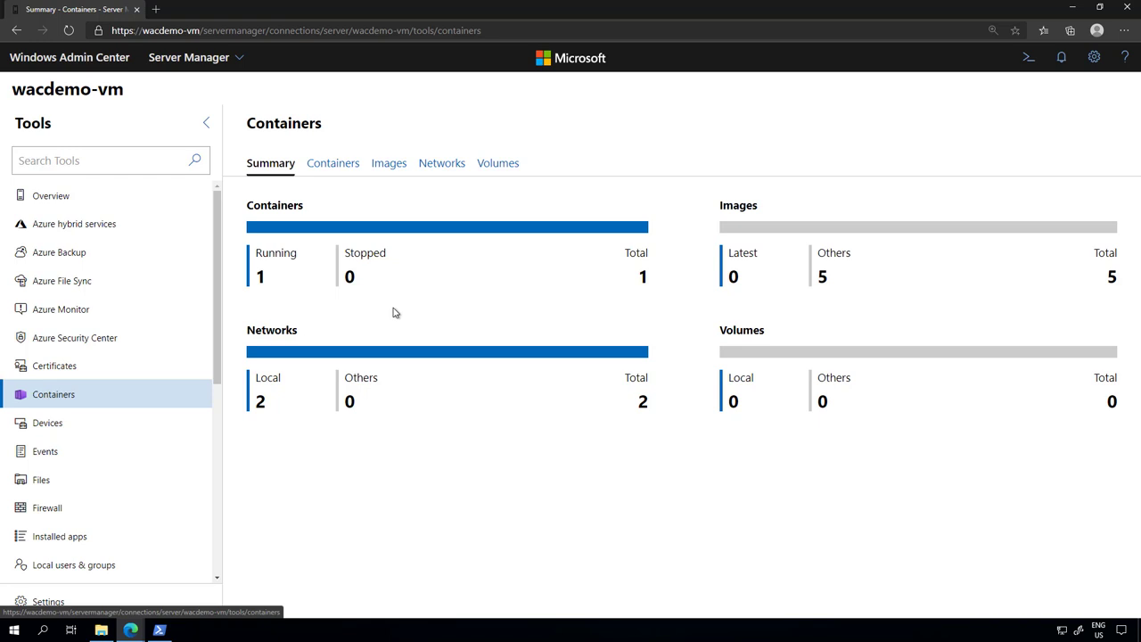
pyautogui.moveTo(330, 168)
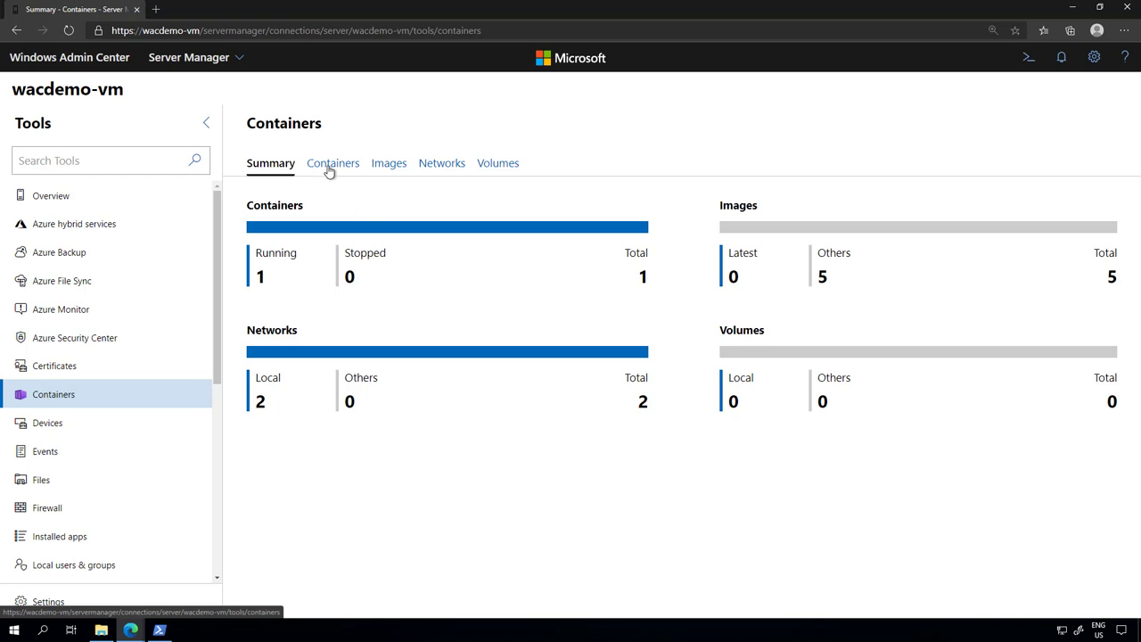
pyautogui.click(331, 162)
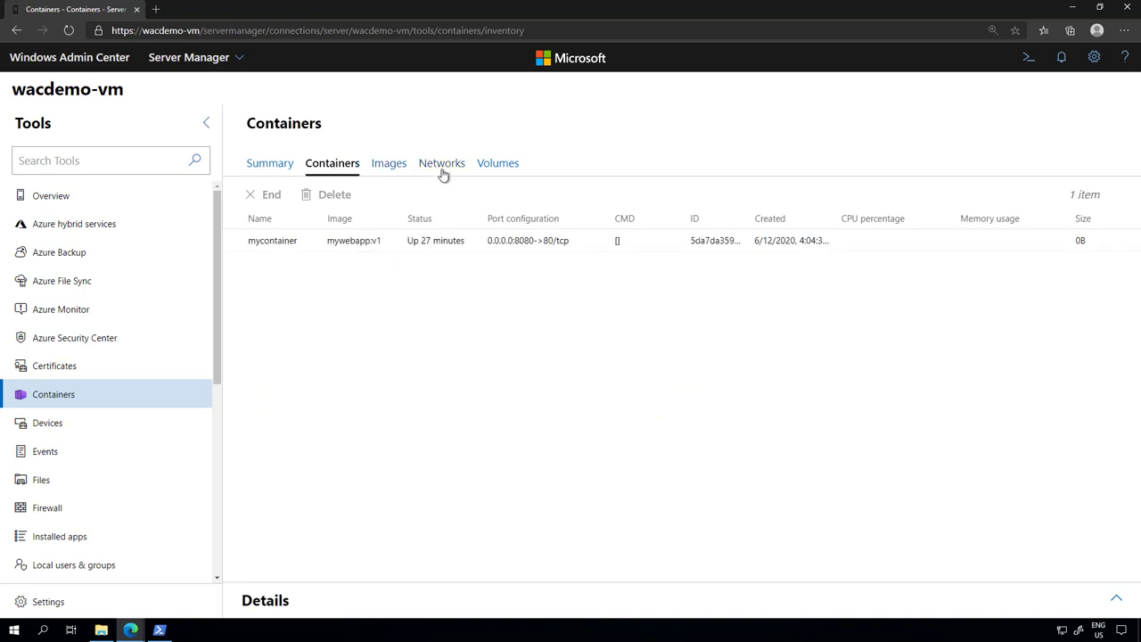
pyautogui.click(388, 164)
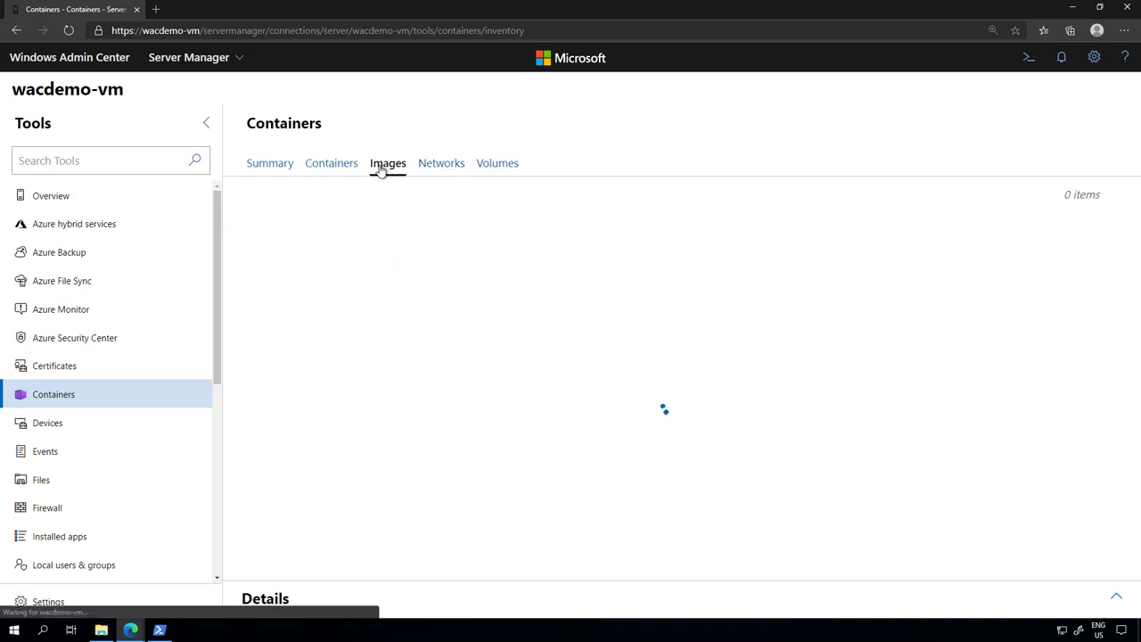
pyautogui.click(387, 162)
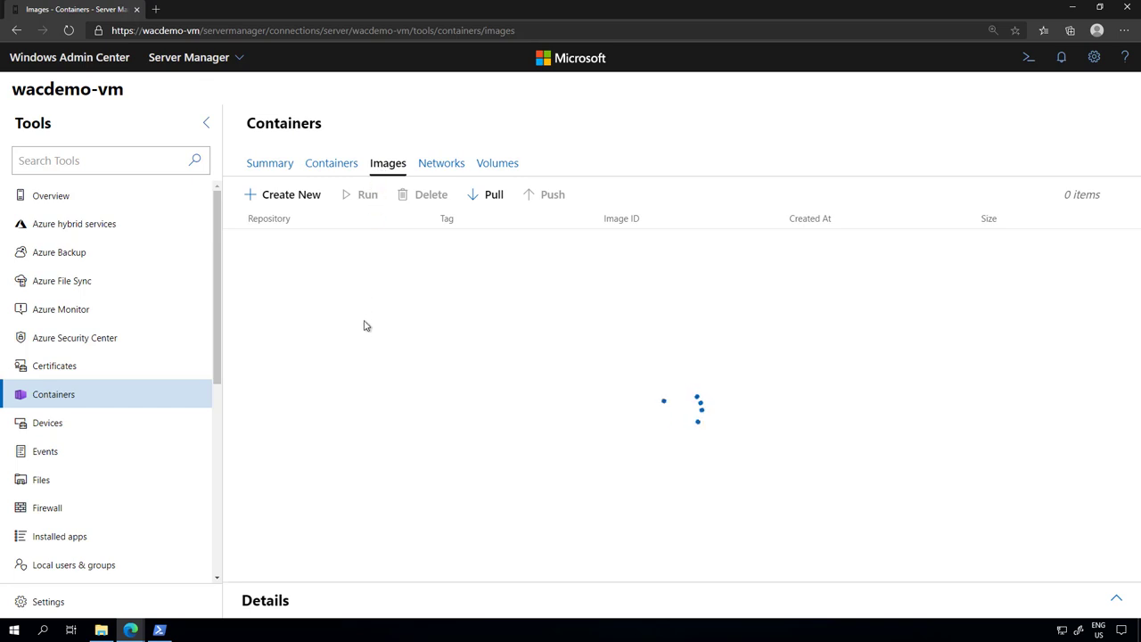
pyautogui.moveTo(361, 458)
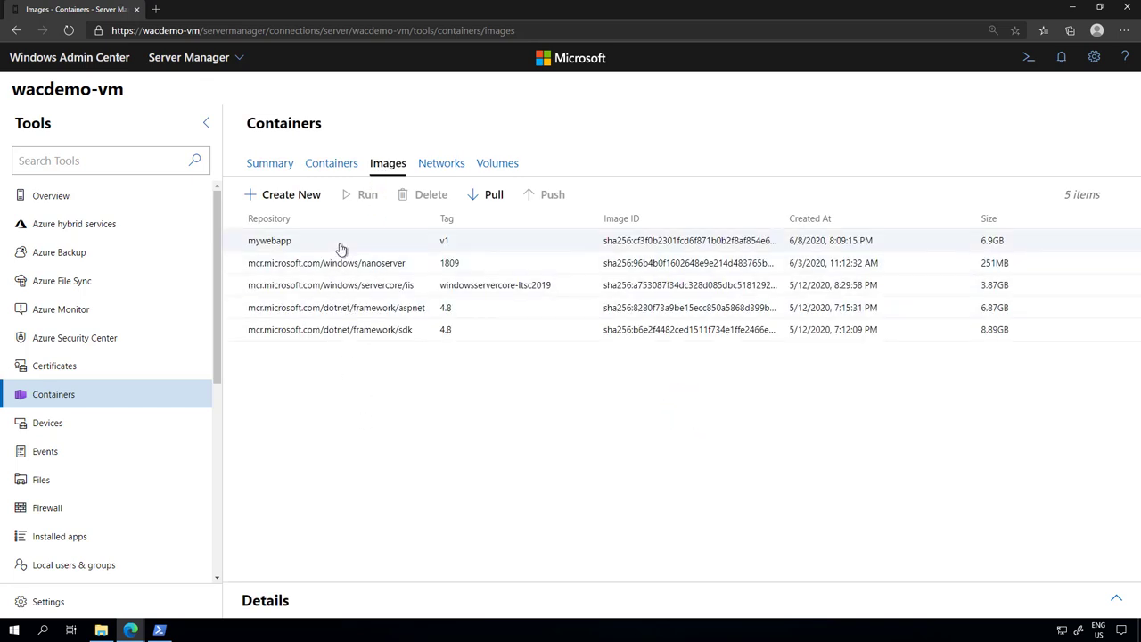
# Select the mywebapp v1 image row in the Images list
pyautogui.click(269, 239)
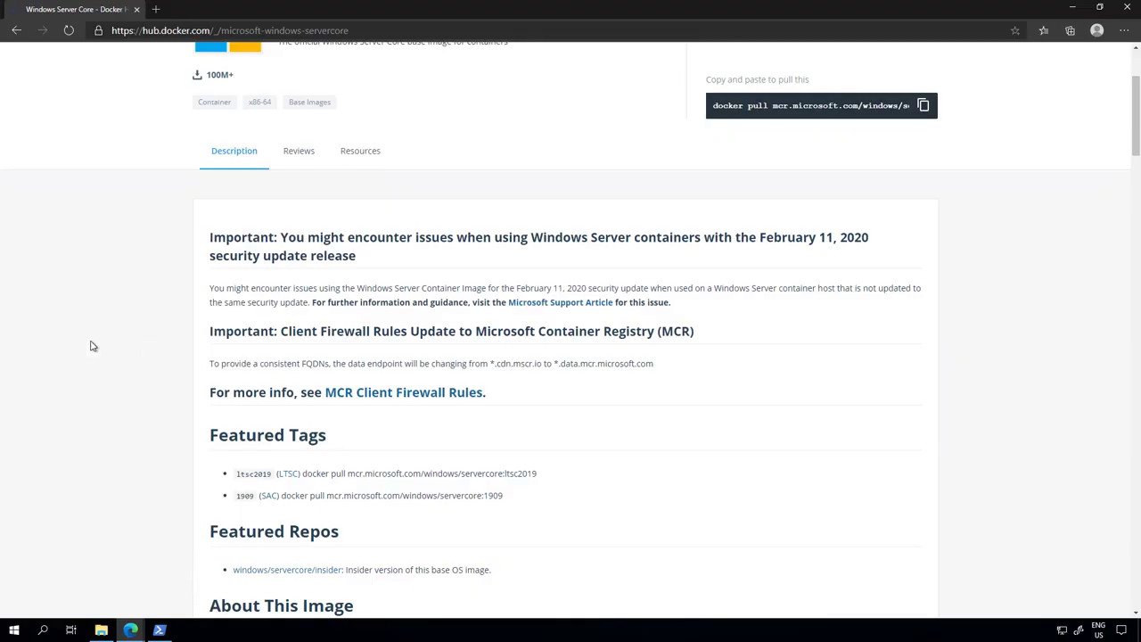
# Scroll the Windows Server Core Docker Hub page down to its Full Tag Listing table
pyautogui.scroll(3)
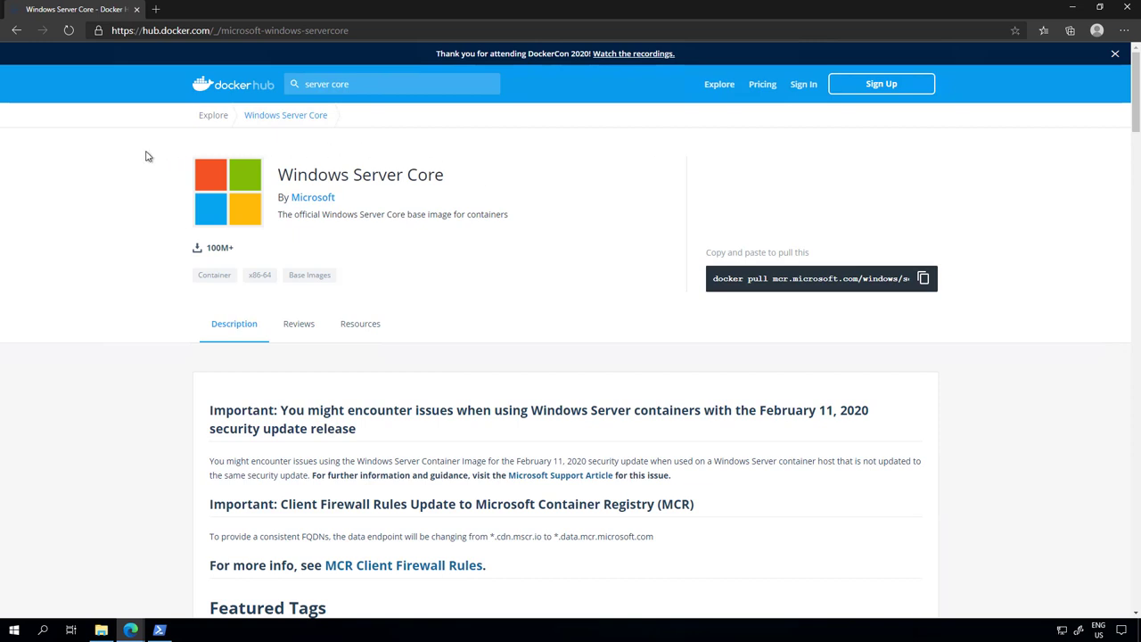
pyautogui.moveTo(125, 410)
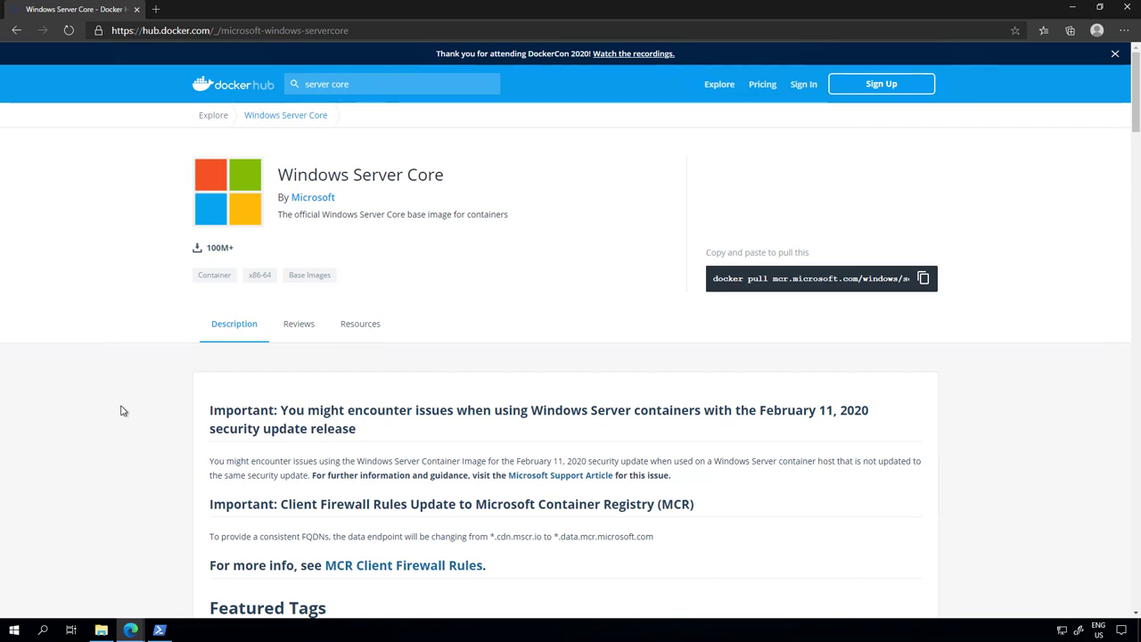
pyautogui.moveTo(407, 192)
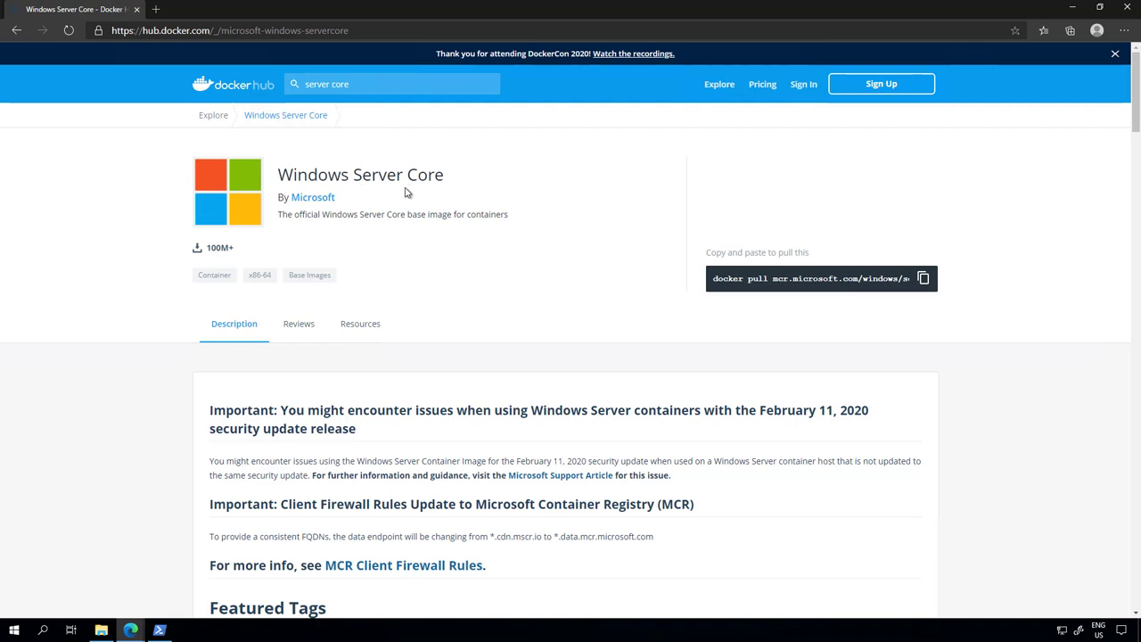
pyautogui.moveTo(399, 224)
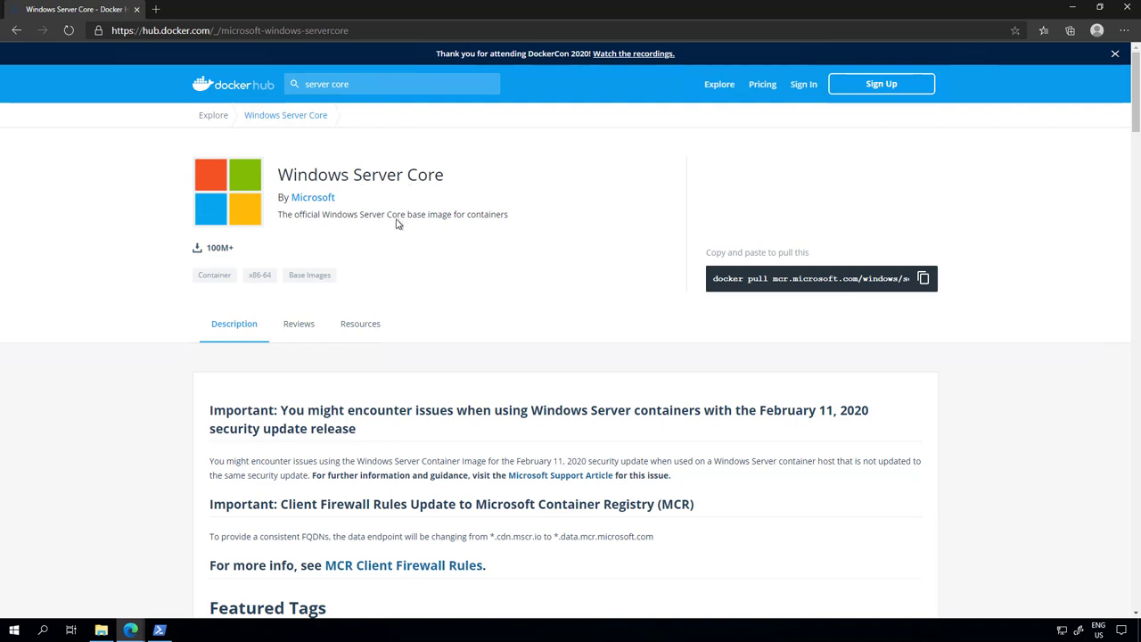
pyautogui.moveTo(152, 214)
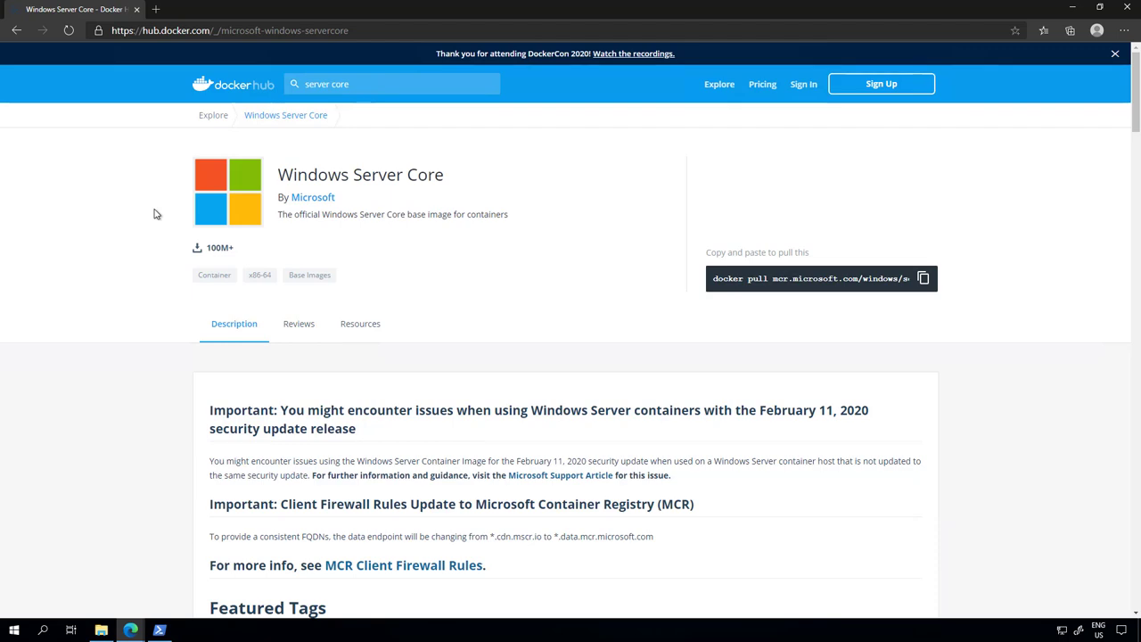
pyautogui.moveTo(573, 387)
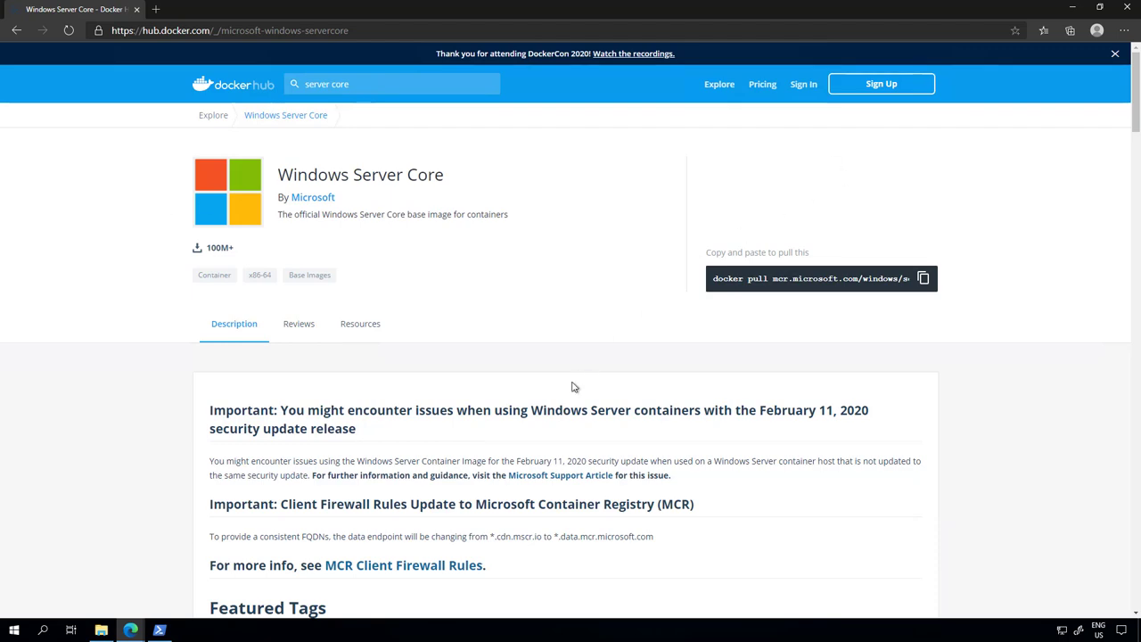
pyautogui.scroll(-3)
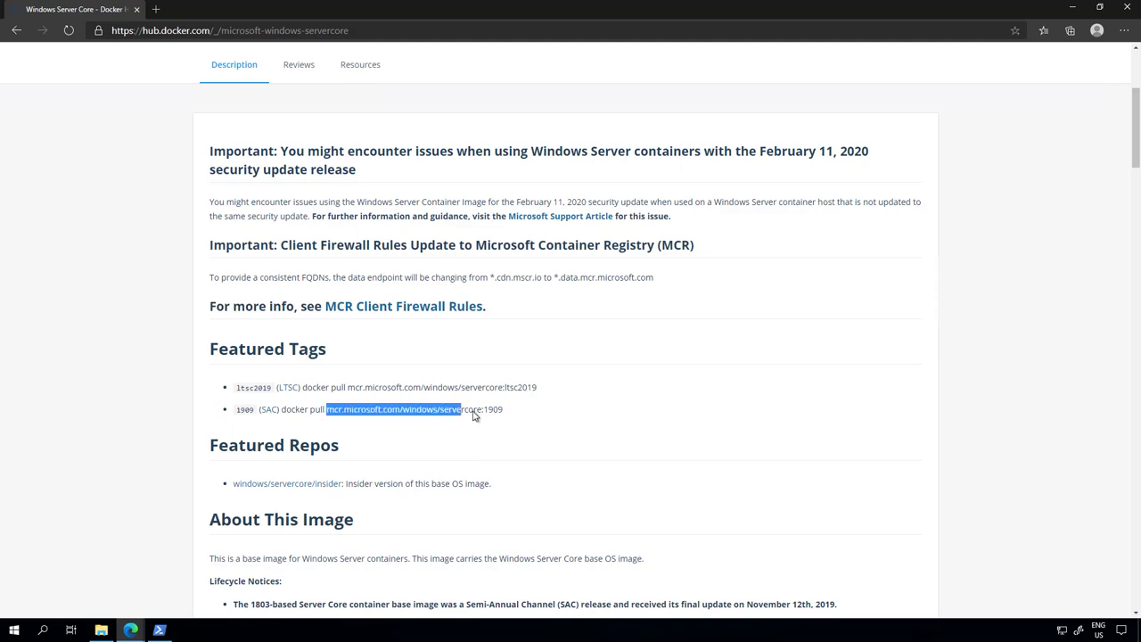
pyautogui.scroll(-3)
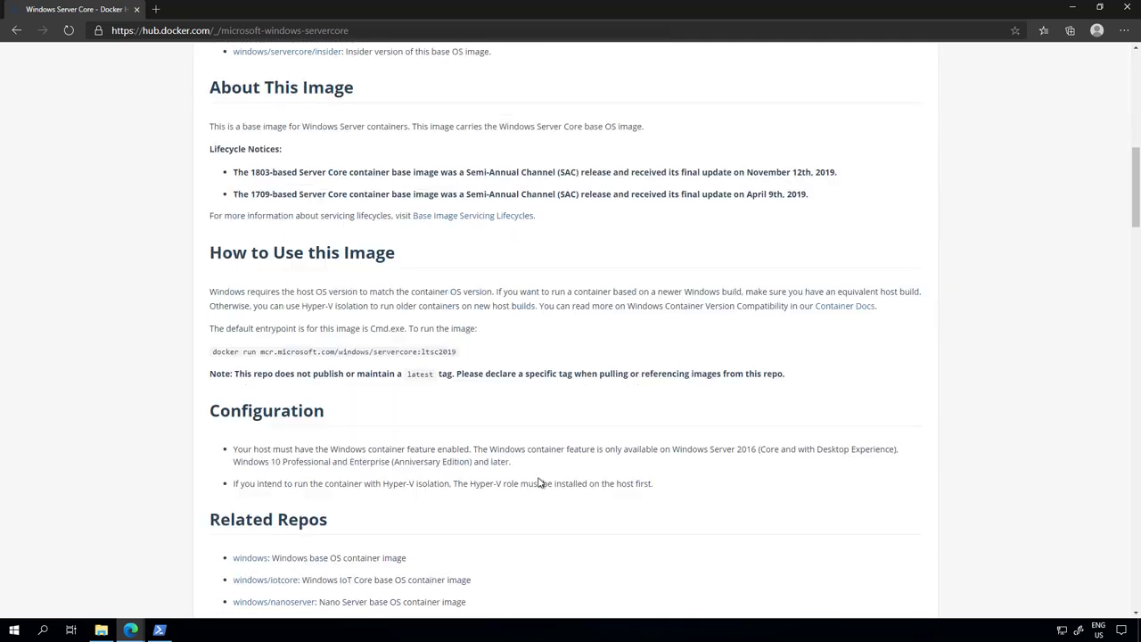
pyautogui.scroll(-3)
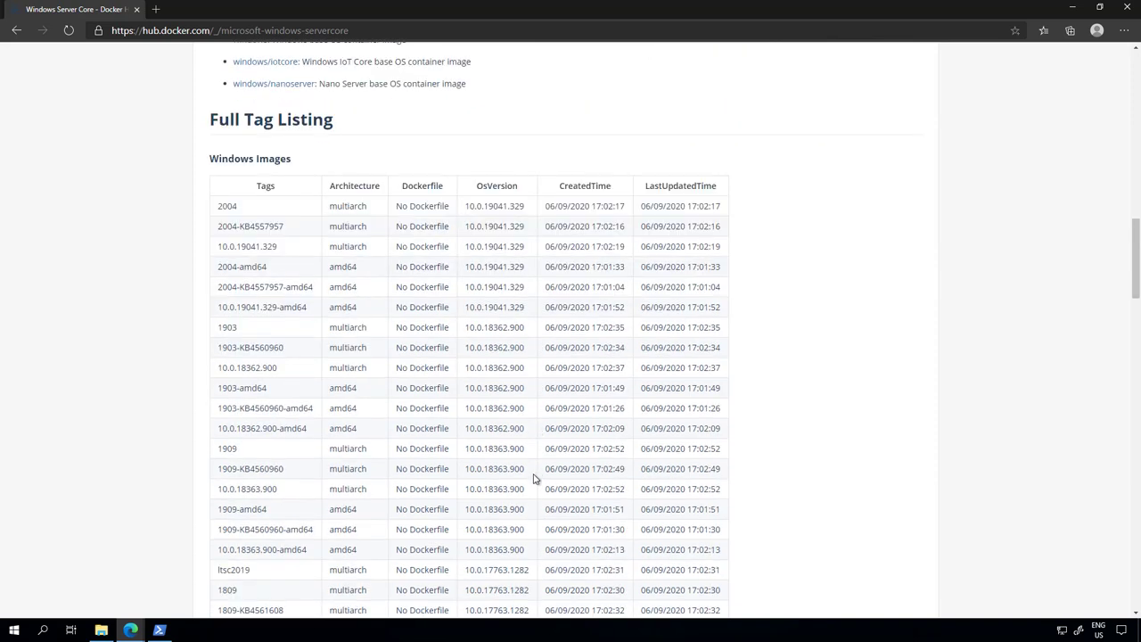
pyautogui.scroll(-3)
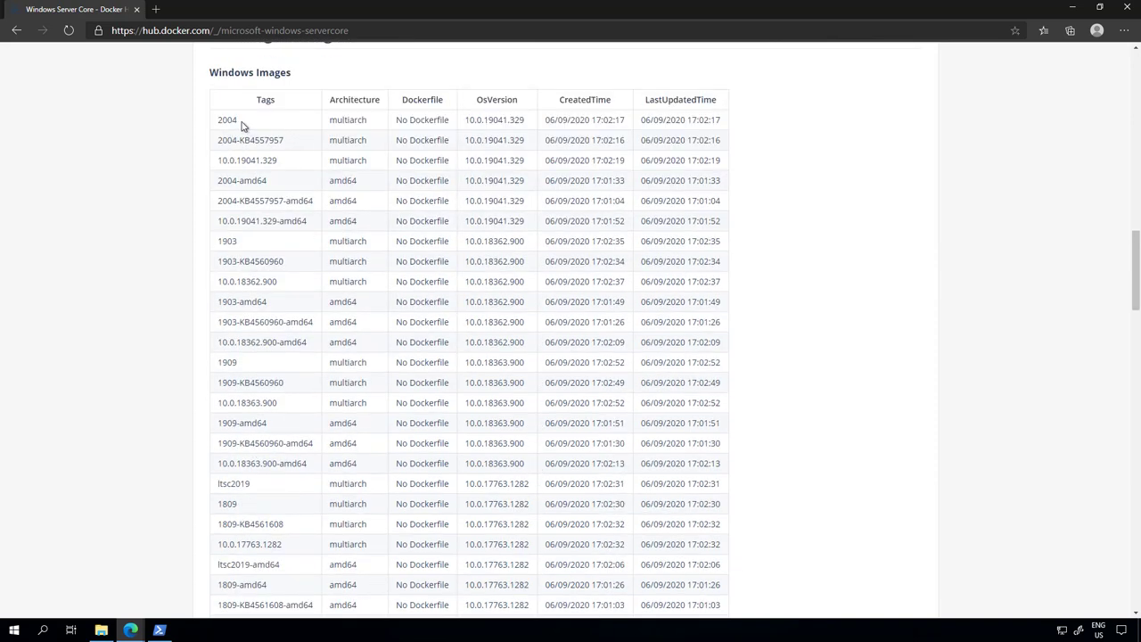
pyautogui.moveTo(258, 127)
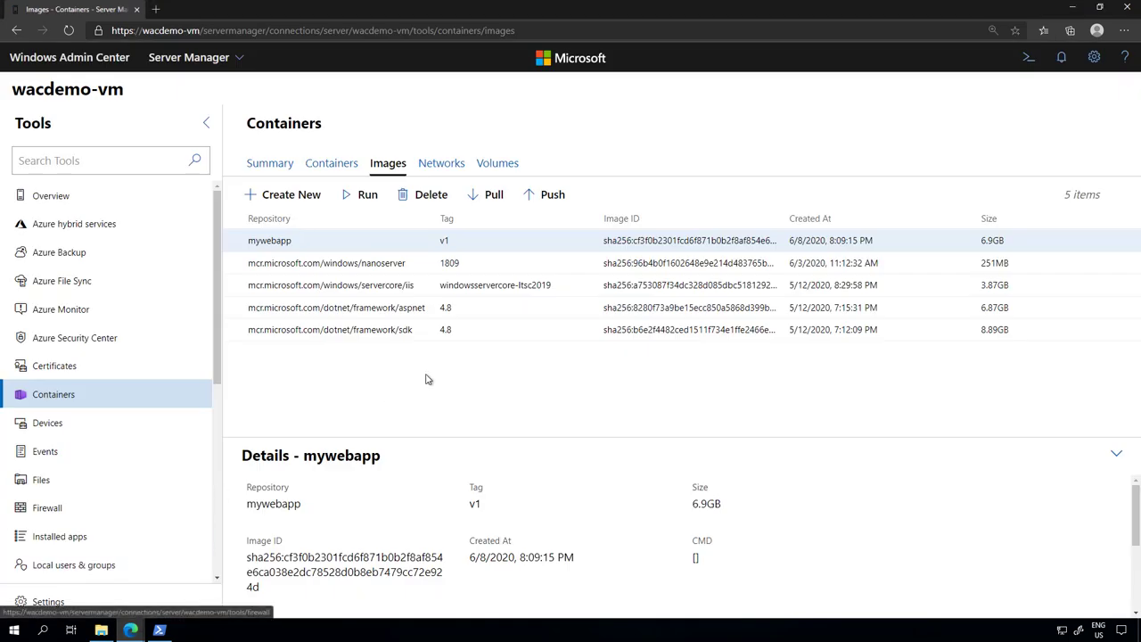
pyautogui.moveTo(526, 382)
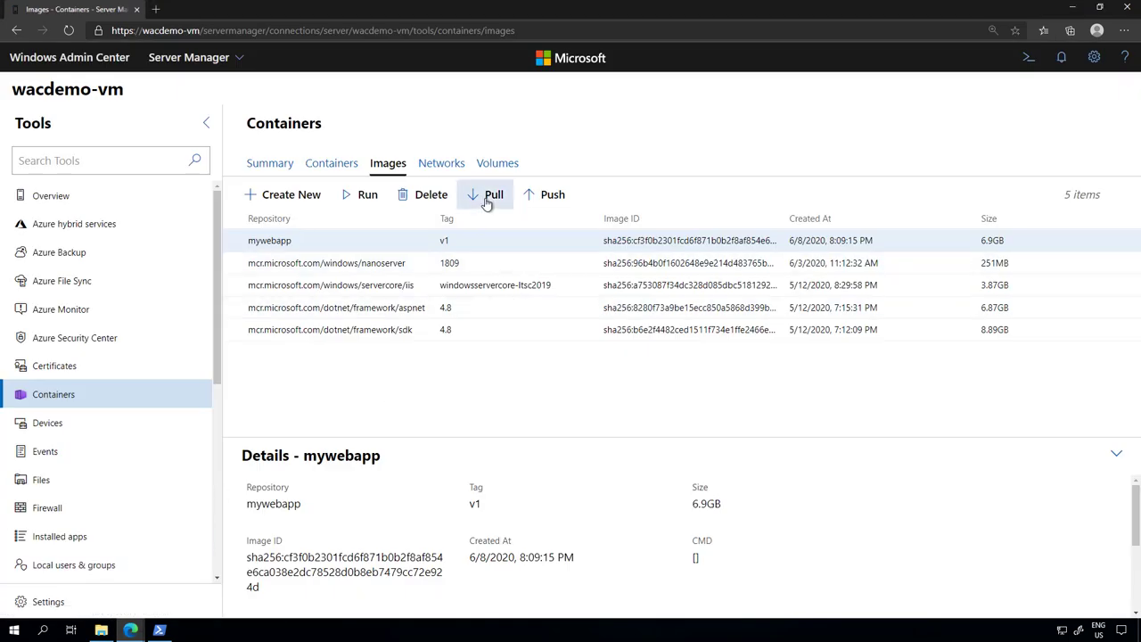
pyautogui.click(494, 194)
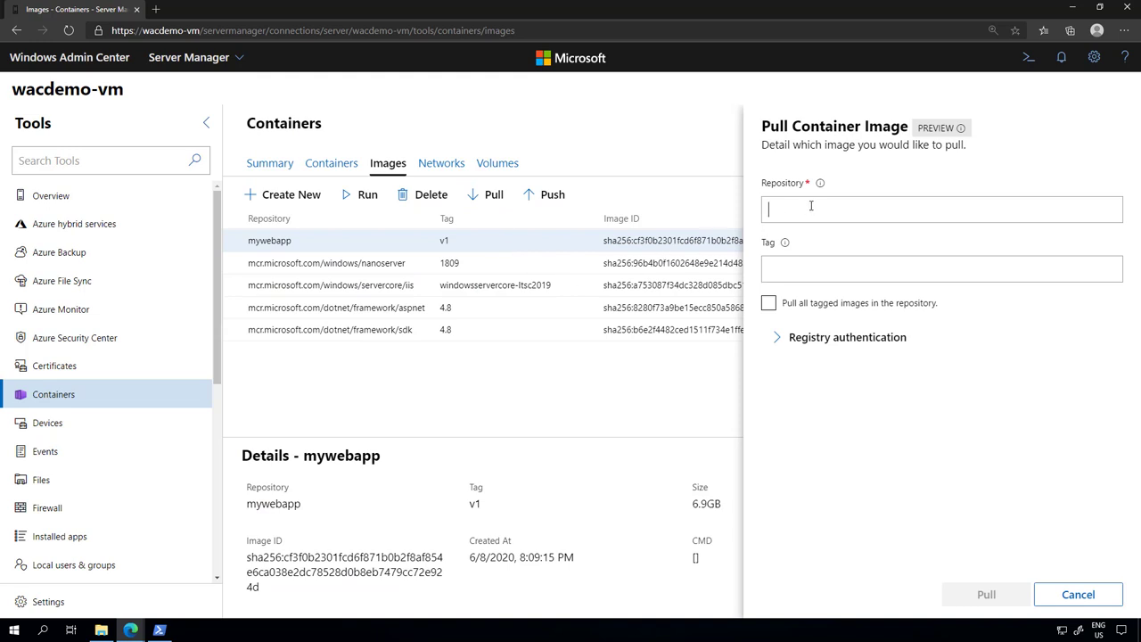
pyautogui.click(941, 267)
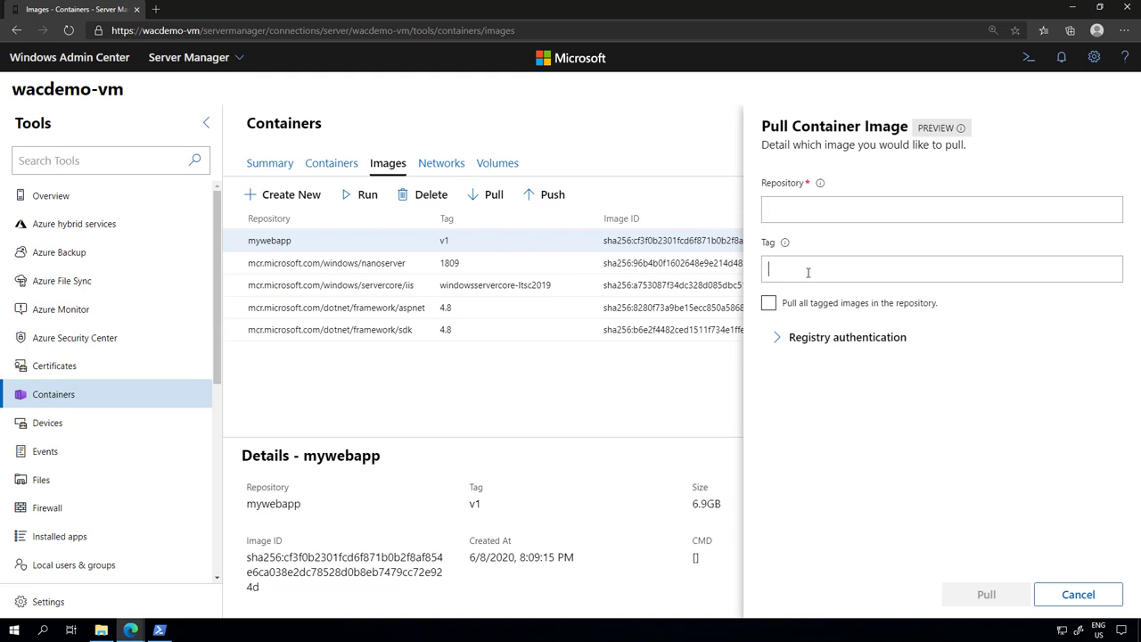
pyautogui.moveTo(887, 514)
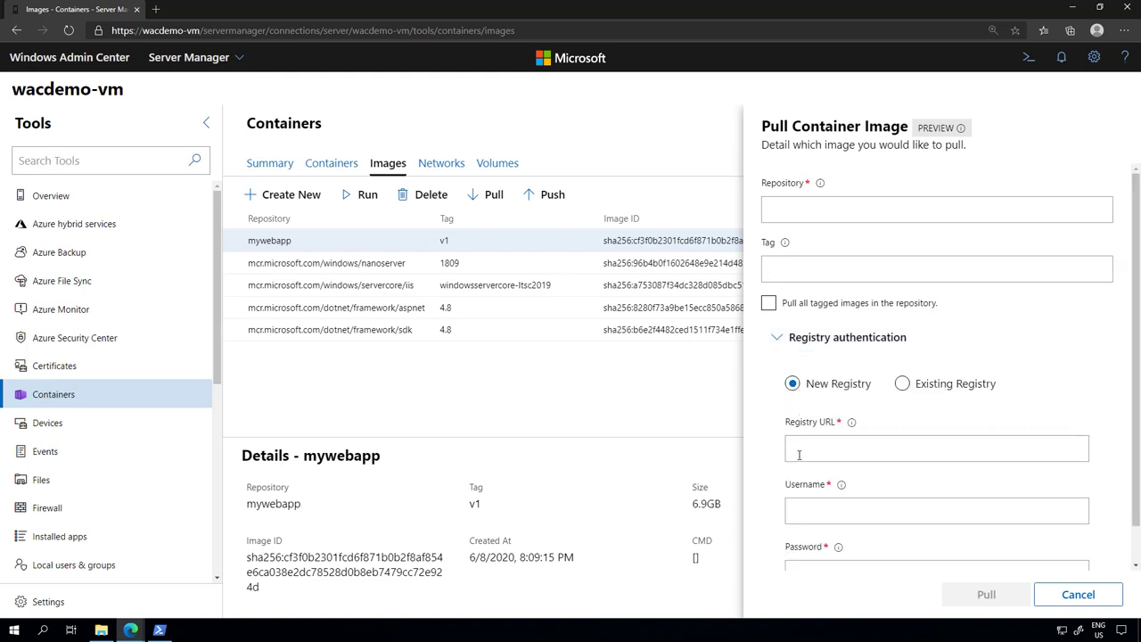
pyautogui.scroll(-3)
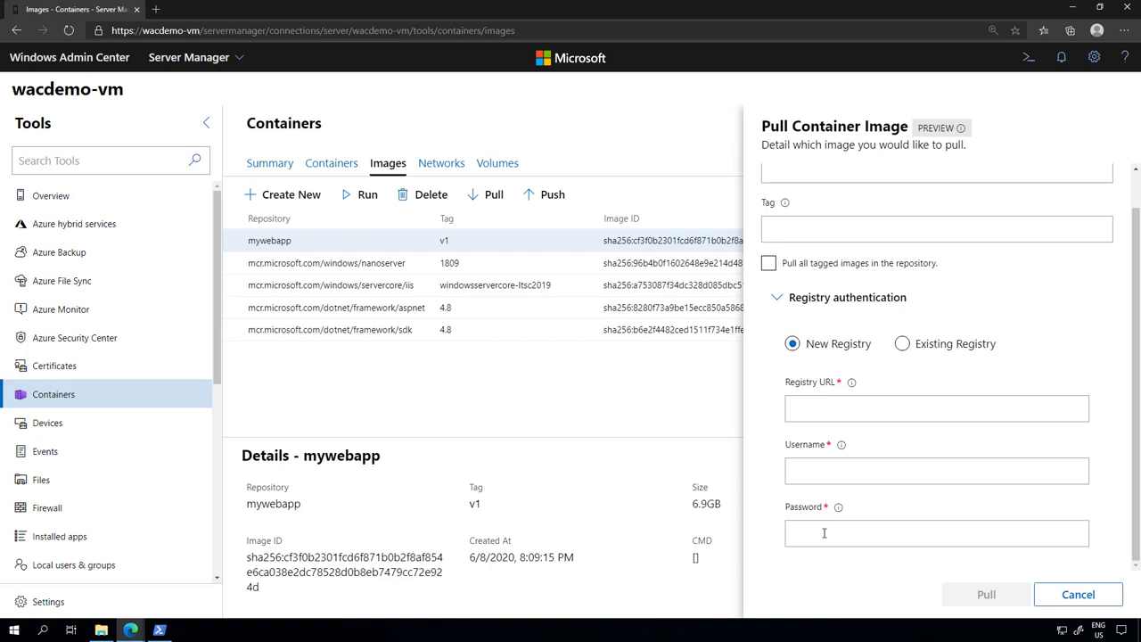
pyautogui.moveTo(875, 446)
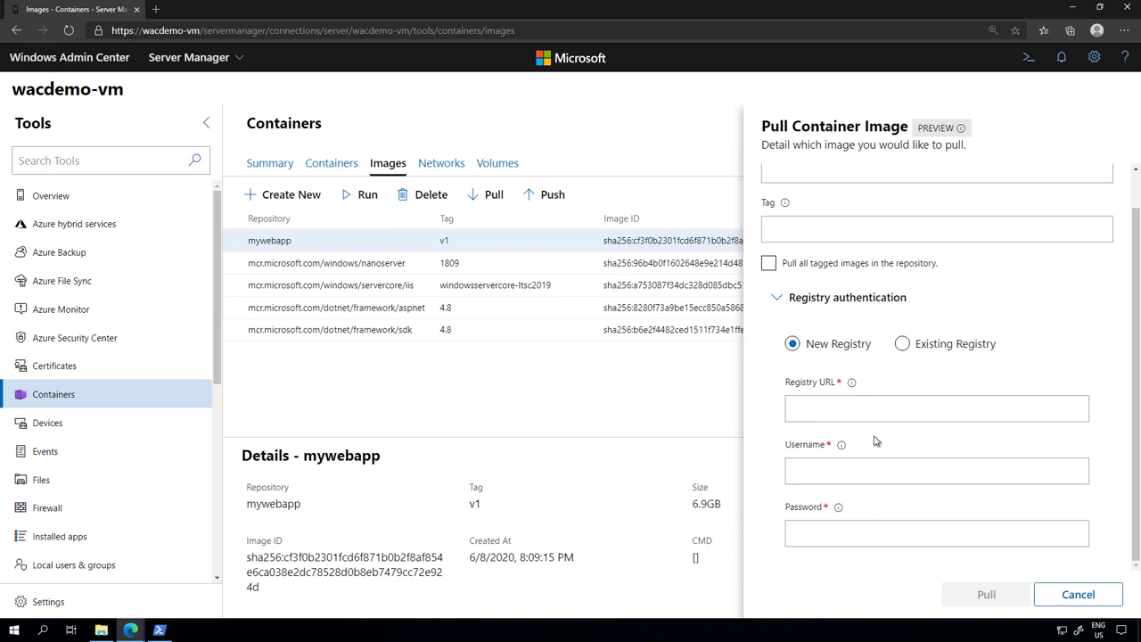
pyautogui.click(902, 383)
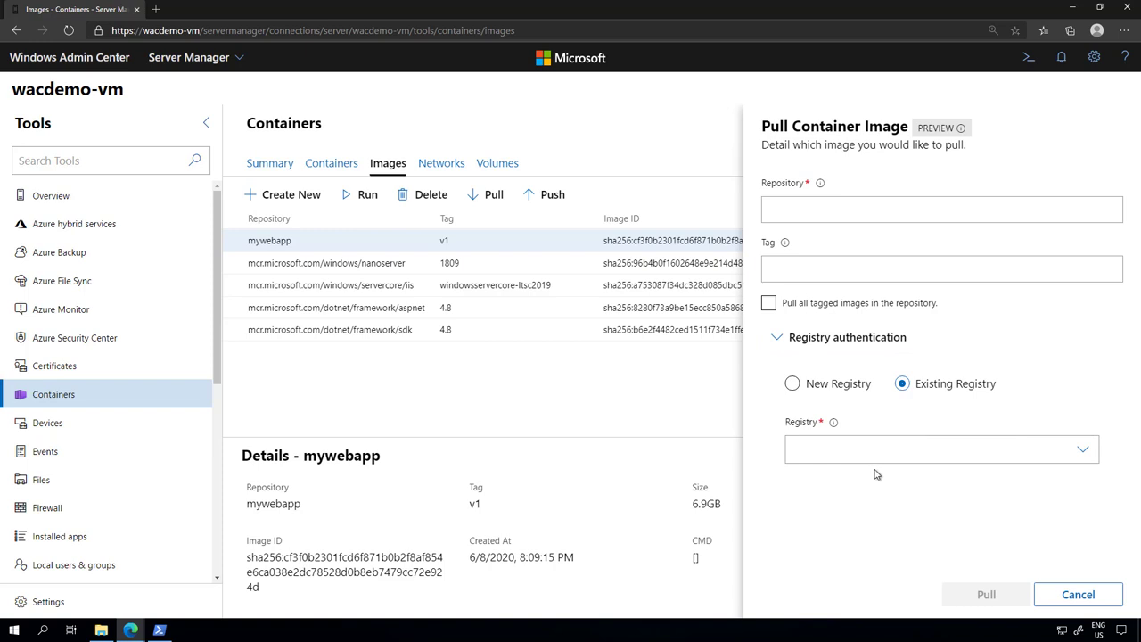
pyautogui.click(1077, 595)
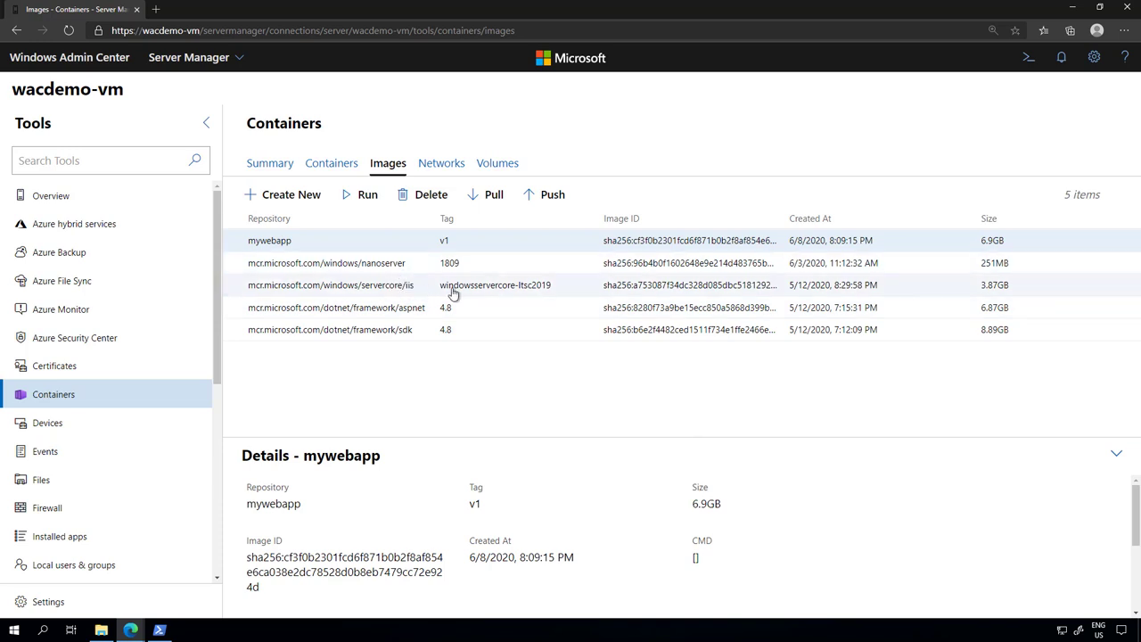
pyautogui.moveTo(399, 345)
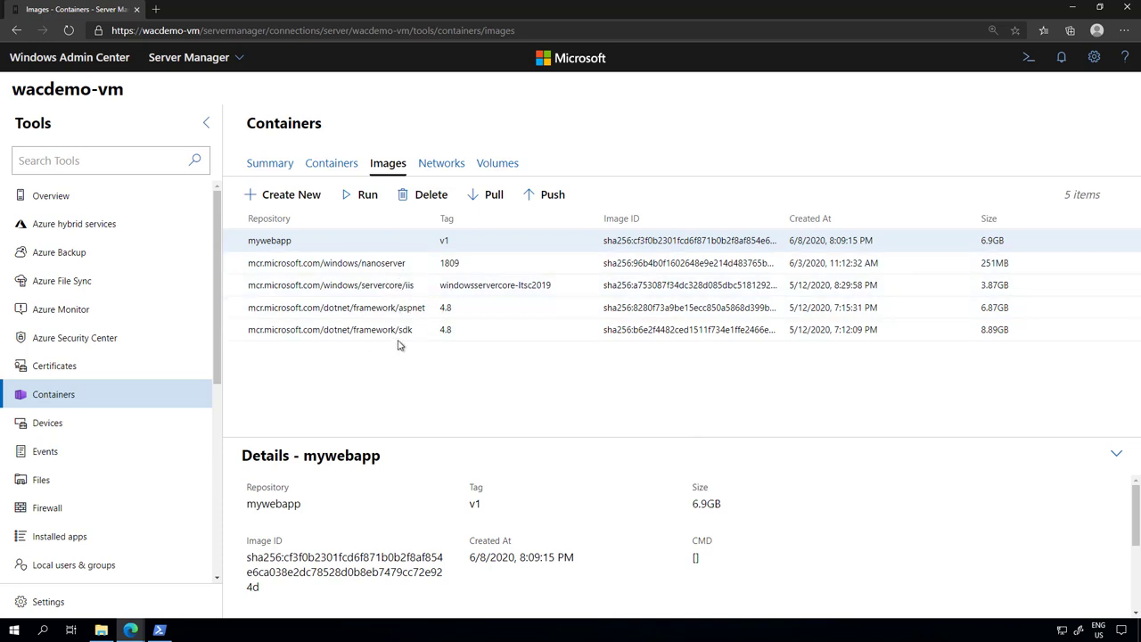
pyautogui.moveTo(407, 312)
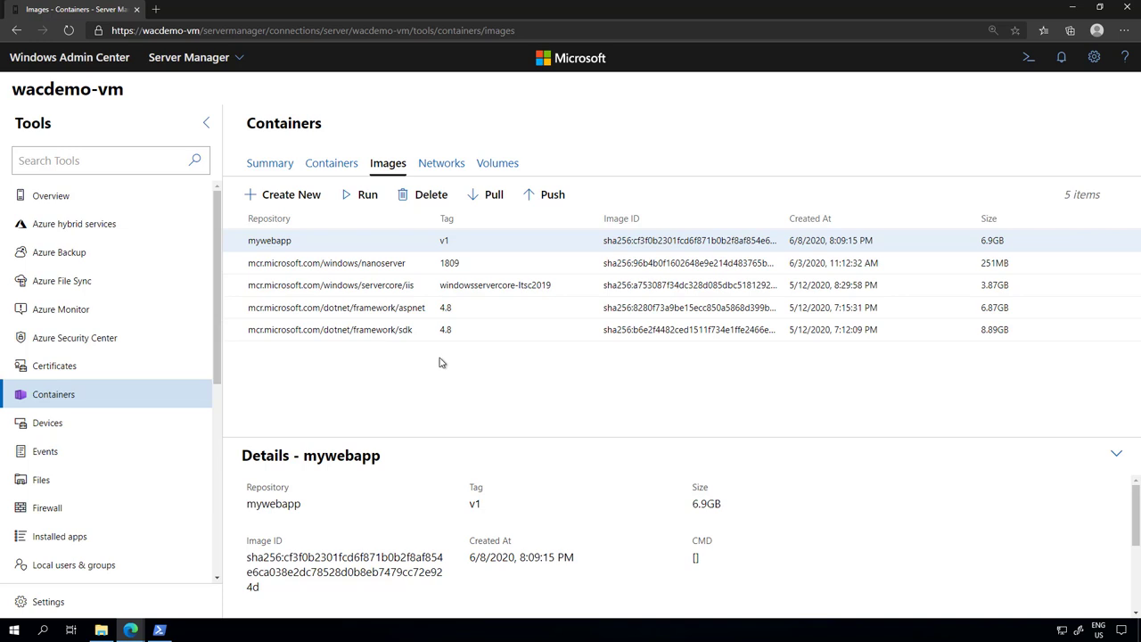
pyautogui.moveTo(319, 241)
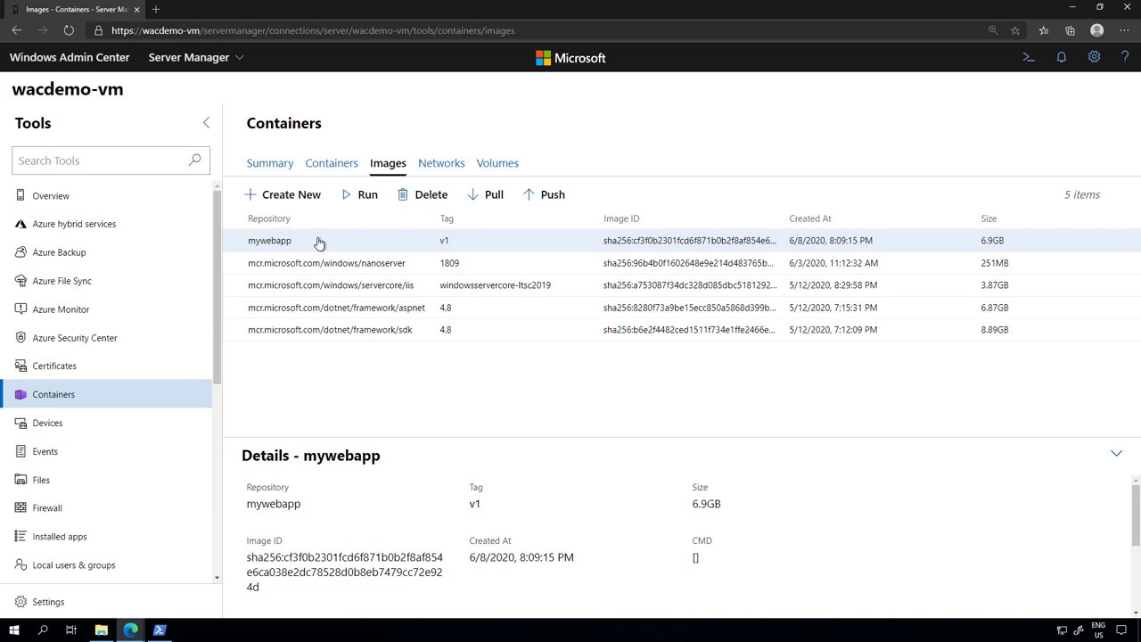
# Start Create Image, keep Windows IIS Web Application type, and list the application source types
pyautogui.click(291, 194)
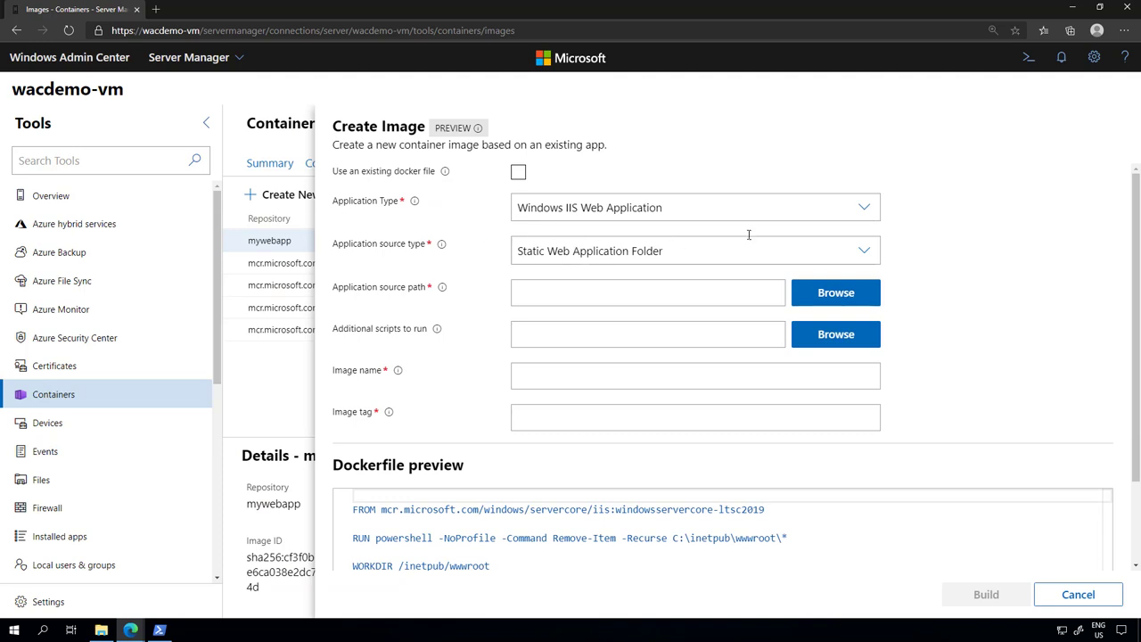
pyautogui.click(695, 206)
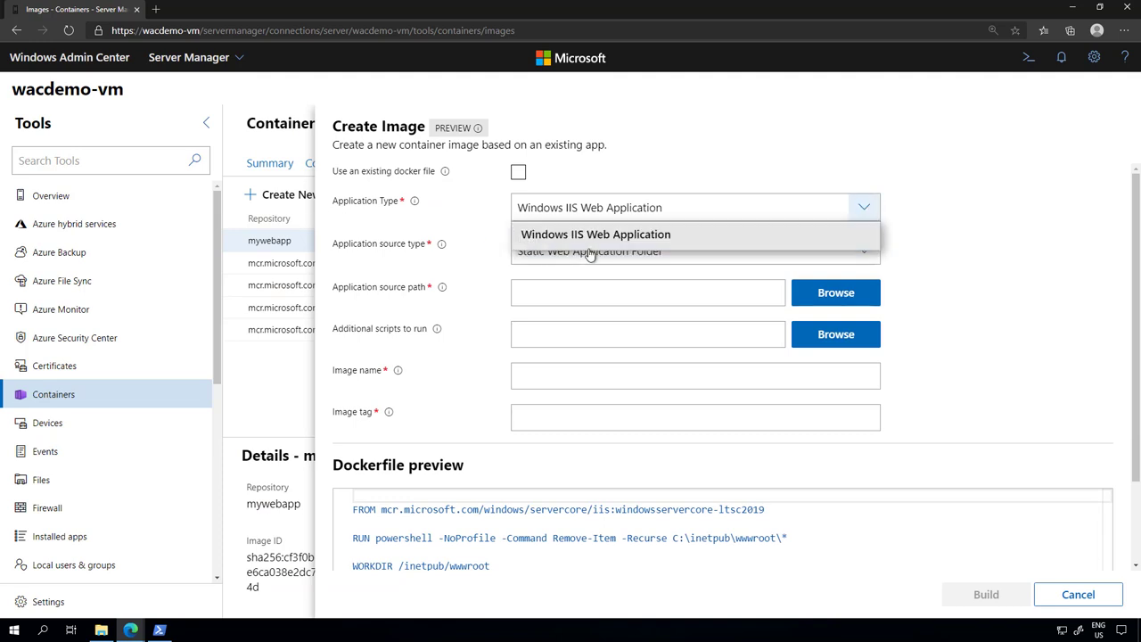
pyautogui.moveTo(699, 246)
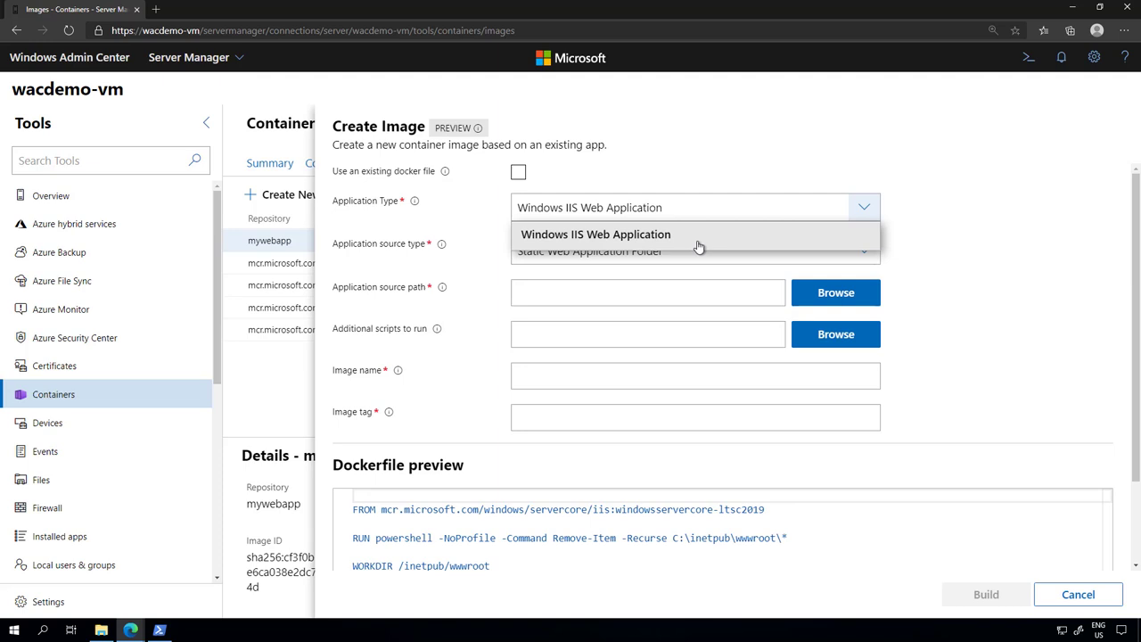
pyautogui.click(596, 234)
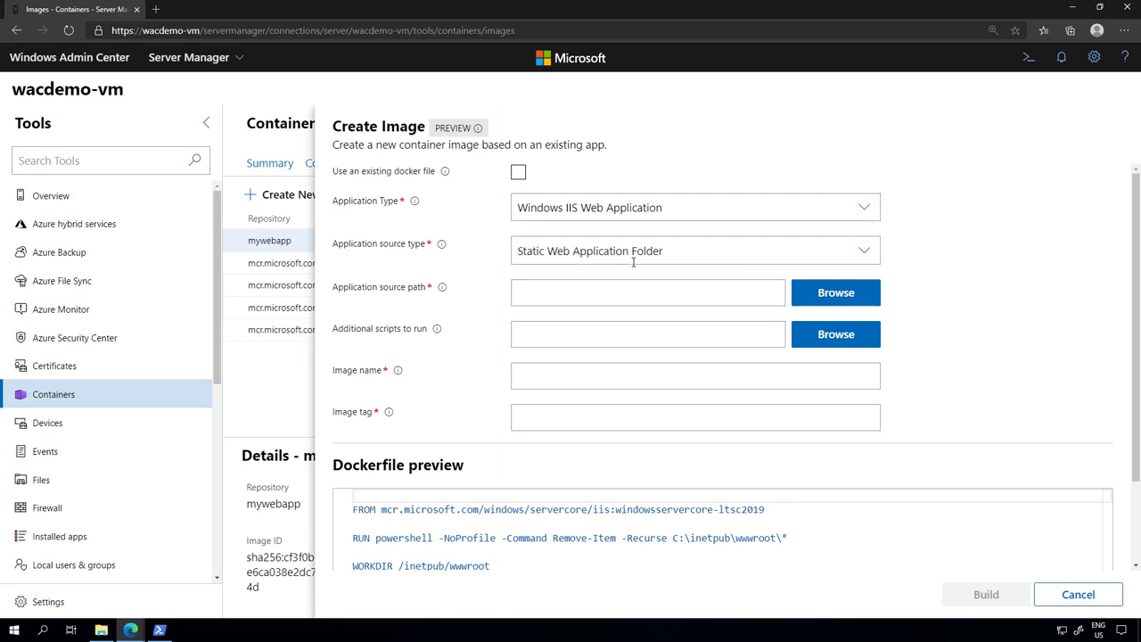
pyautogui.click(695, 250)
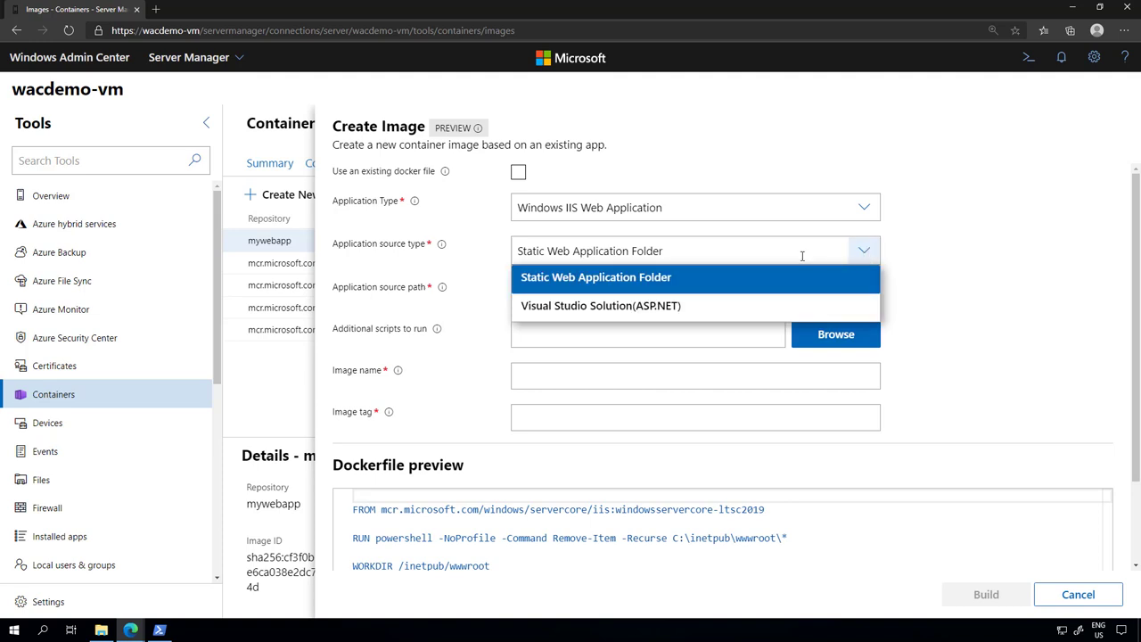
pyautogui.moveTo(599, 306)
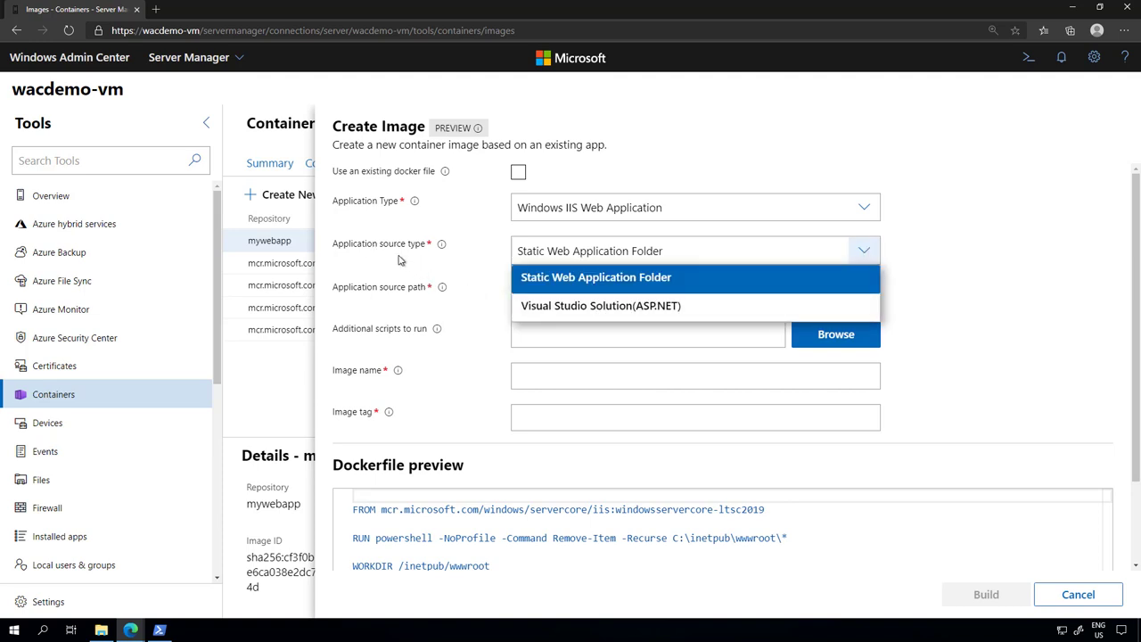
pyautogui.moveTo(424, 260)
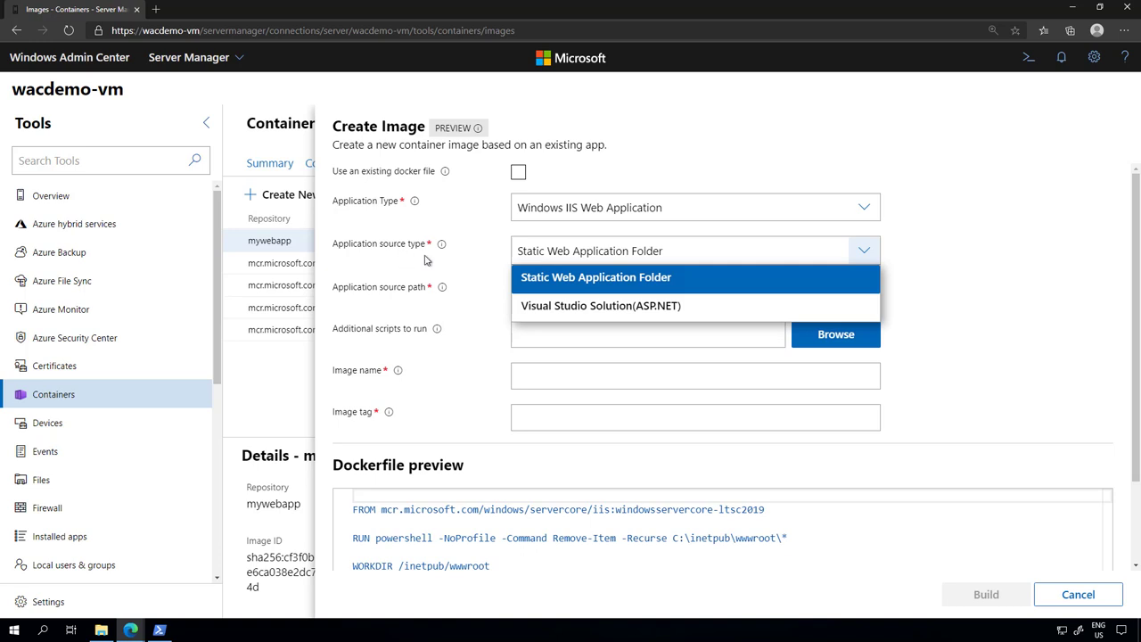
pyautogui.moveTo(570, 278)
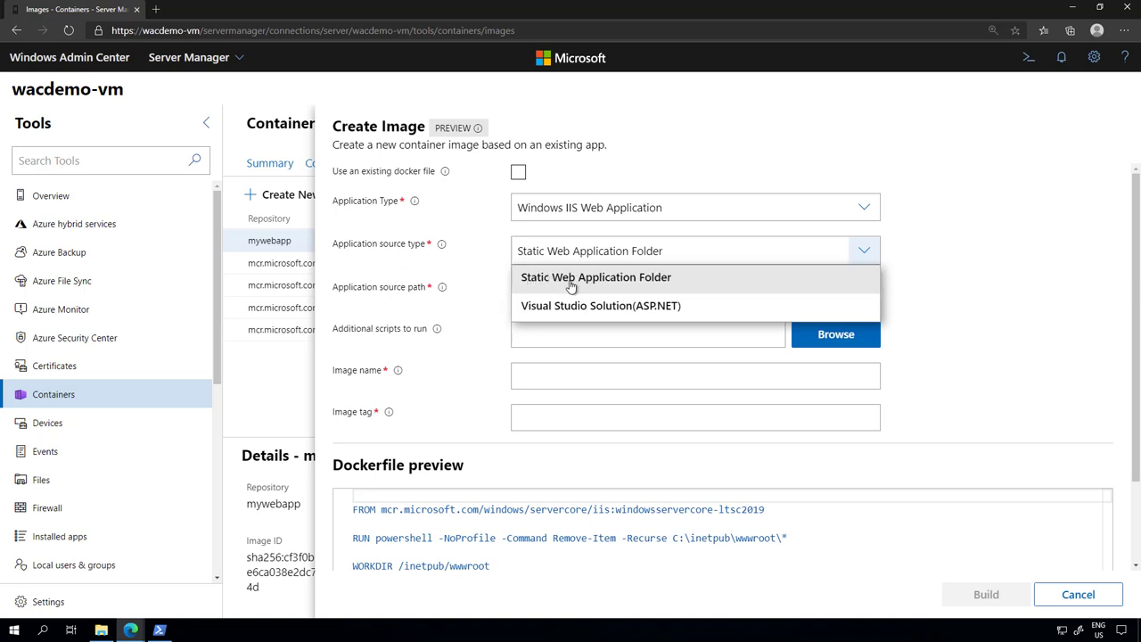
pyautogui.moveTo(634, 285)
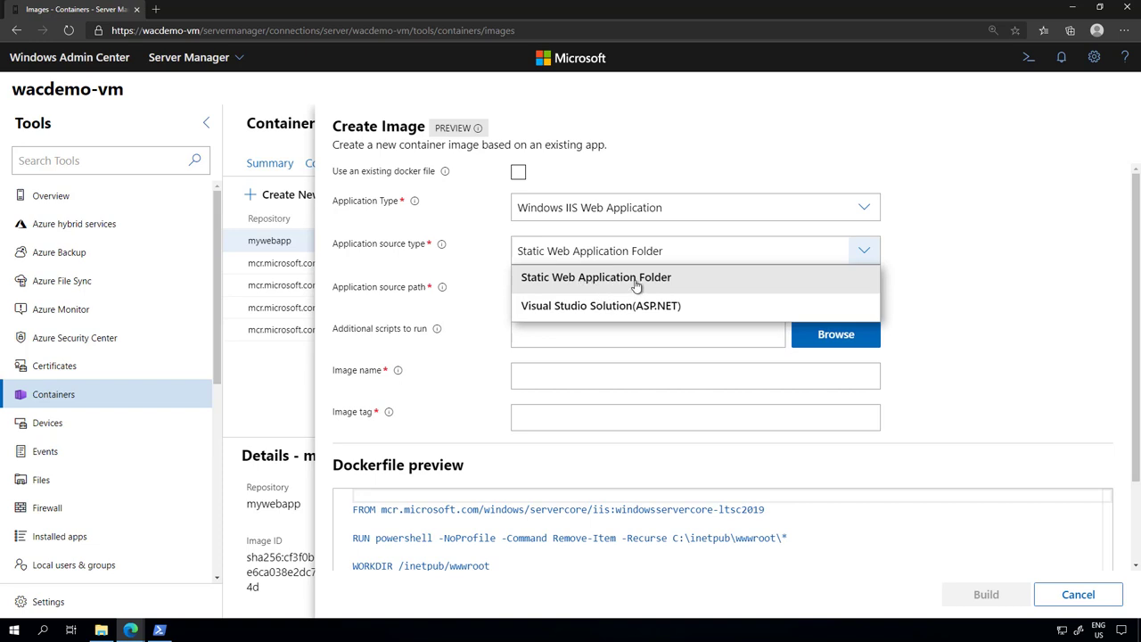
pyautogui.click(595, 276)
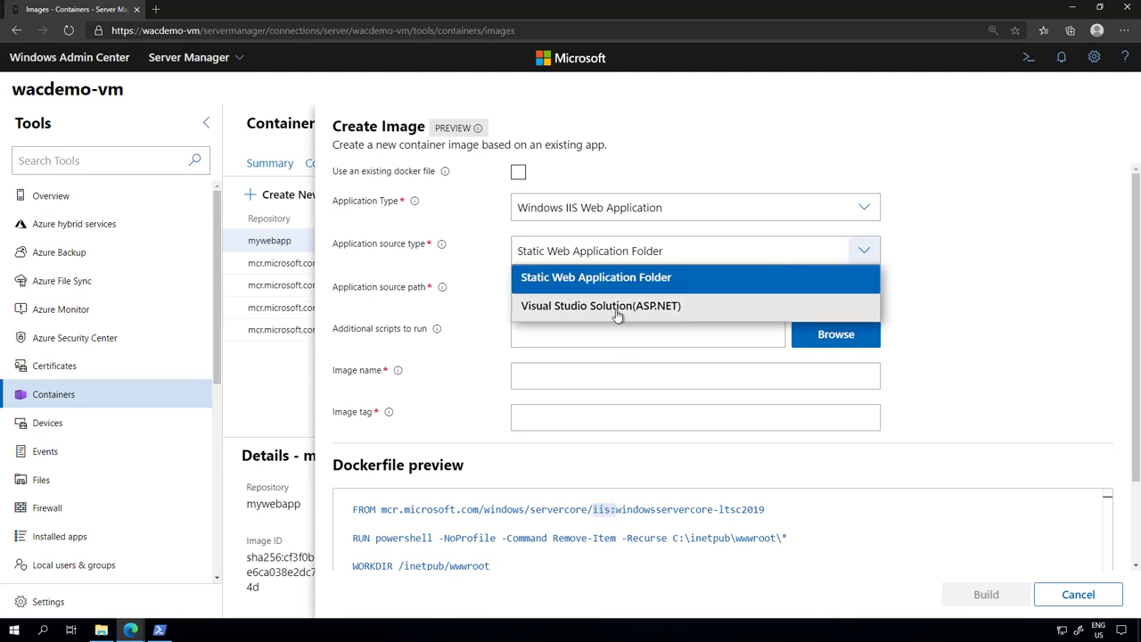
# Choose Visual Studio Solution (ASP.NET) as source, adding Project Name and .NET Framework fields
pyautogui.click(599, 304)
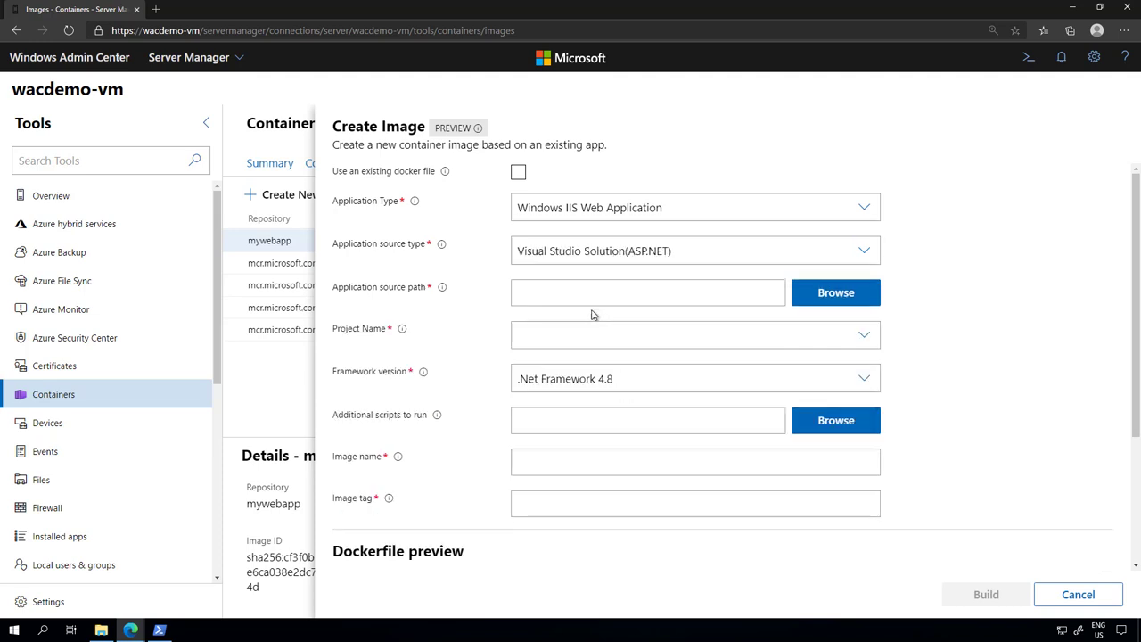
pyautogui.scroll(-3)
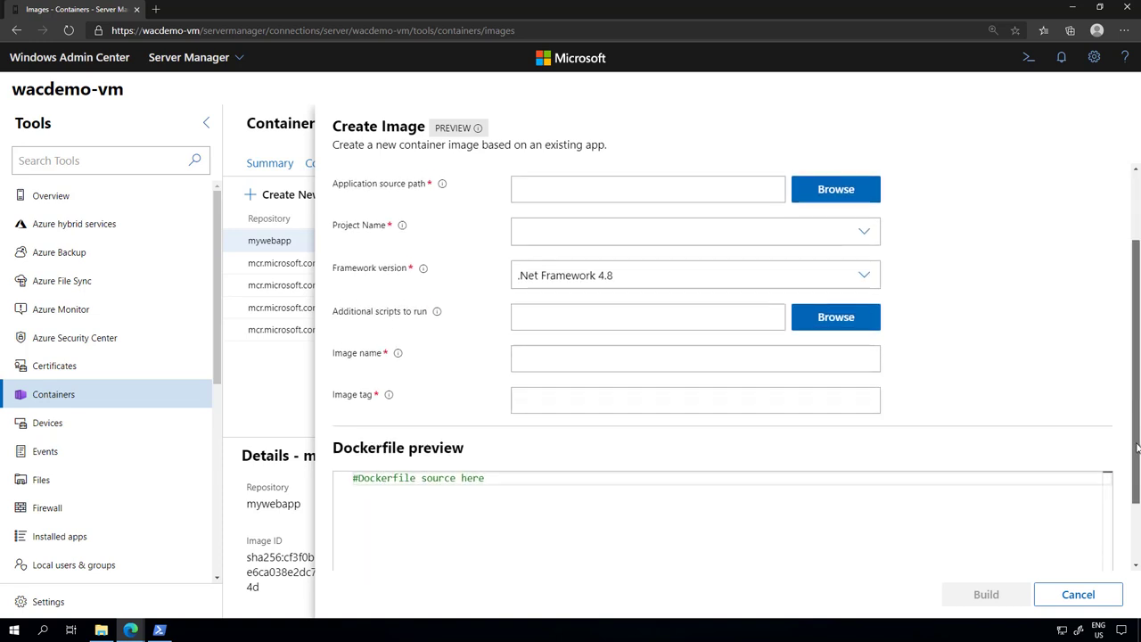
pyautogui.scroll(3)
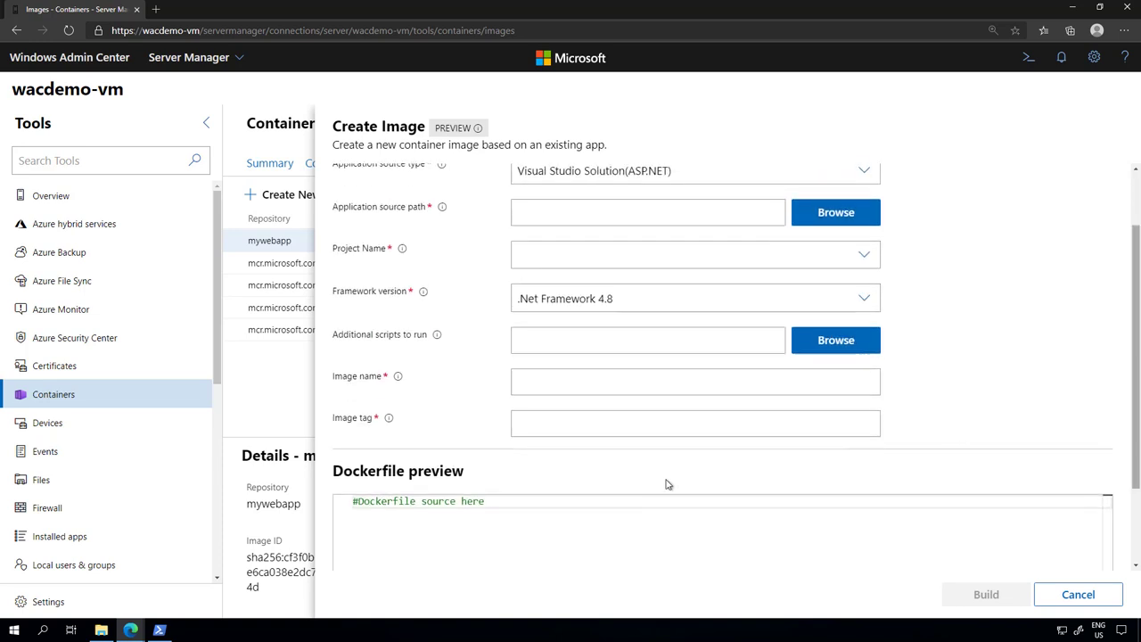
pyautogui.moveTo(477, 208)
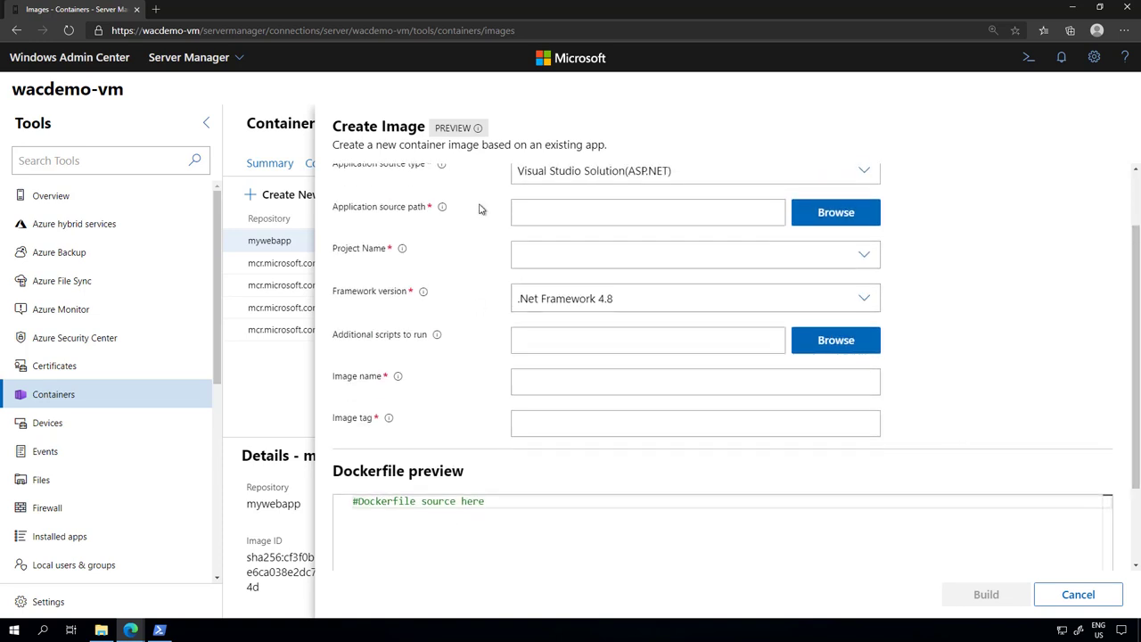
pyautogui.click(649, 212)
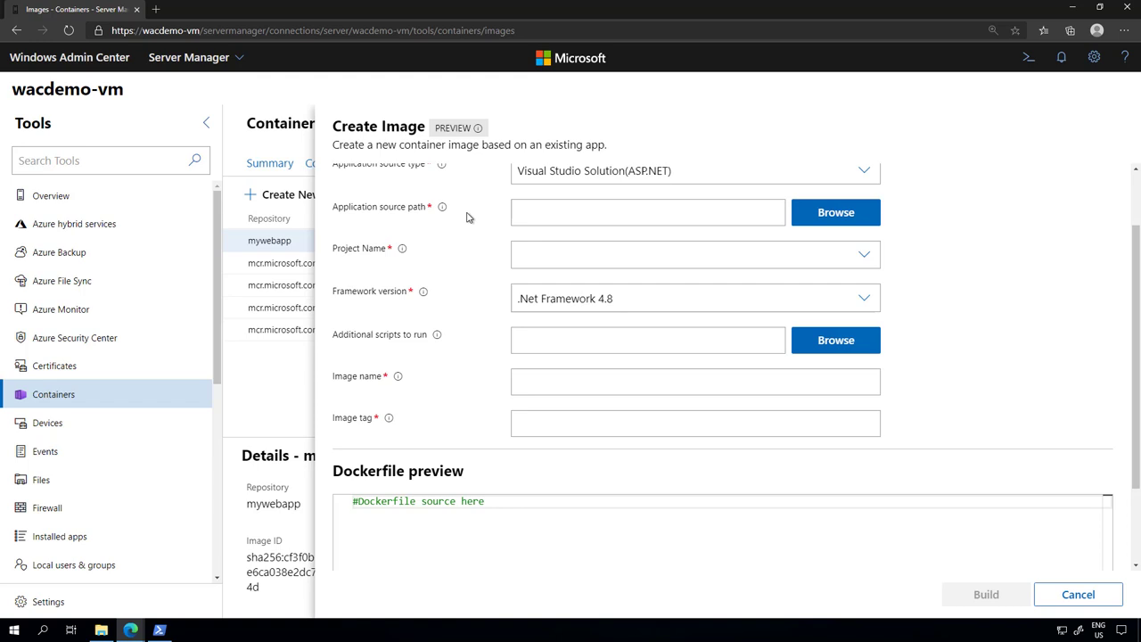
pyautogui.moveTo(460, 221)
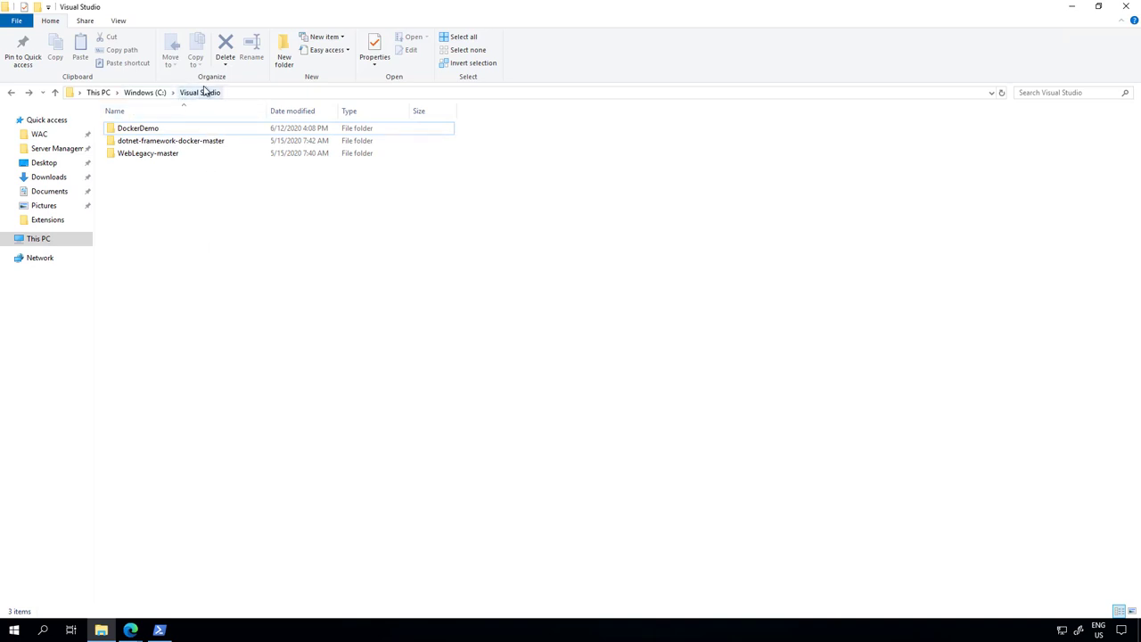
pyautogui.click(139, 128)
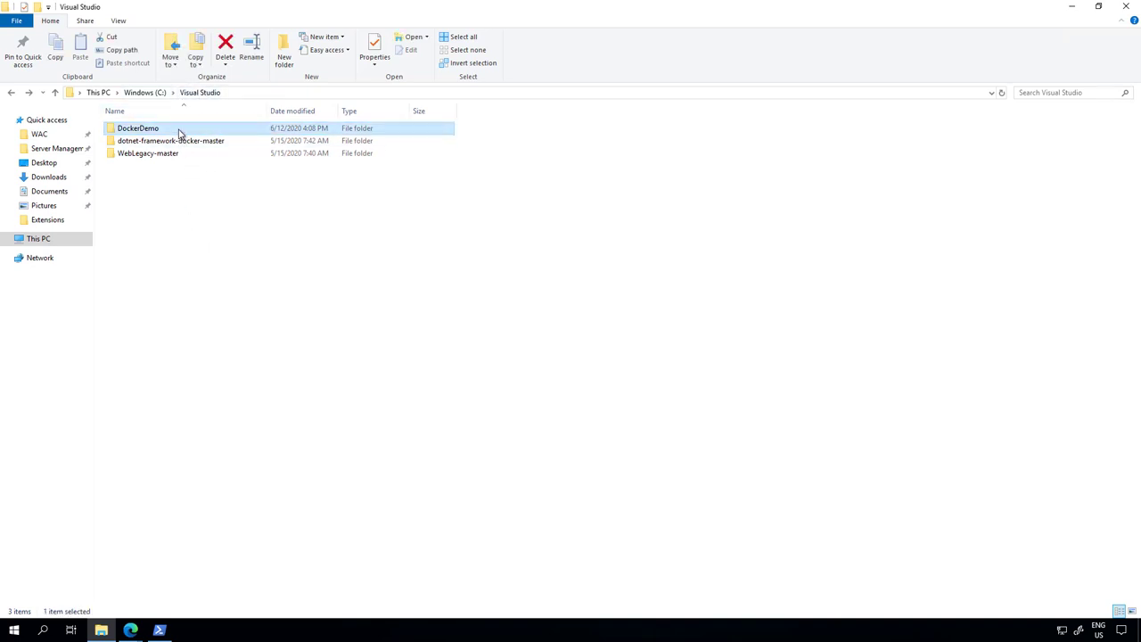
pyautogui.moveTo(1023, 50)
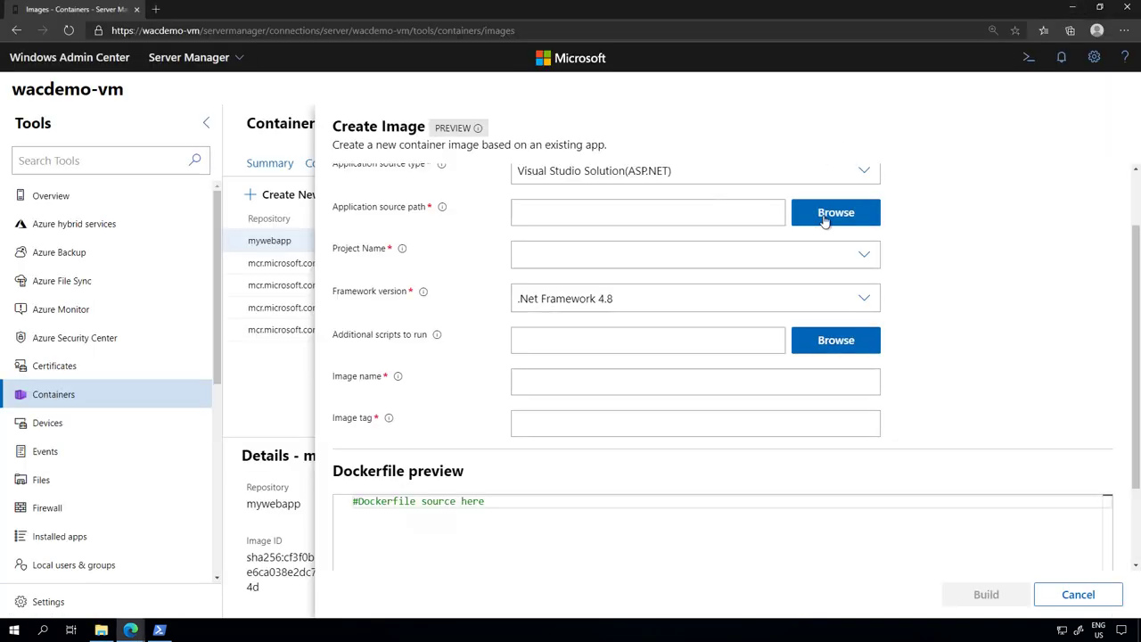
# Browse to C:\Visual Studio\DockerDemo and confirm it as the application source path
pyautogui.click(834, 212)
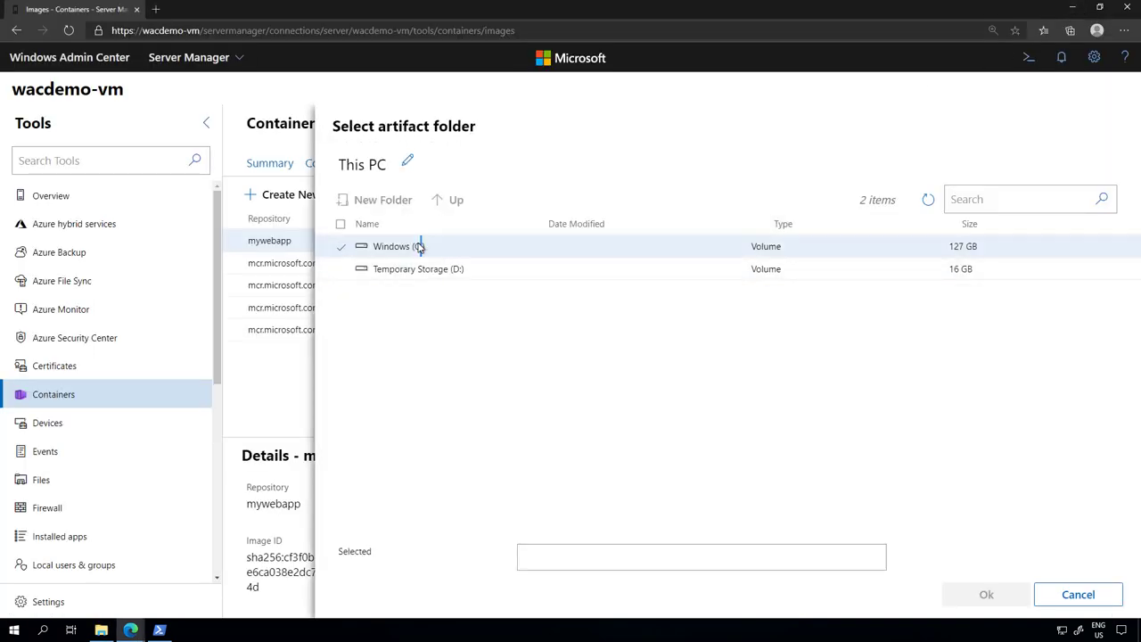
pyautogui.doubleClick(392, 246)
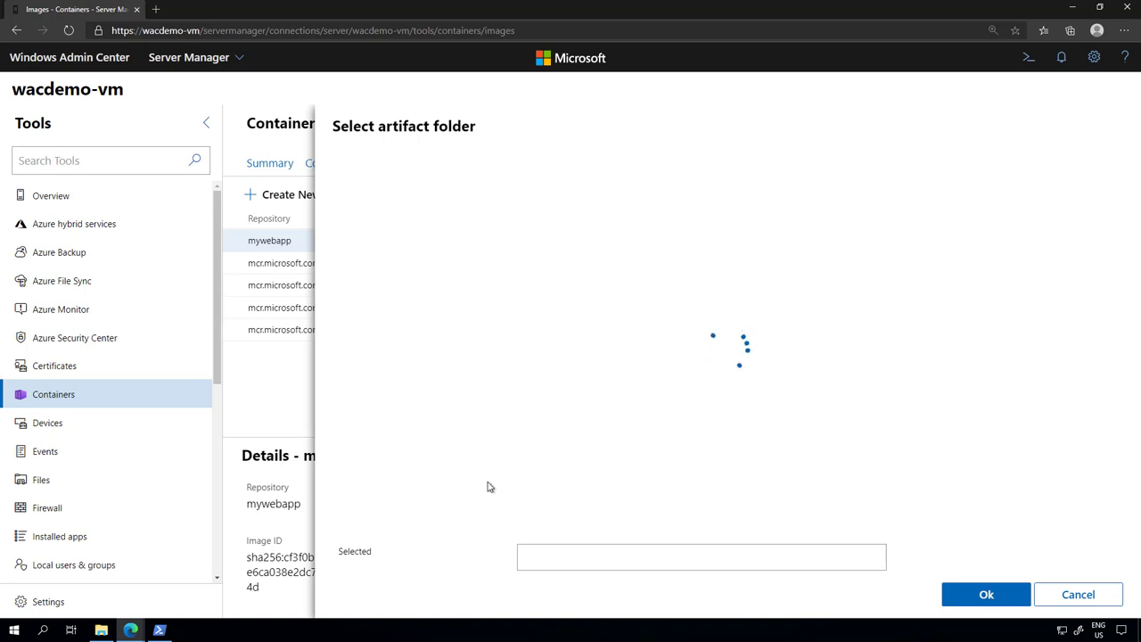
pyautogui.moveTo(424, 394)
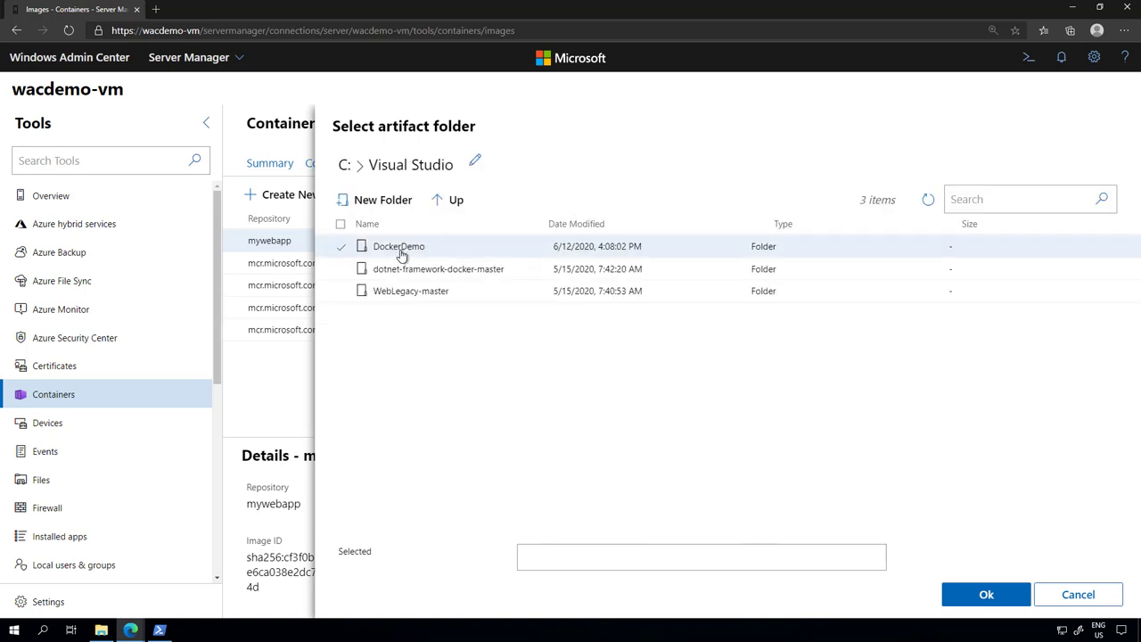
pyautogui.doubleClick(399, 245)
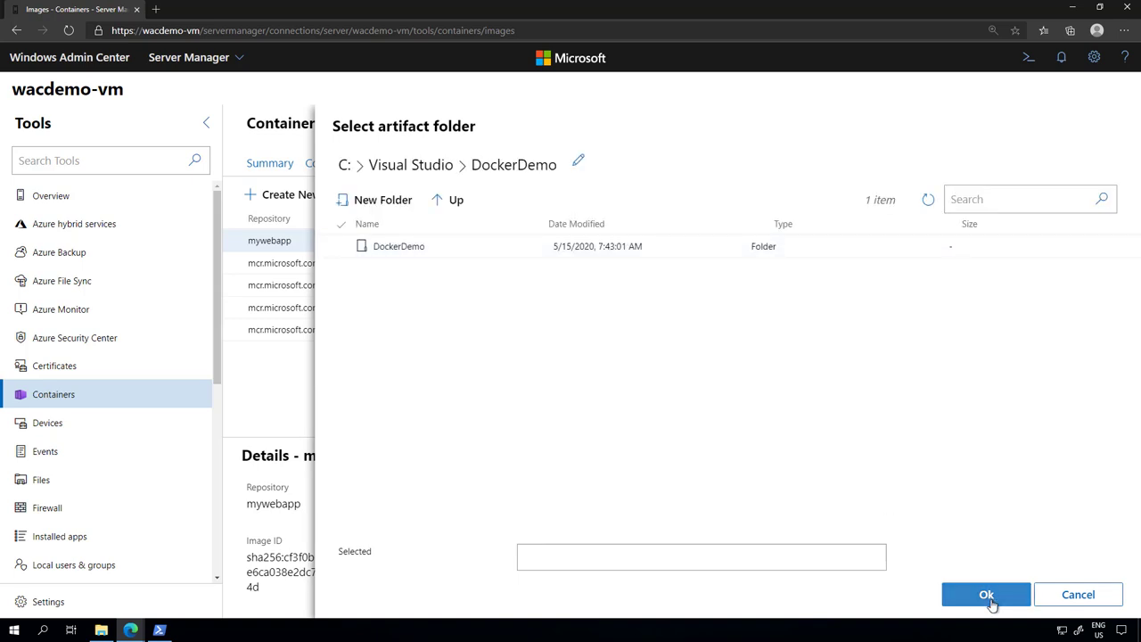
pyautogui.click(986, 596)
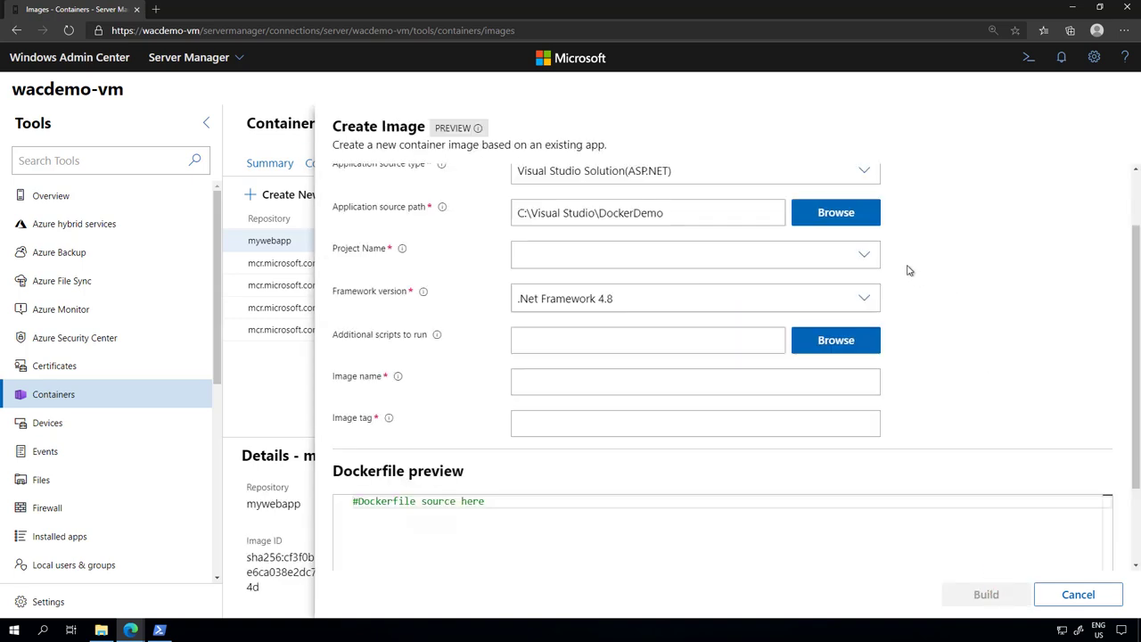
# Pick project DockerDemo, try .Net Framework 3.5, then settle on .Net Framework 4.8
pyautogui.click(862, 253)
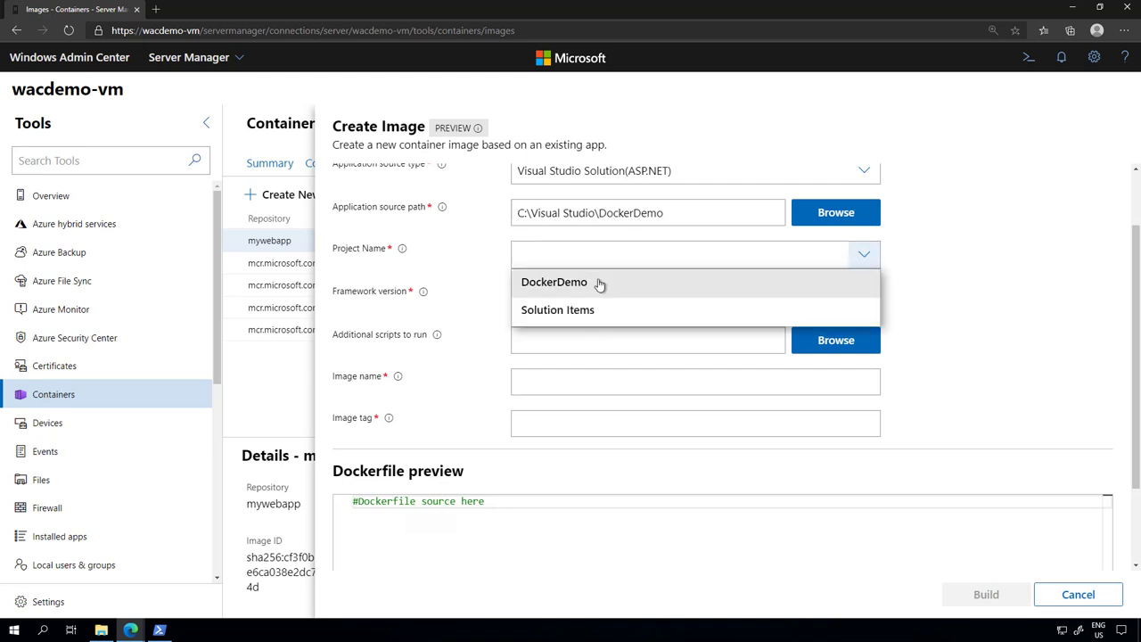
pyautogui.click(553, 281)
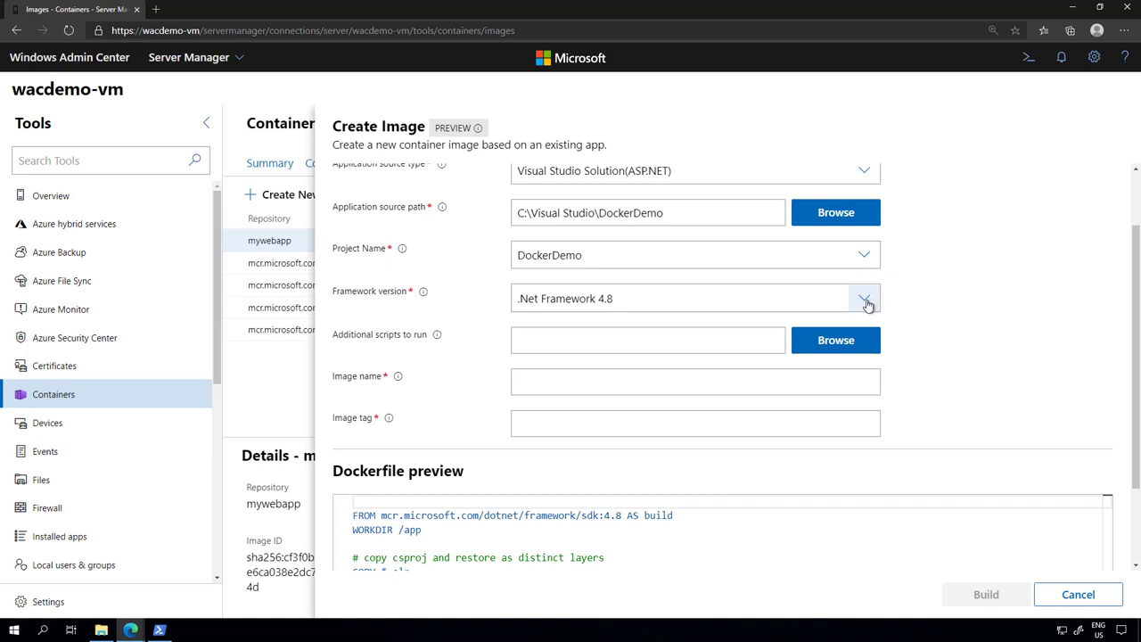
pyautogui.click(863, 298)
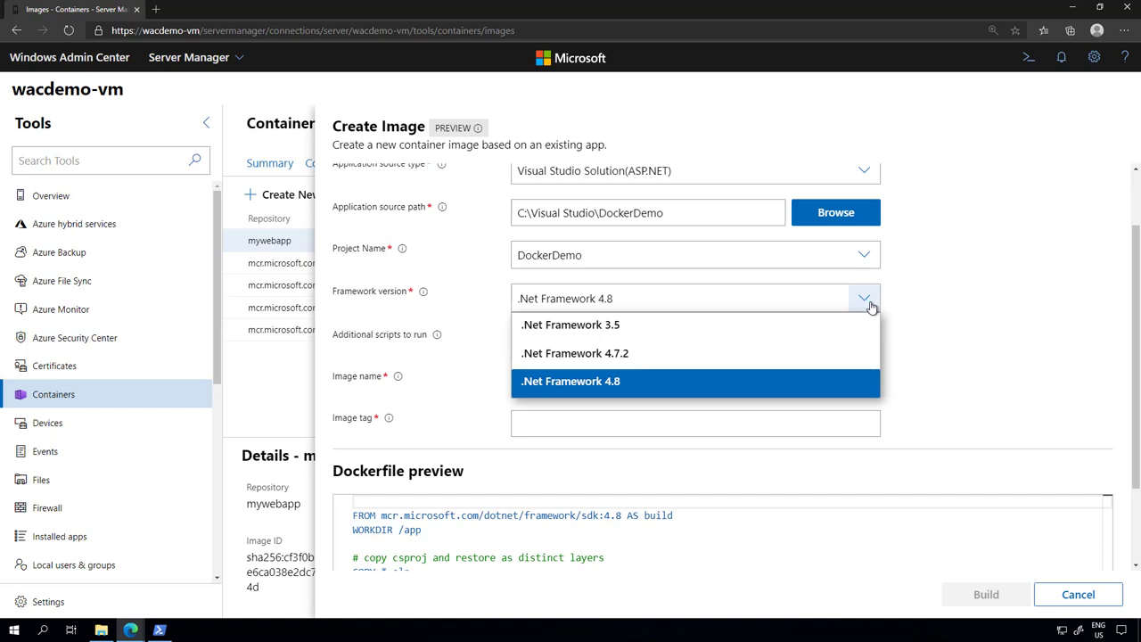
pyautogui.moveTo(653, 371)
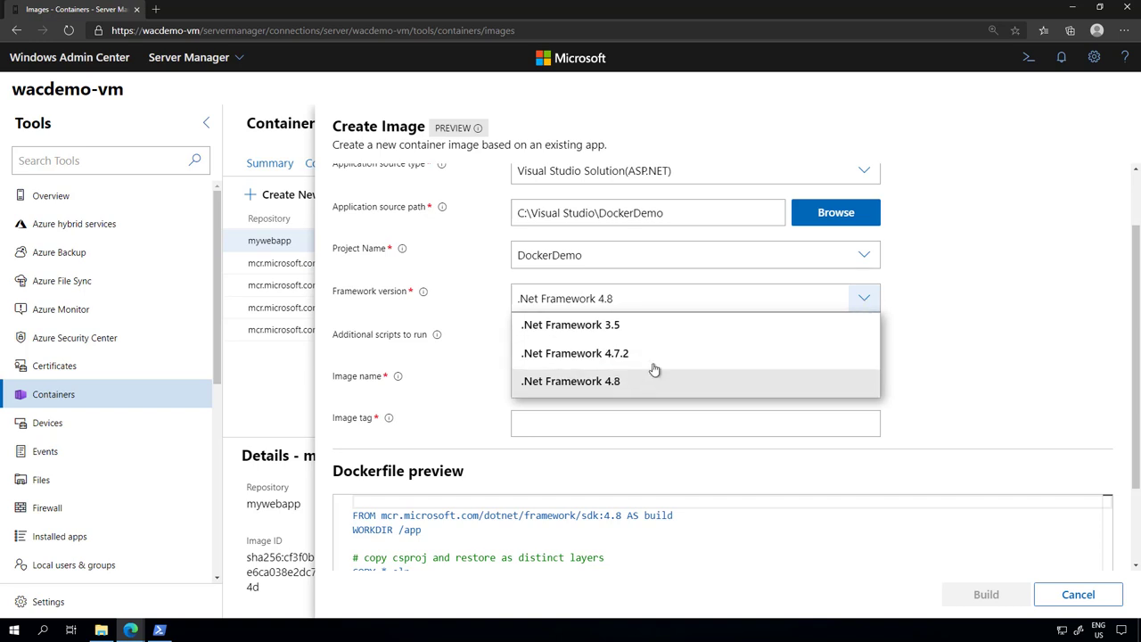
pyautogui.moveTo(638, 420)
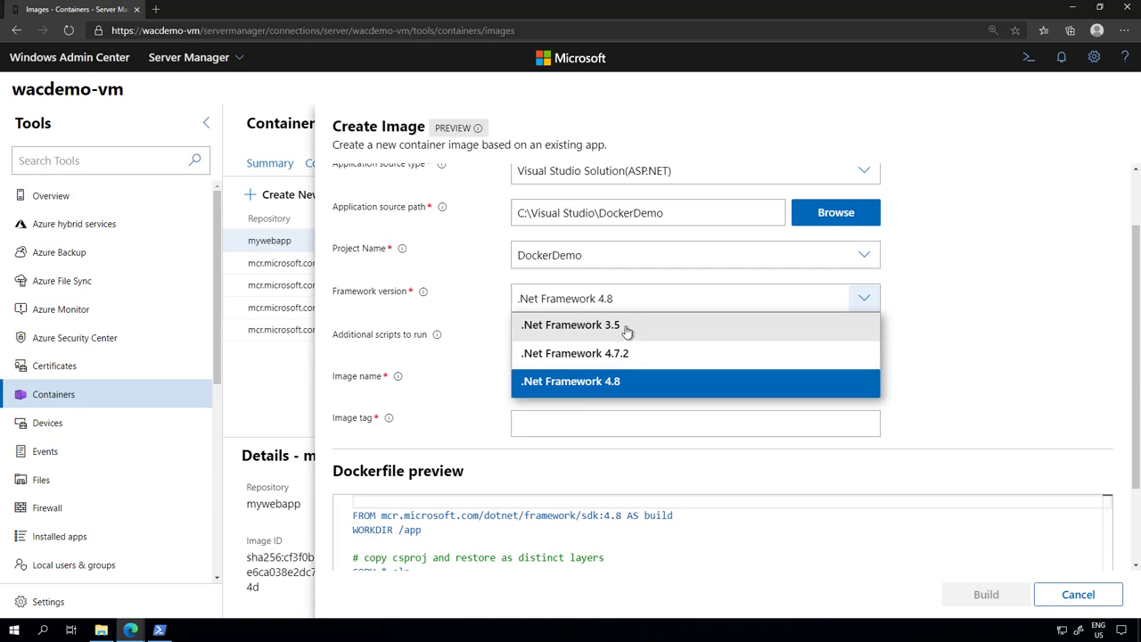
pyautogui.click(570, 324)
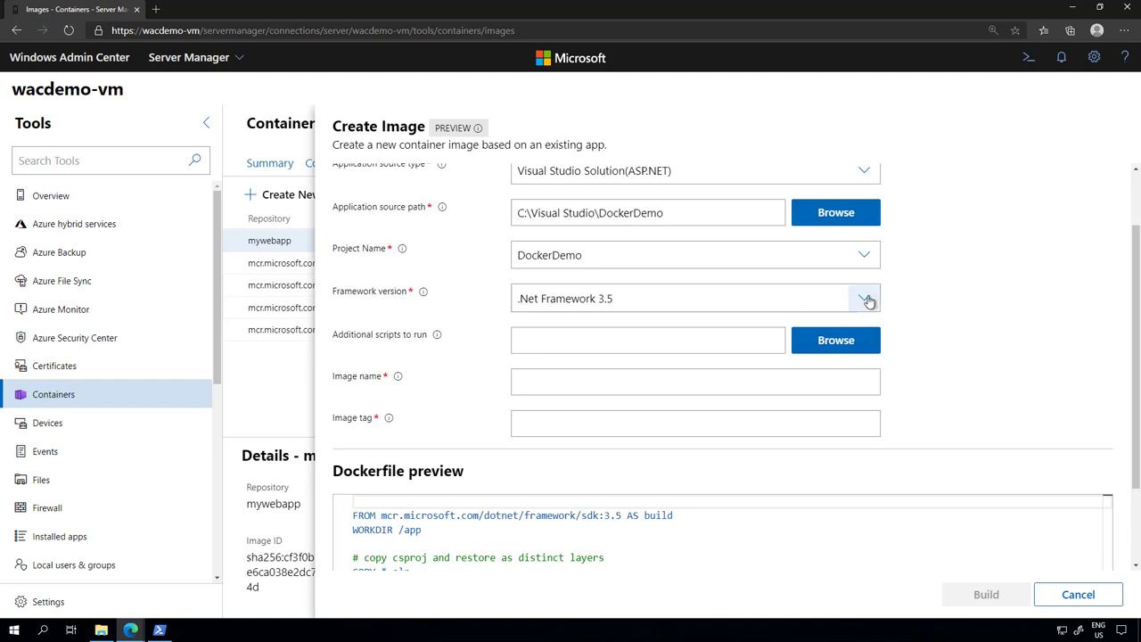
pyautogui.moveTo(631, 402)
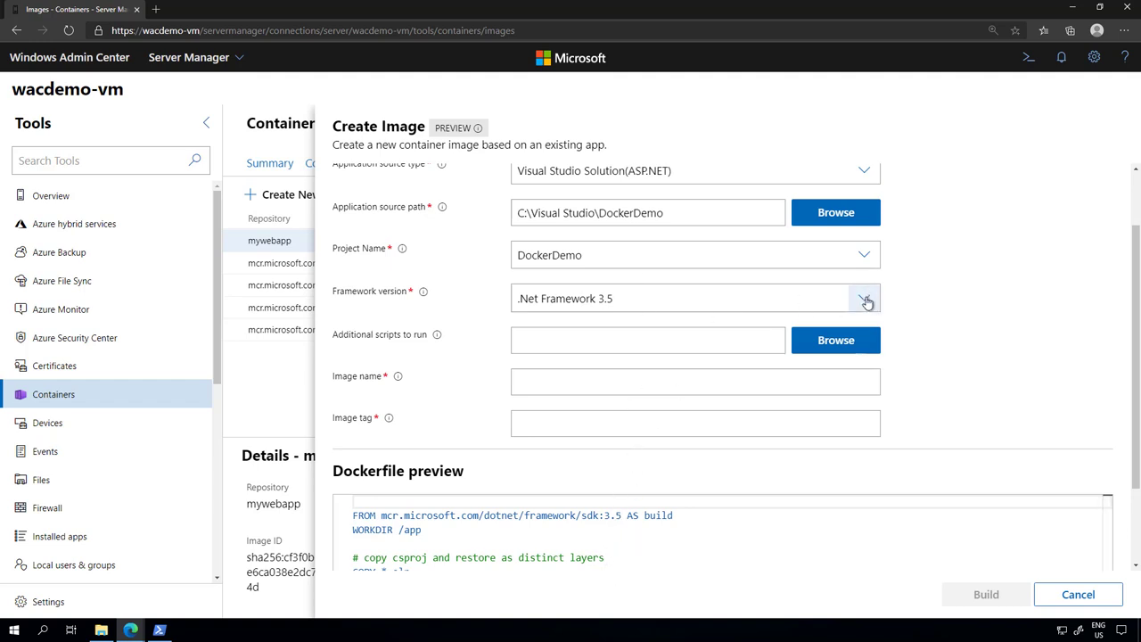
pyautogui.click(863, 297)
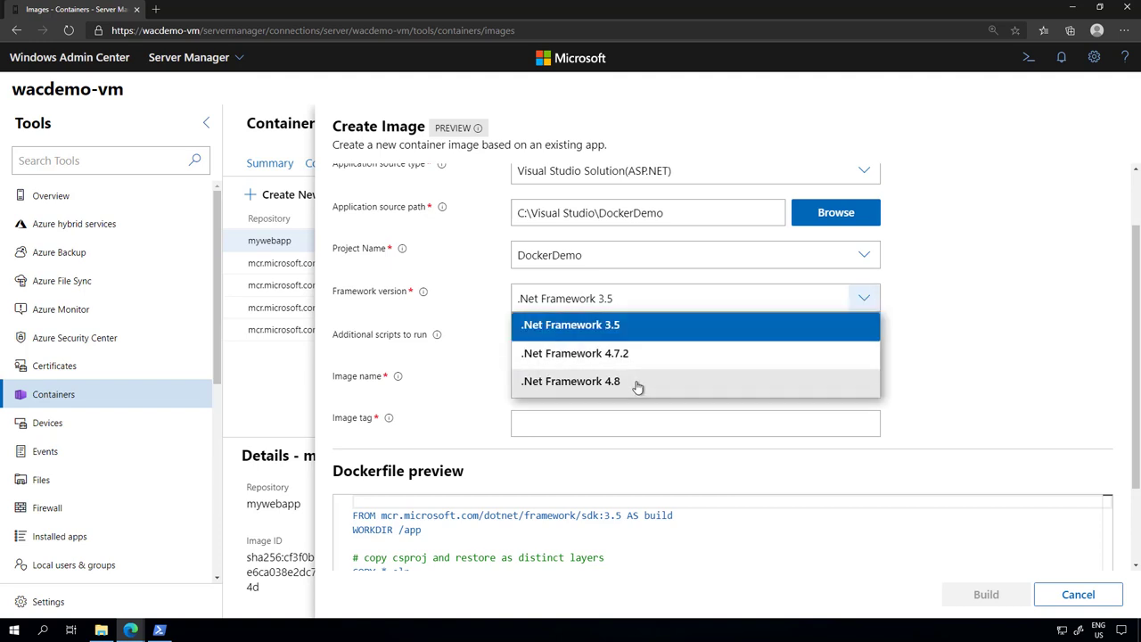
pyautogui.moveTo(626, 392)
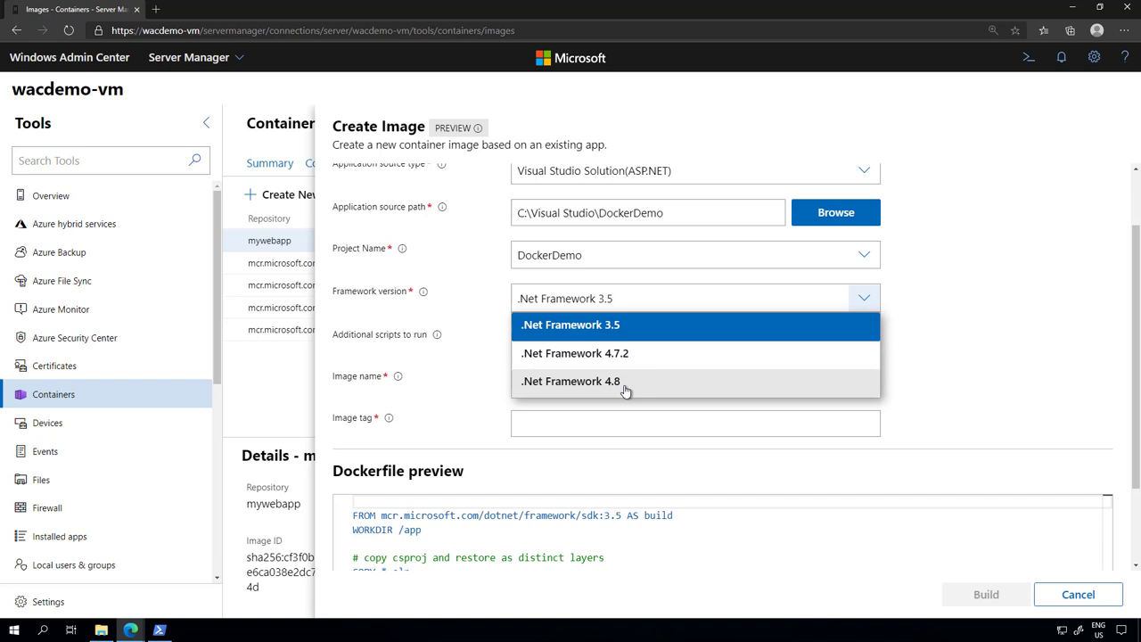
pyautogui.click(571, 382)
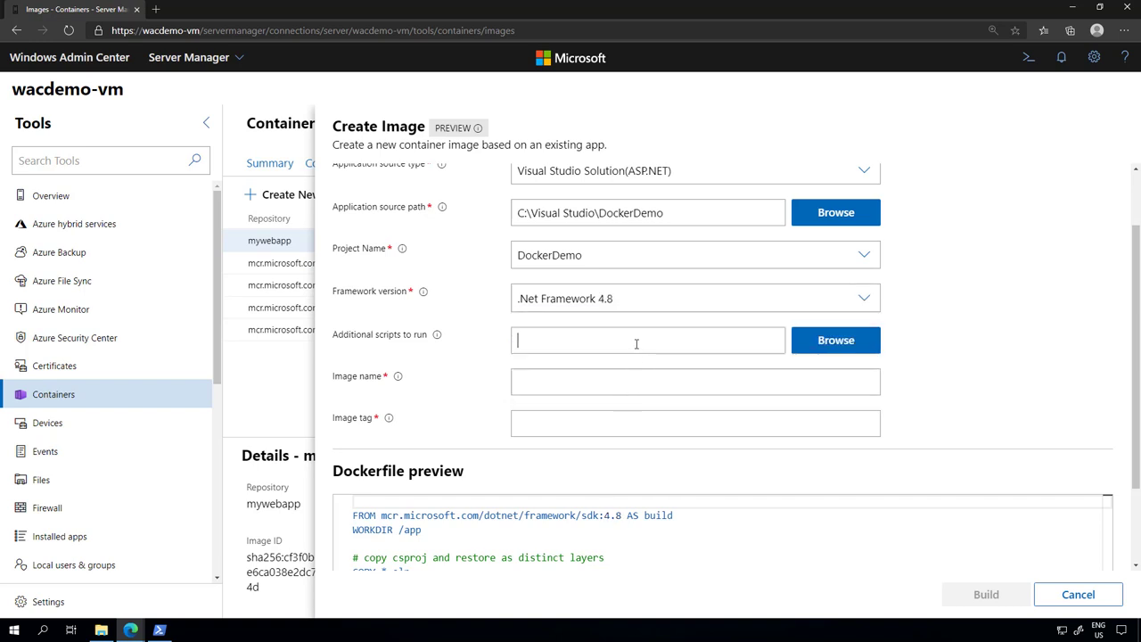
pyautogui.moveTo(980, 363)
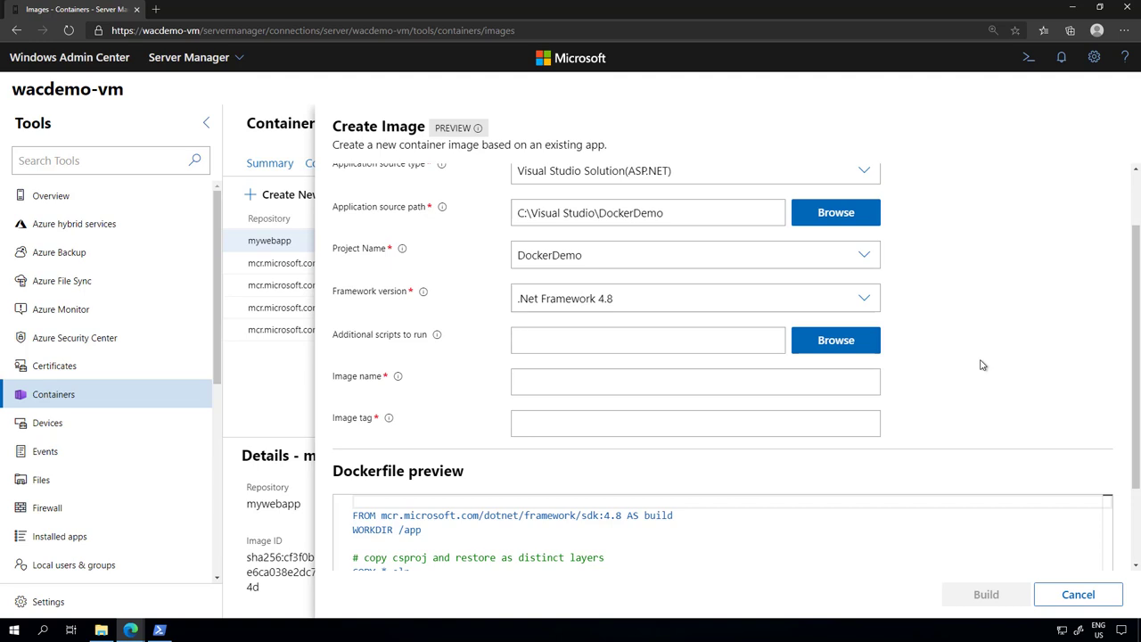
pyautogui.moveTo(606, 357)
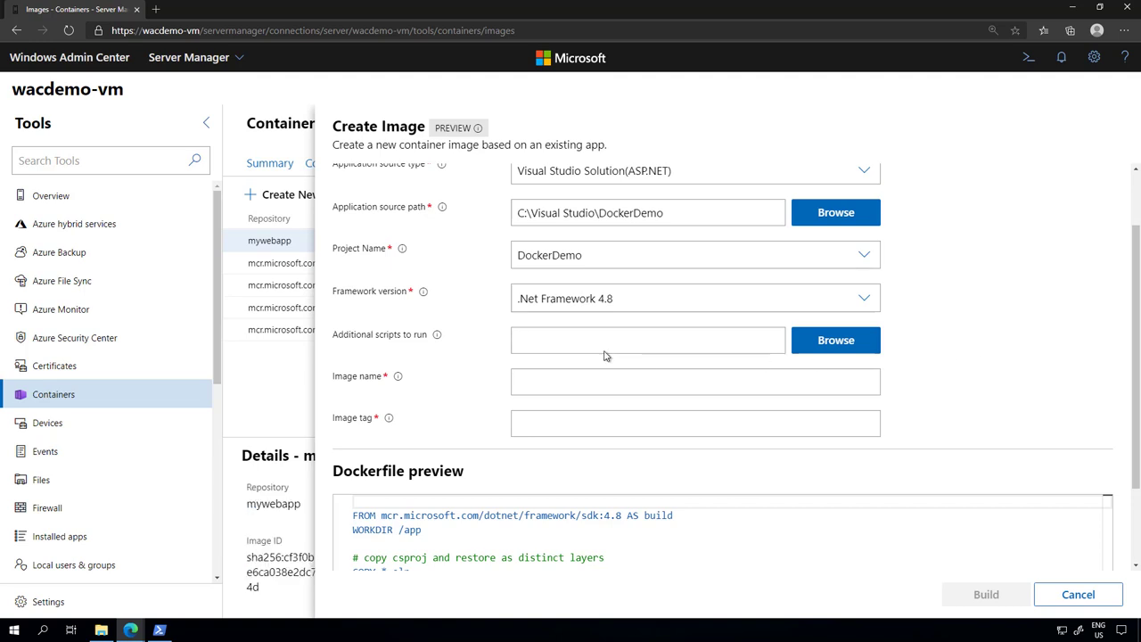
# Review the optional script field and the generated Dockerfile preview for DockerDemo on .NET Framework 4.8
pyautogui.click(649, 338)
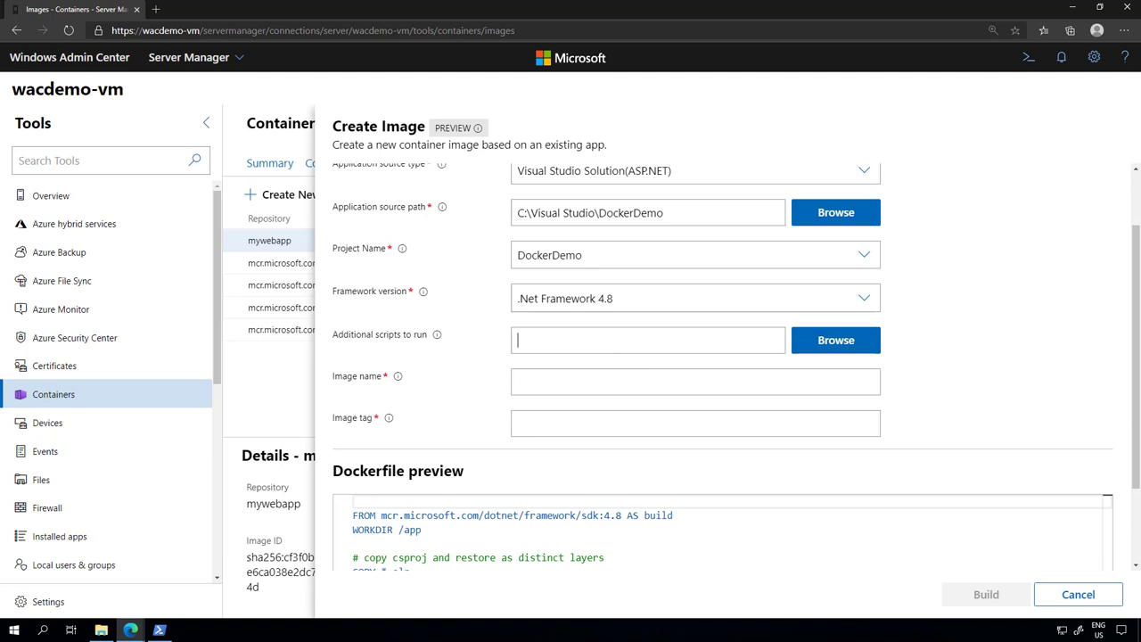
pyautogui.scroll(-3)
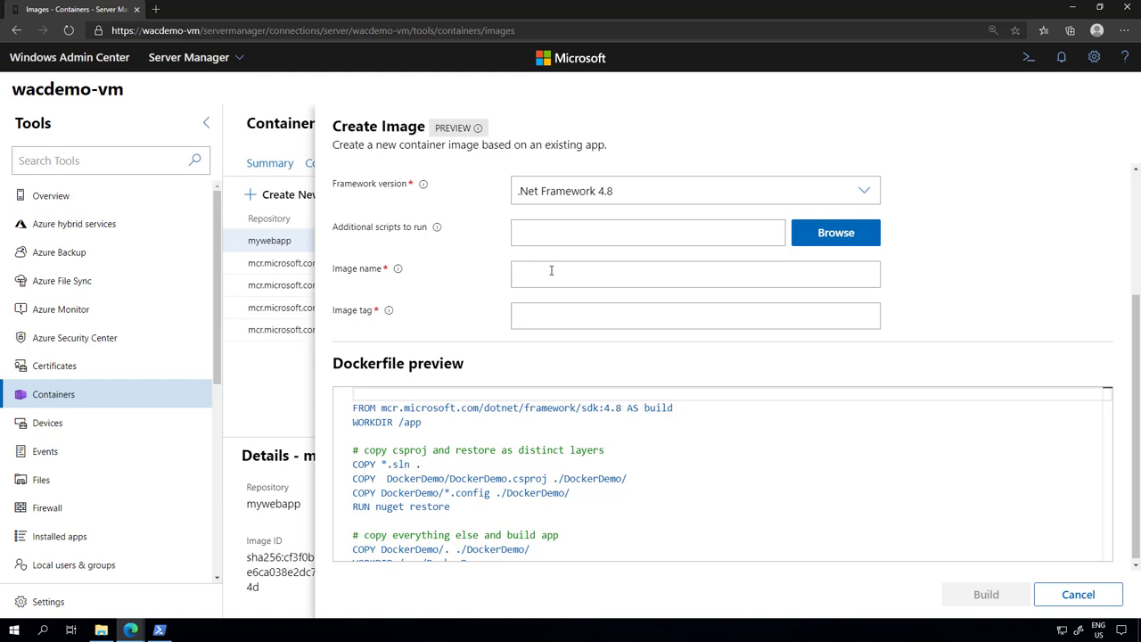
# Enter image name 'myimage' and image tag 'v2' in the Create Image form
pyautogui.write('m')
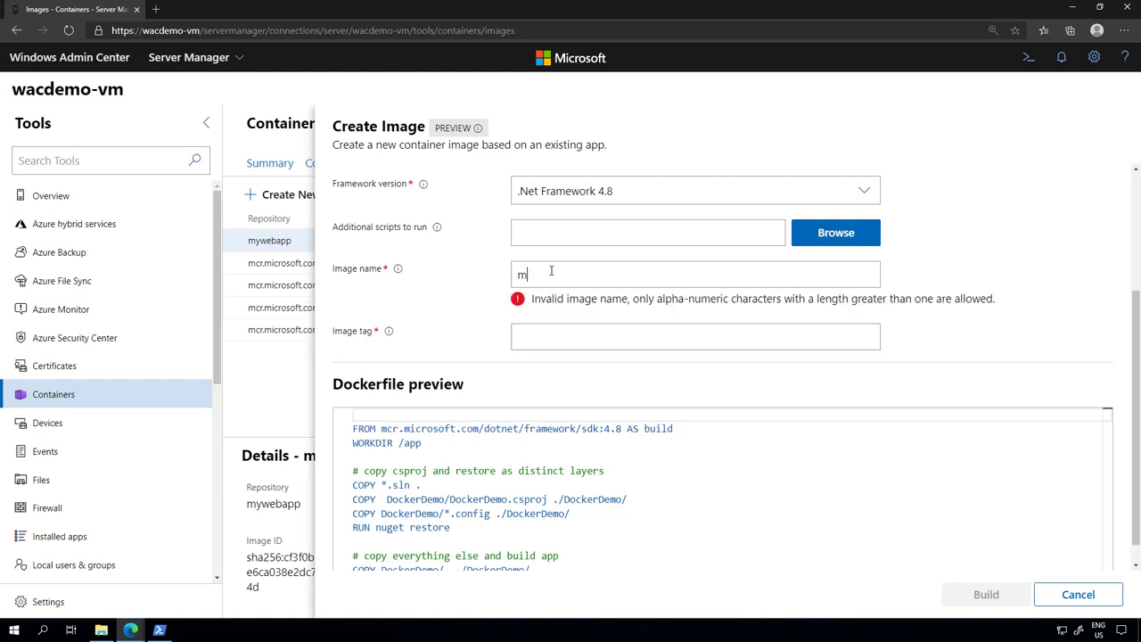
pyautogui.write('yimage')
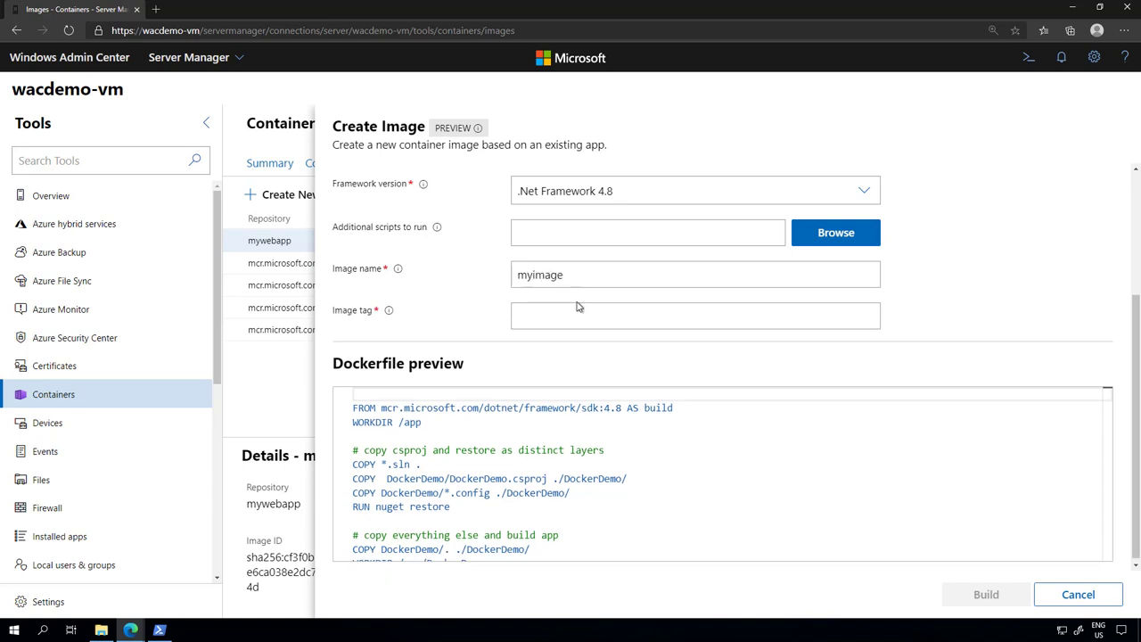
pyautogui.write('v')
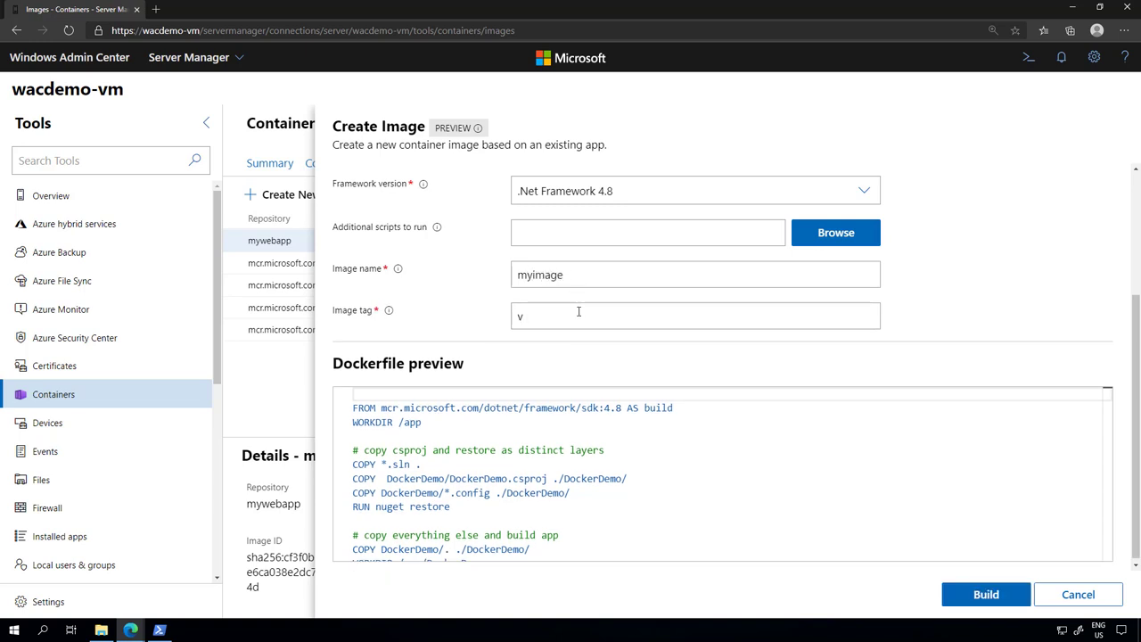
pyautogui.write('2')
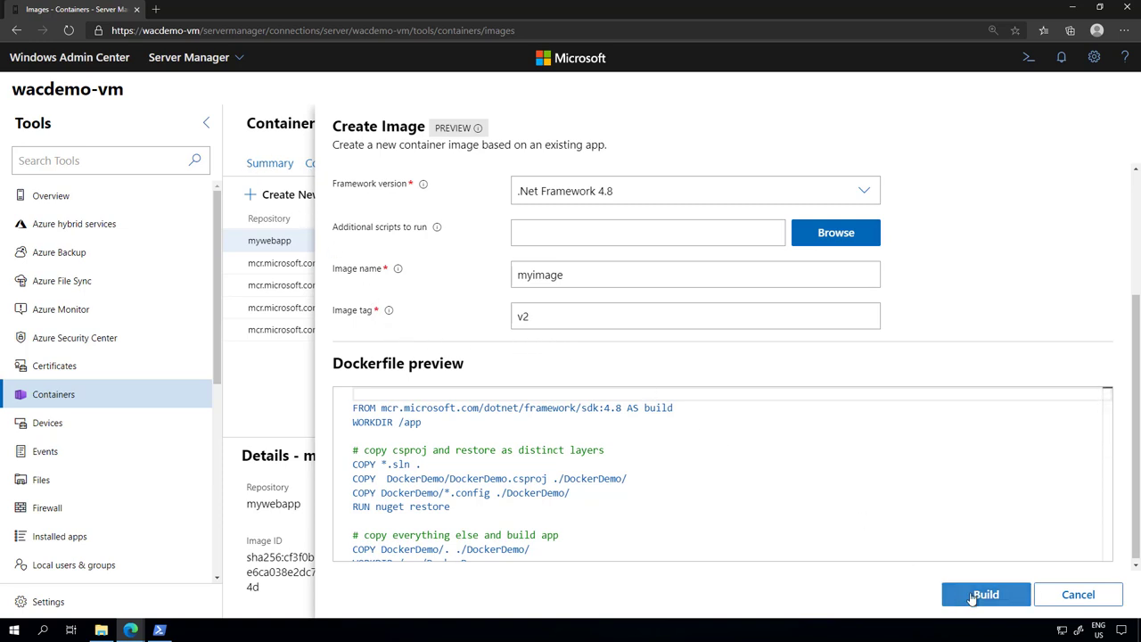
# Build the myimage:v2 container image
pyautogui.click(985, 595)
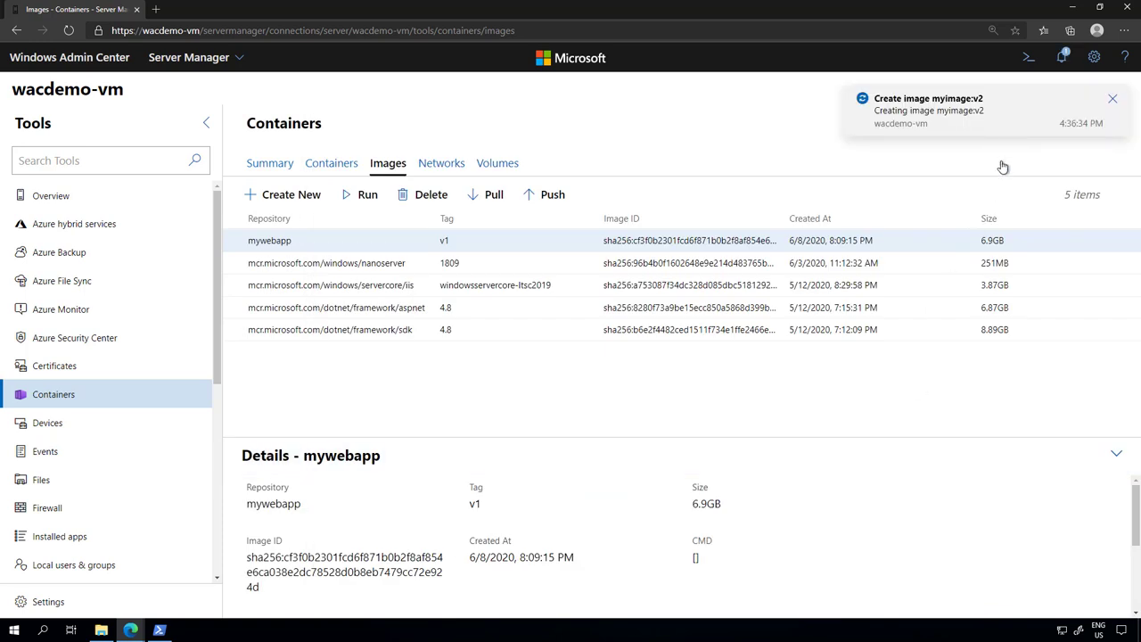
pyautogui.moveTo(400, 226)
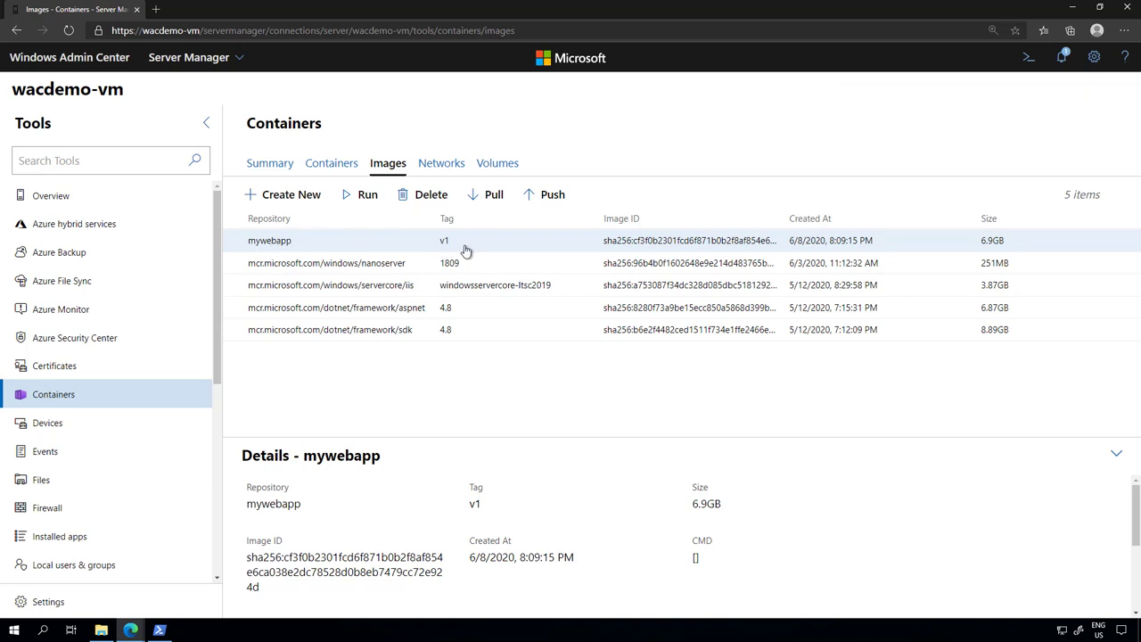
pyautogui.moveTo(256, 246)
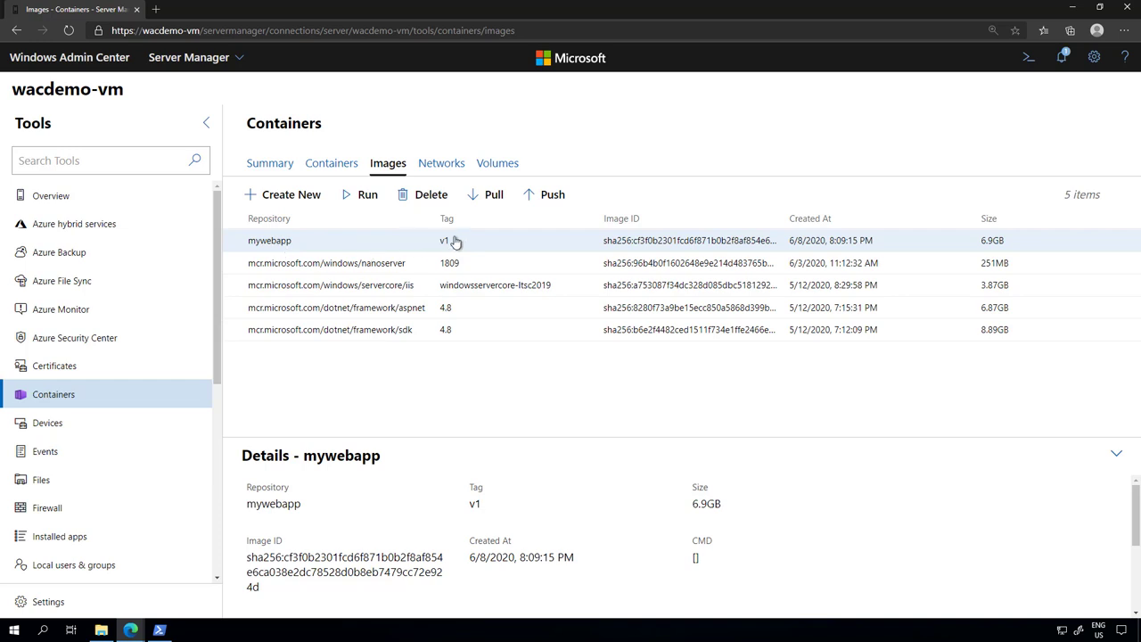
pyautogui.moveTo(713, 122)
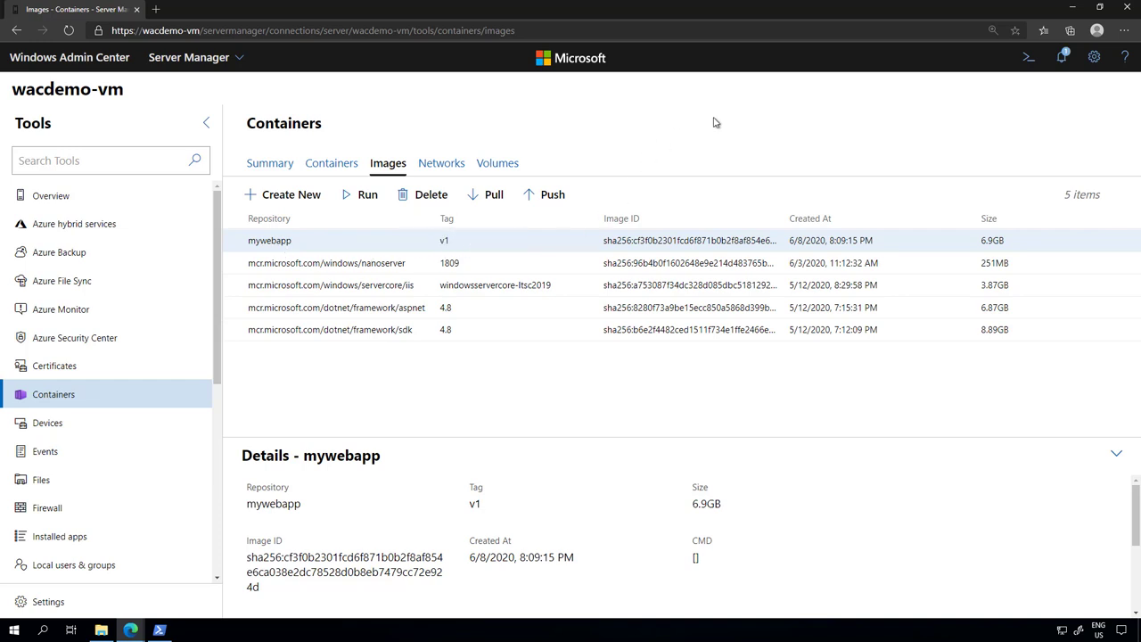
pyautogui.moveTo(743, 121)
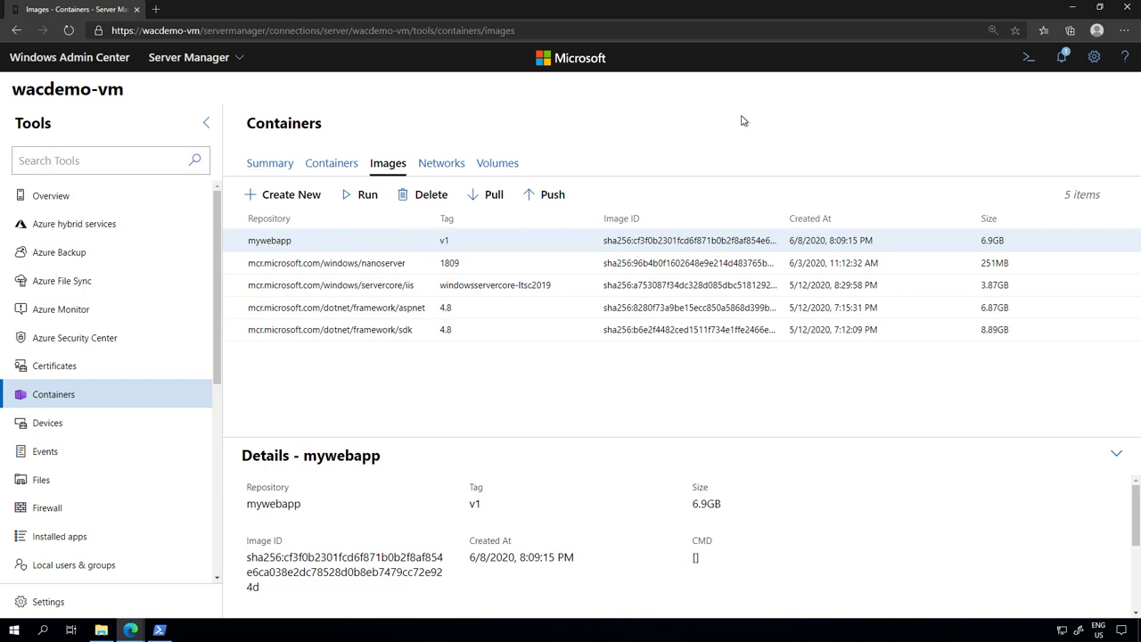
pyautogui.moveTo(385, 246)
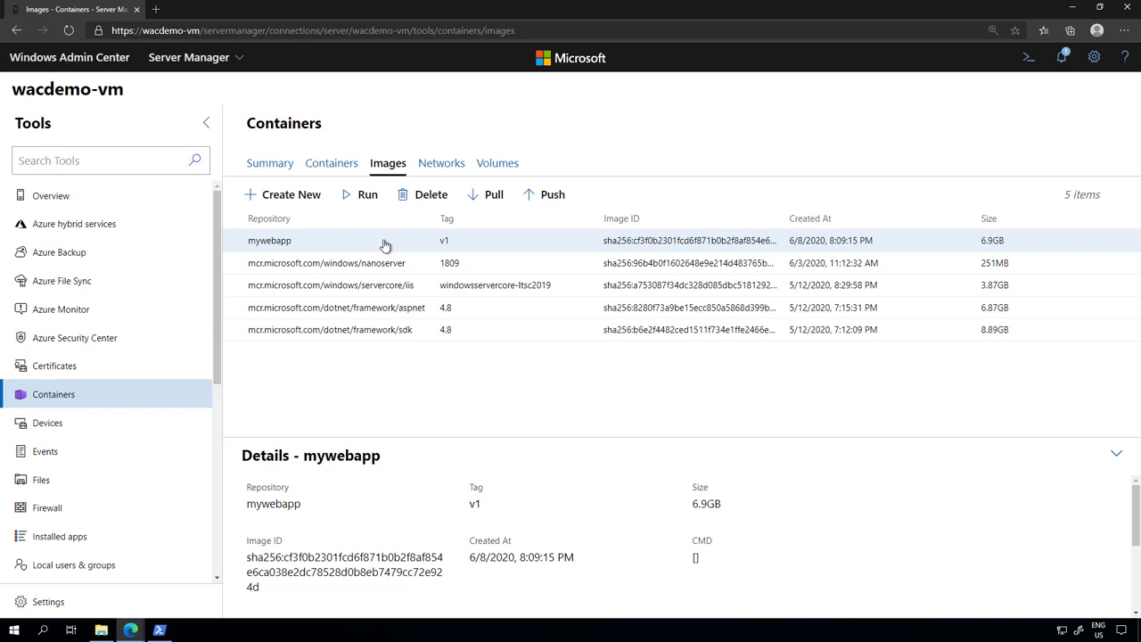
pyautogui.moveTo(303, 244)
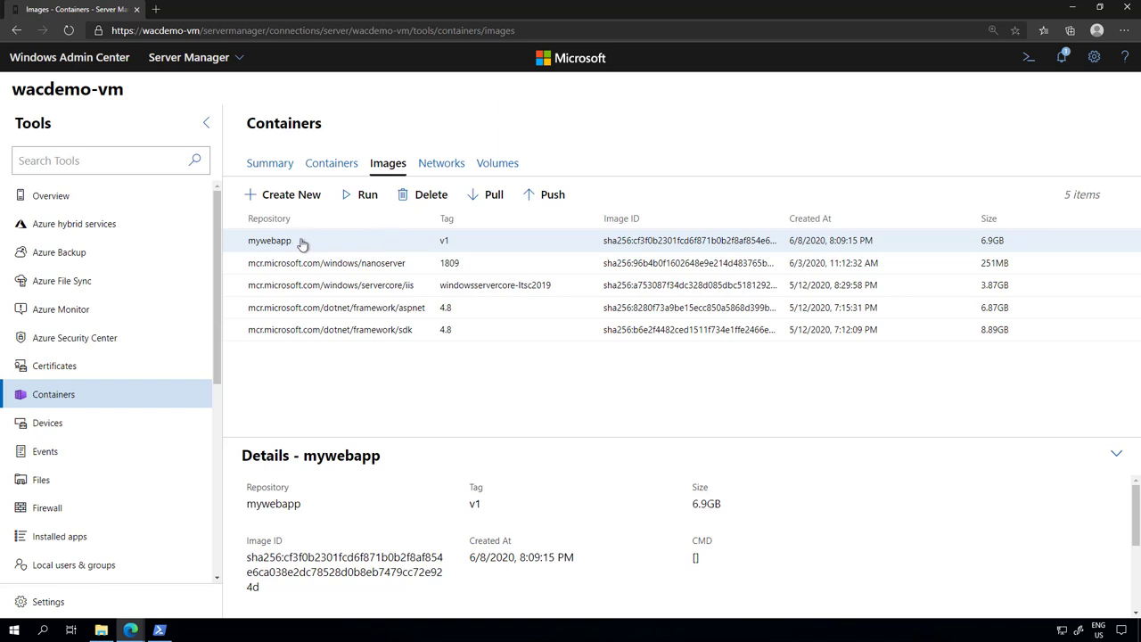
# Configure a new container from mywebapp:v1 named 'mytestcontainer' publishing ports 8008:80
pyautogui.click(367, 194)
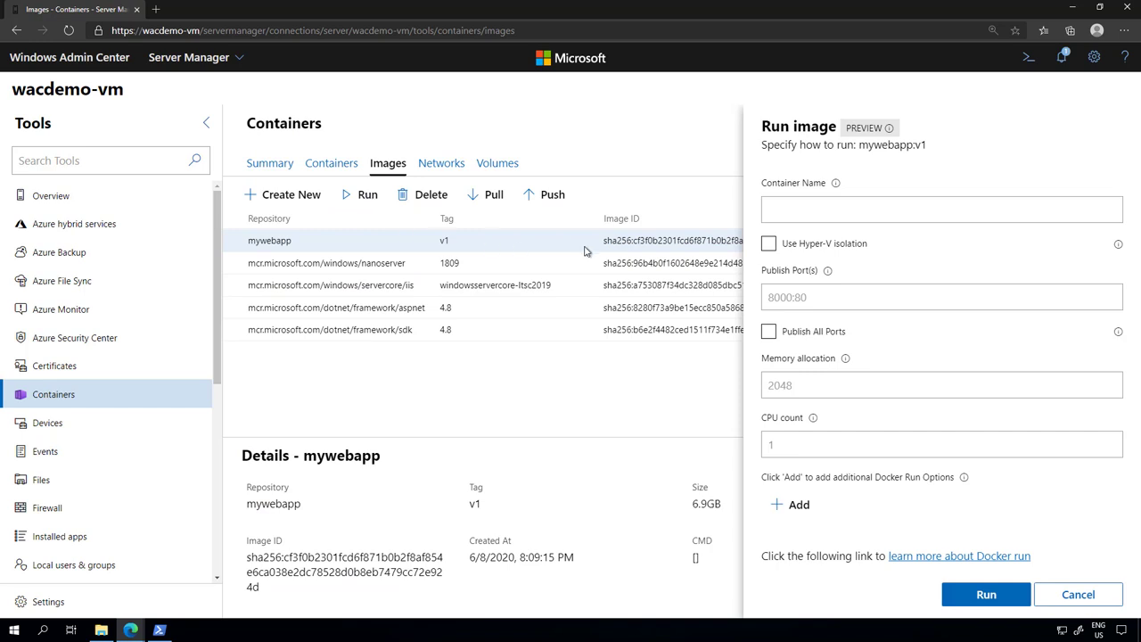
pyautogui.click(941, 210)
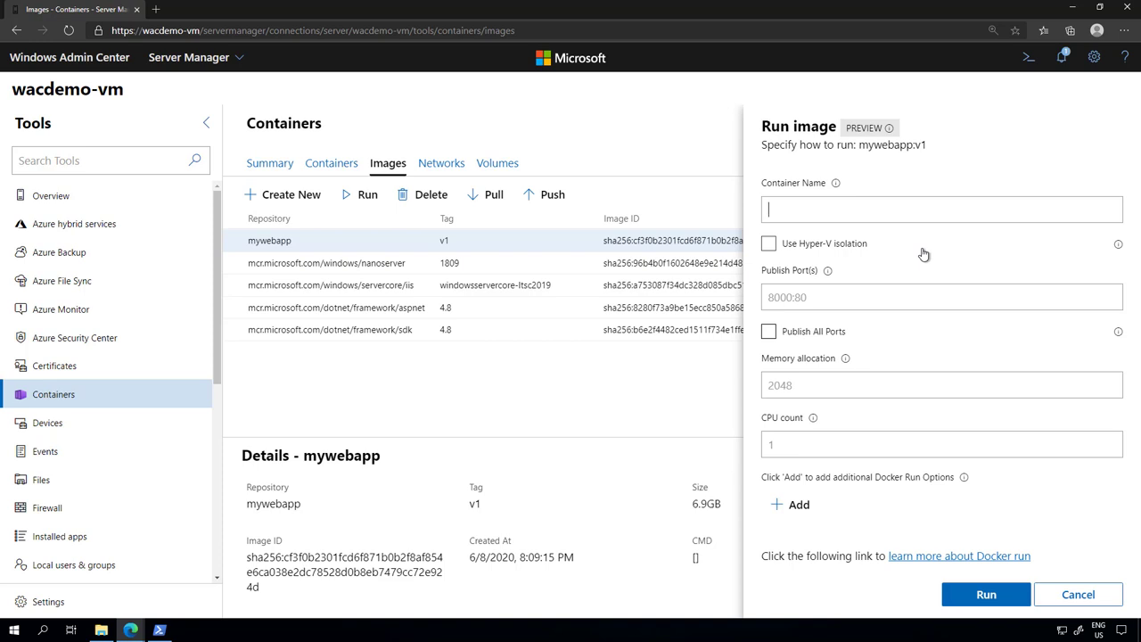
pyautogui.write('mytest')
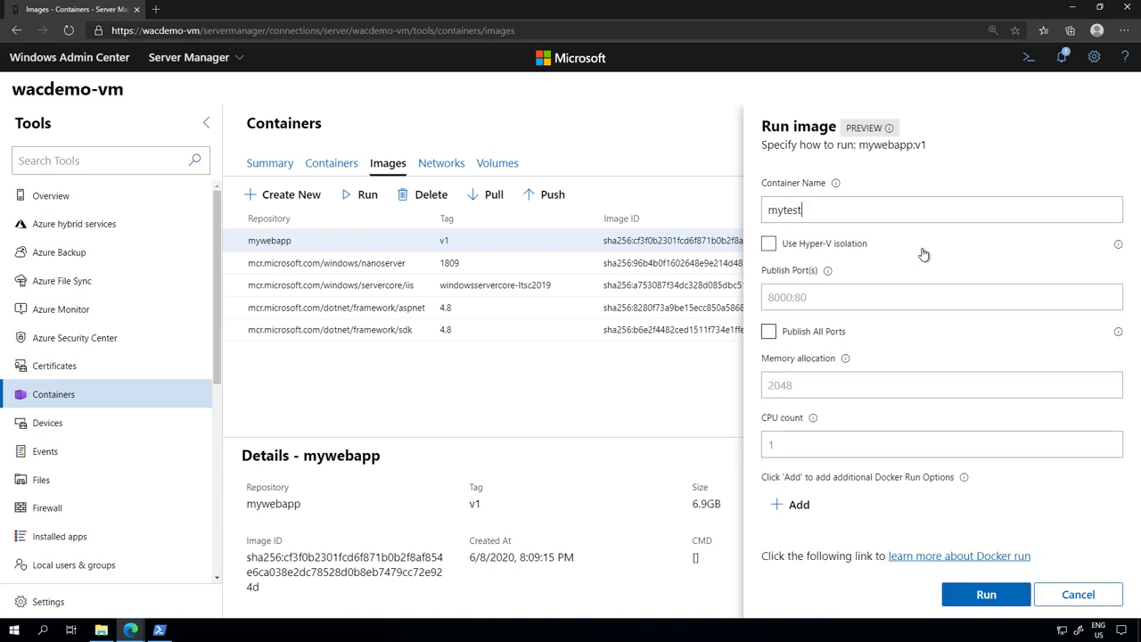
pyautogui.write('container')
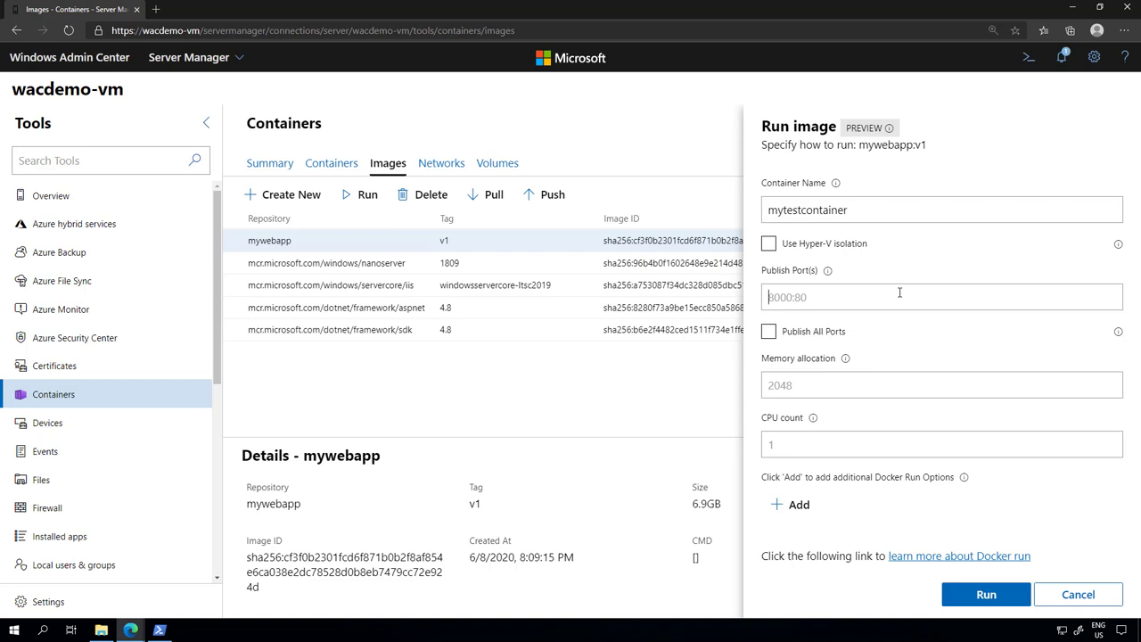
pyautogui.write('8008')
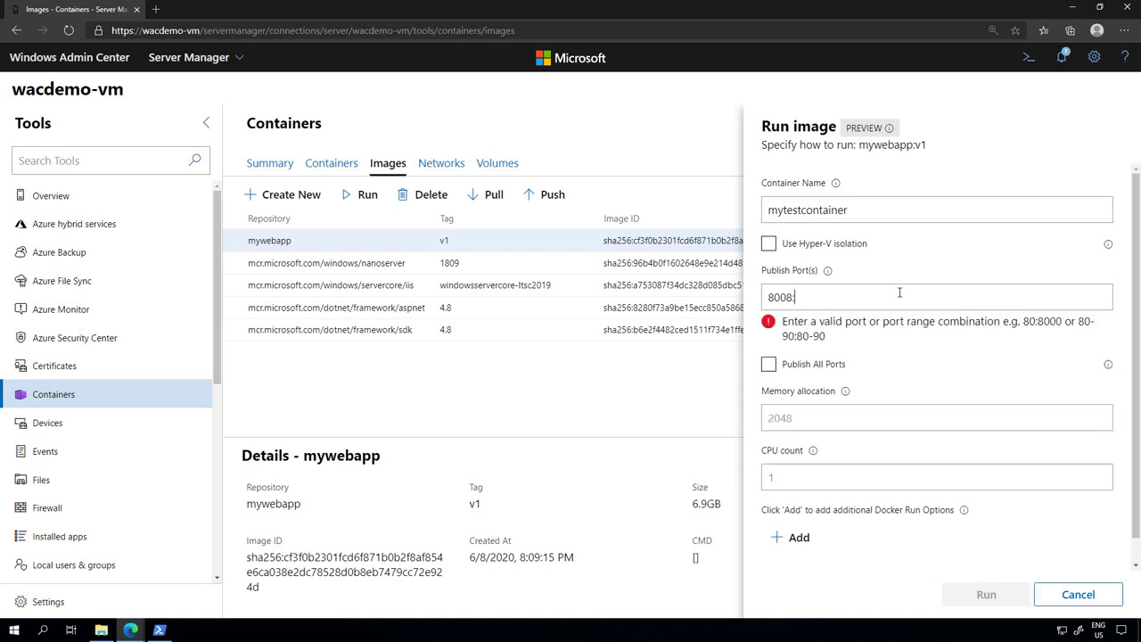
pyautogui.write(':80')
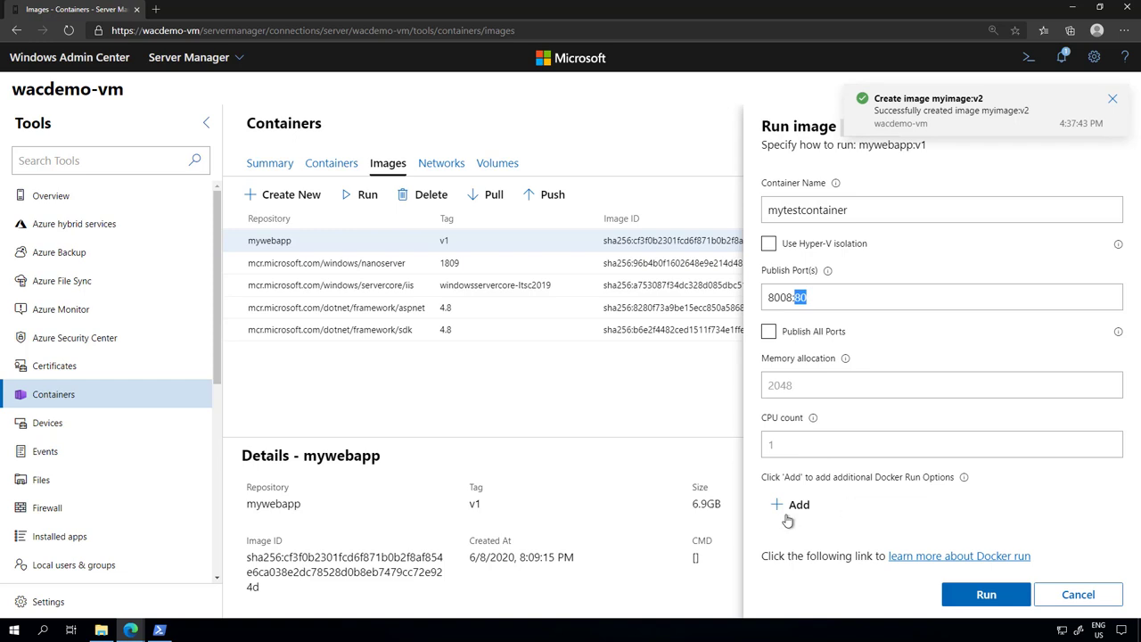
# Add an extra docker run option, then remove the empty option again
pyautogui.click(788, 505)
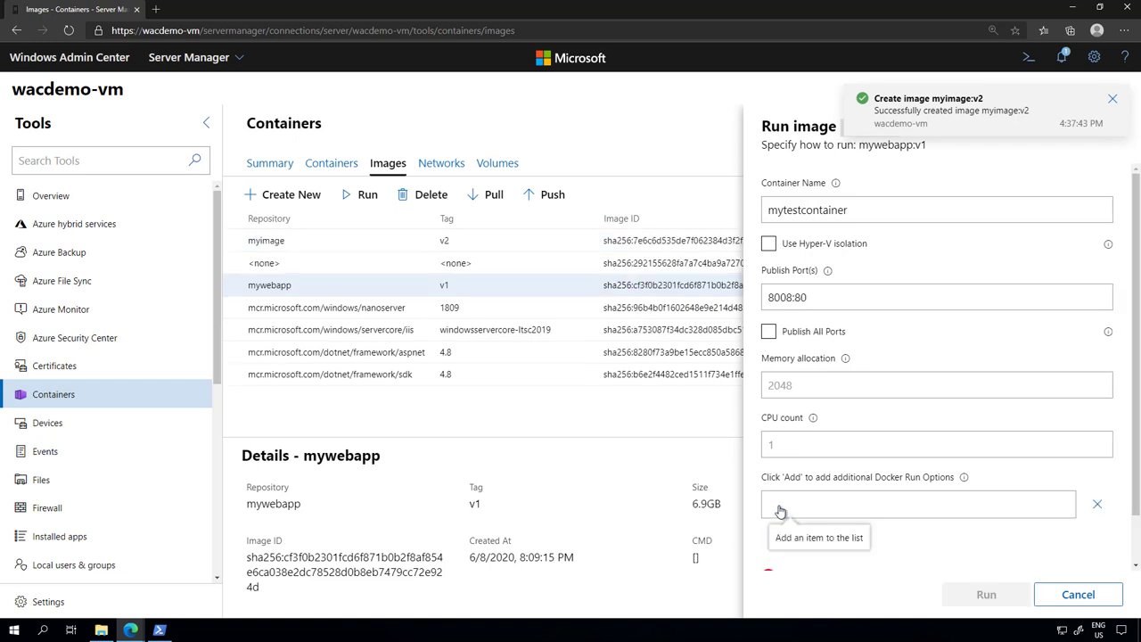
pyautogui.click(787, 485)
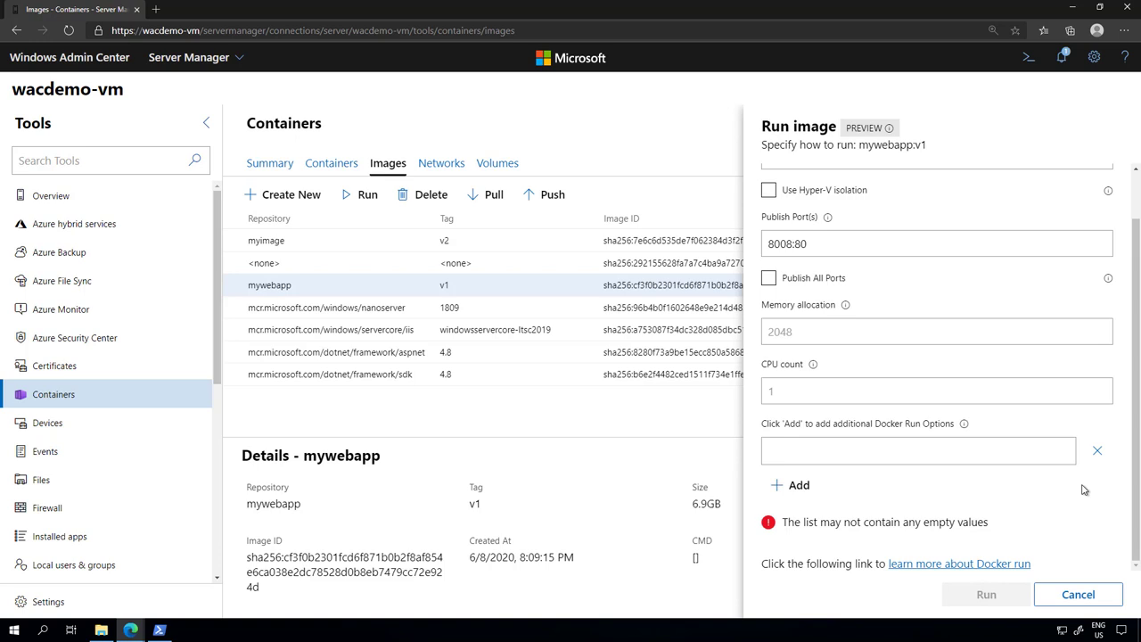
pyautogui.moveTo(1098, 449)
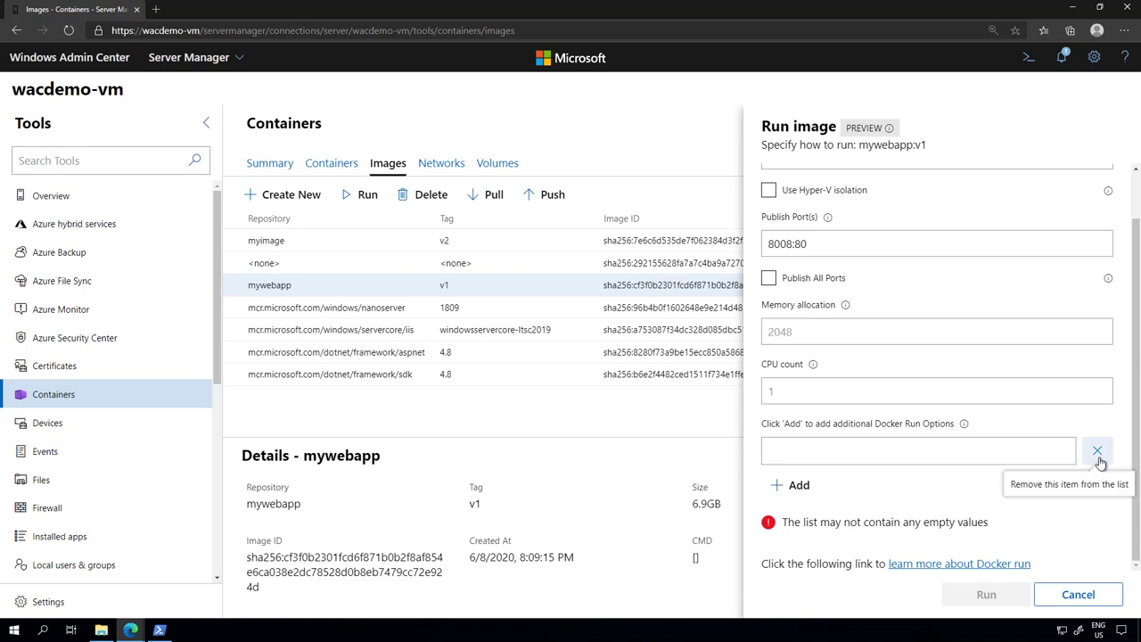
pyautogui.click(1098, 449)
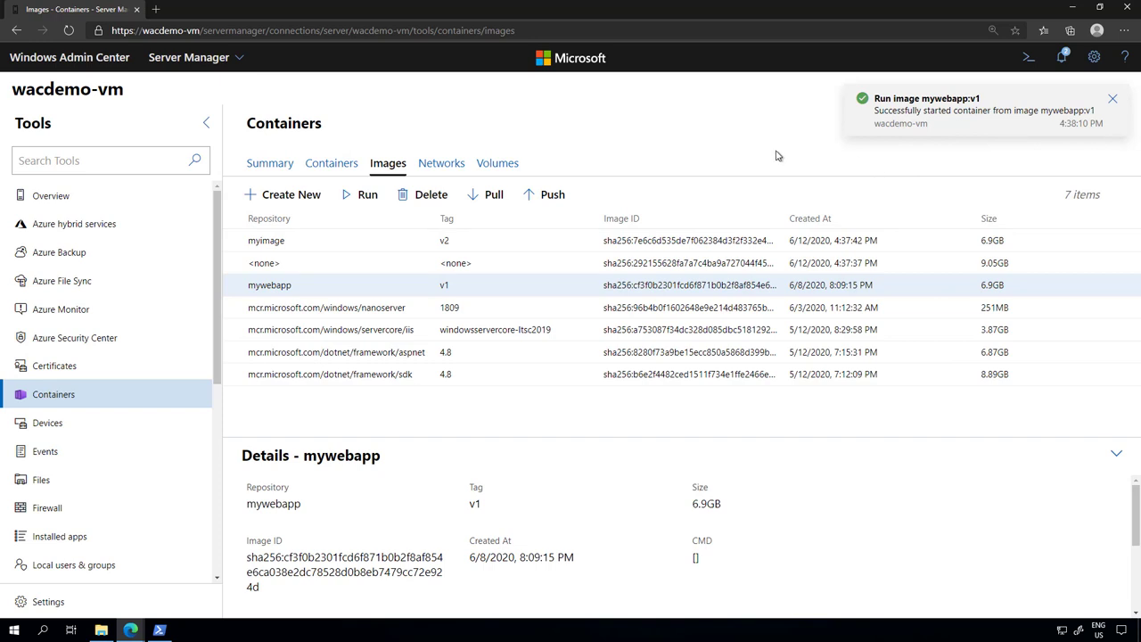
pyautogui.moveTo(332, 163)
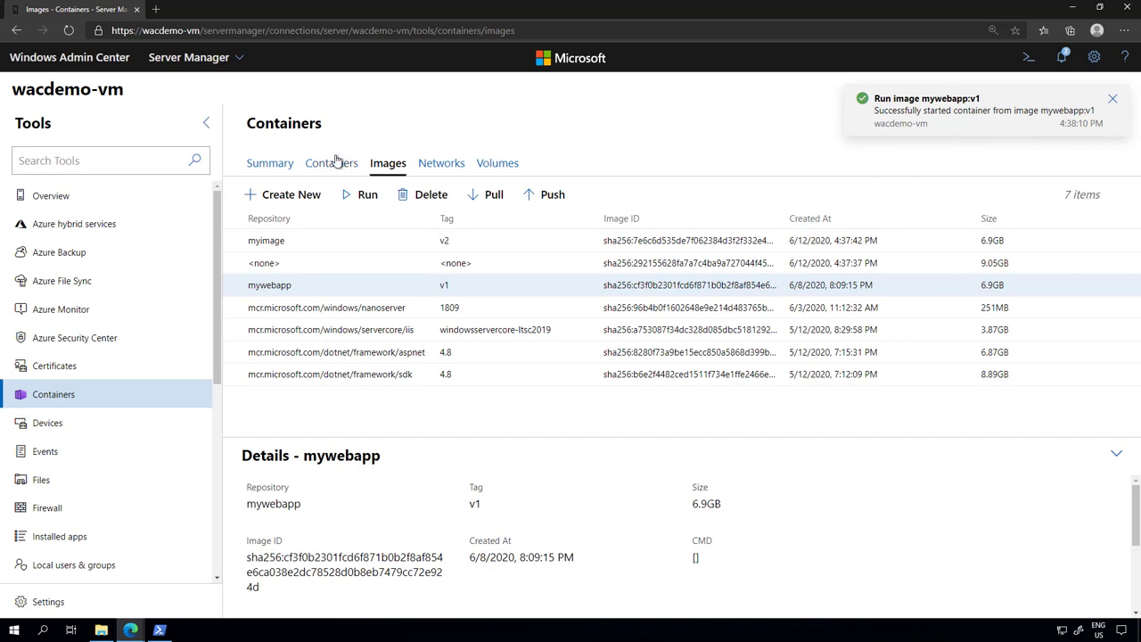
# In the Containers list, view mycontainer's details, then mytestcontainer's live stats
pyautogui.click(332, 163)
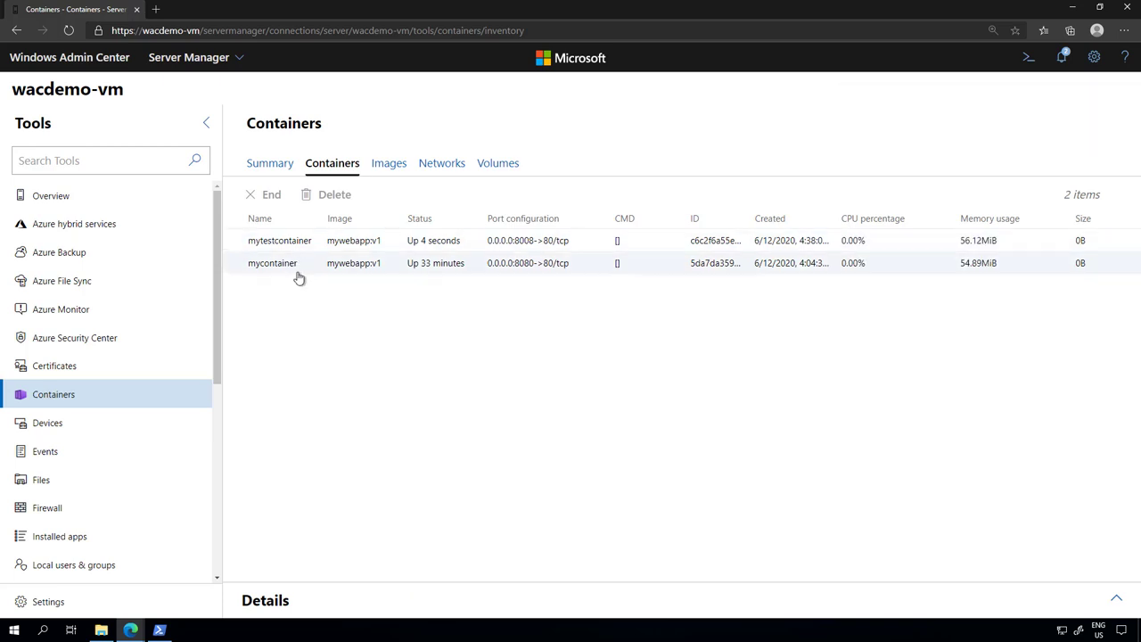
pyautogui.click(271, 262)
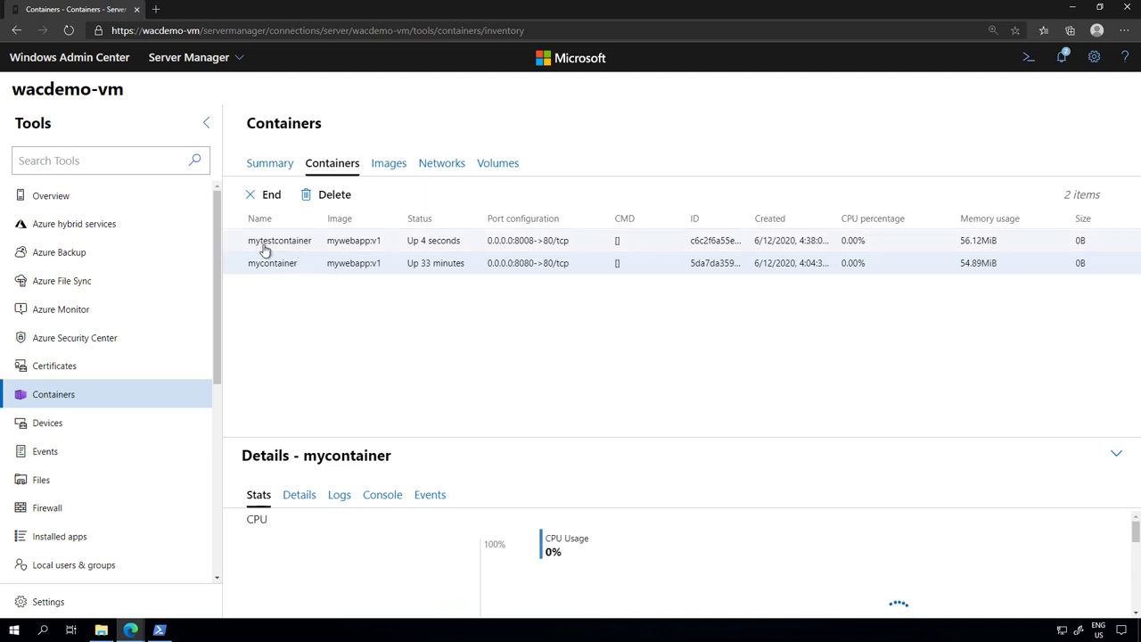
pyautogui.click(280, 238)
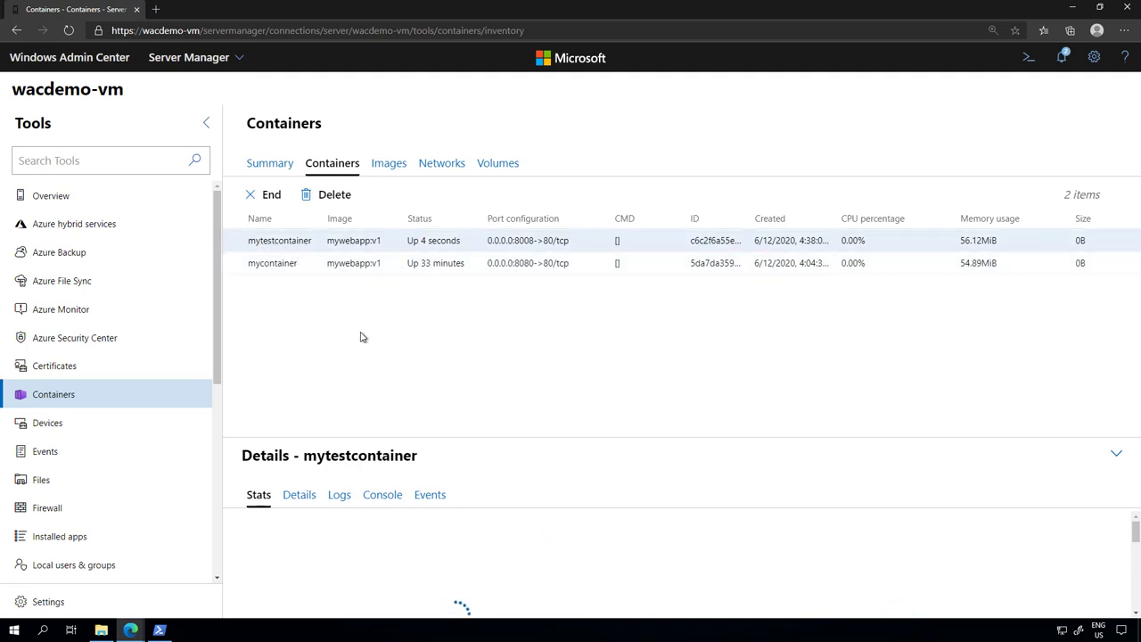
pyautogui.moveTo(432, 328)
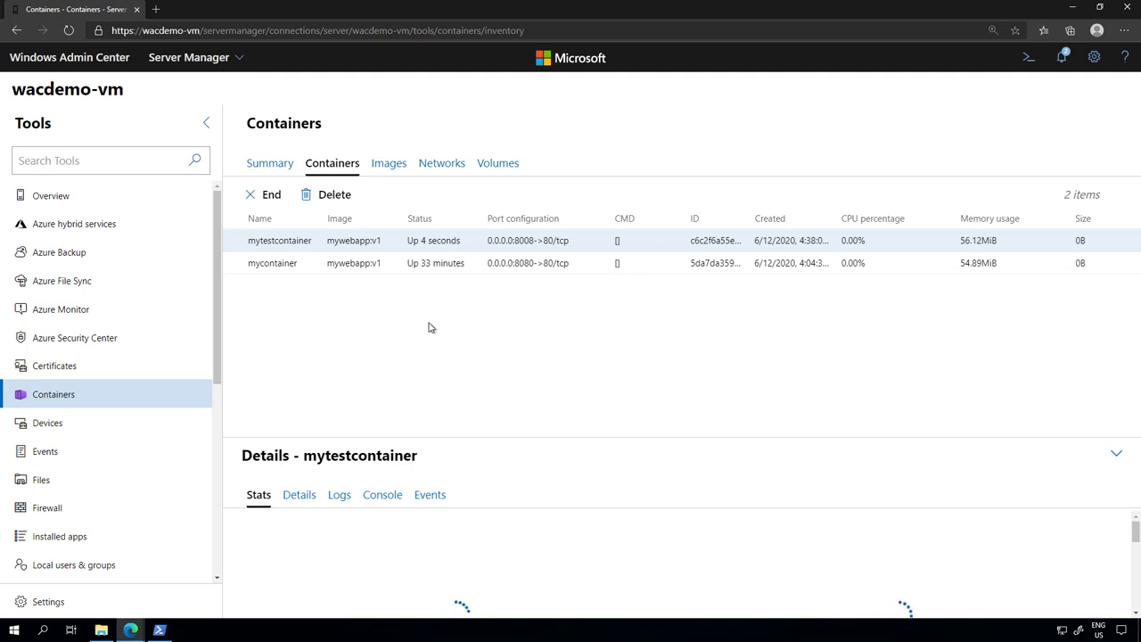
pyautogui.moveTo(422, 321)
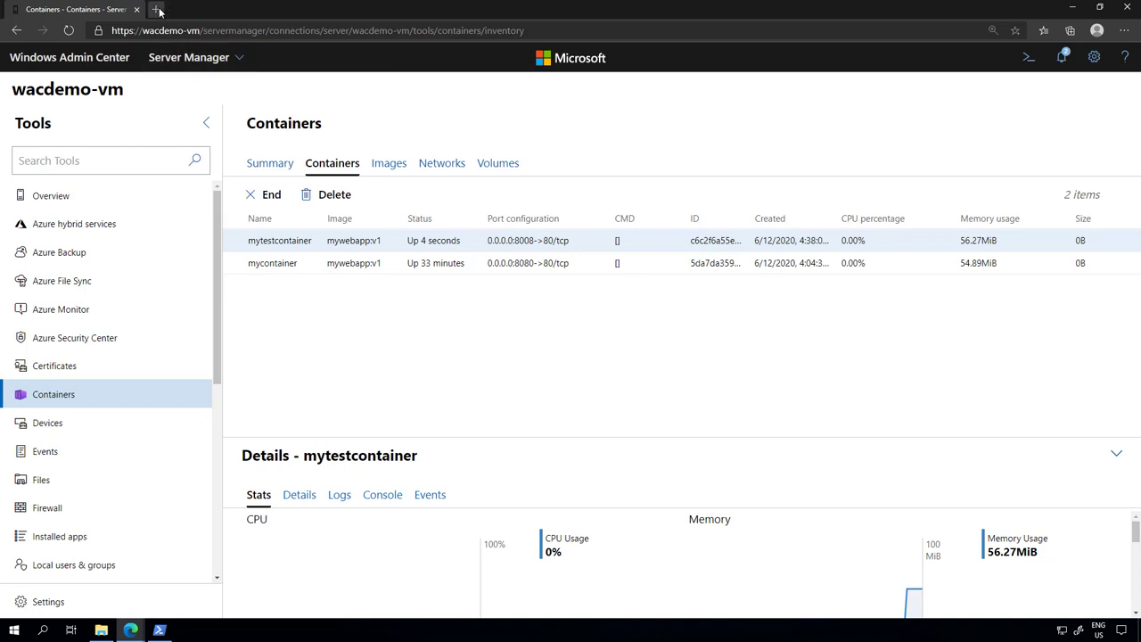
# Browse to localhost:8080 in a new Edge tab to verify the ASP.NET page, then return to Admin Center
pyautogui.click(157, 10)
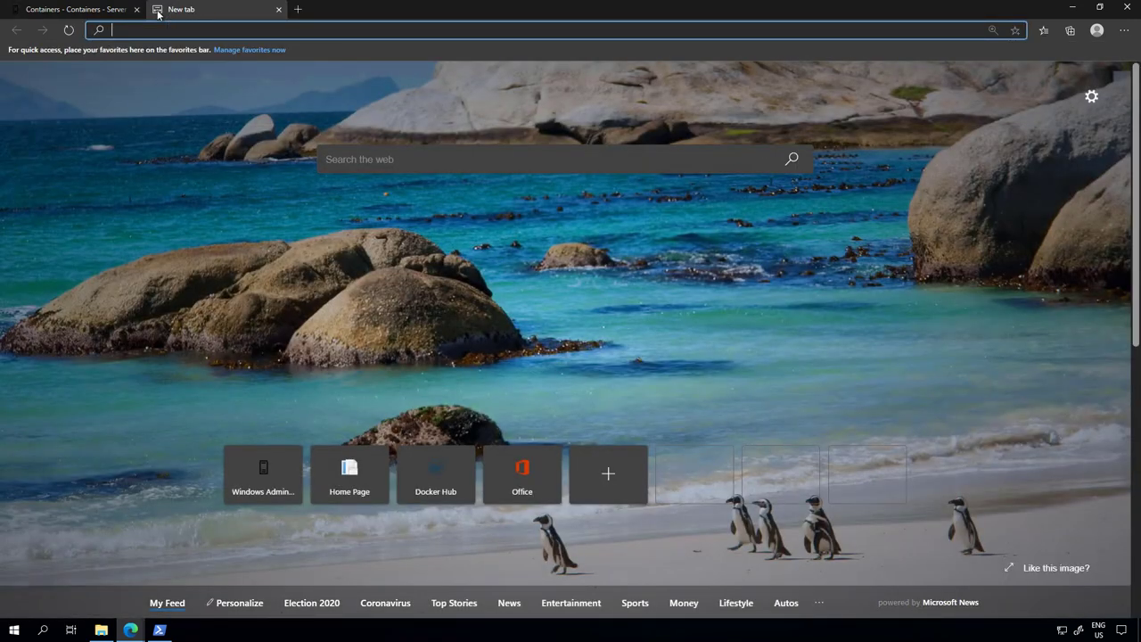
pyautogui.write('localhost:8080')
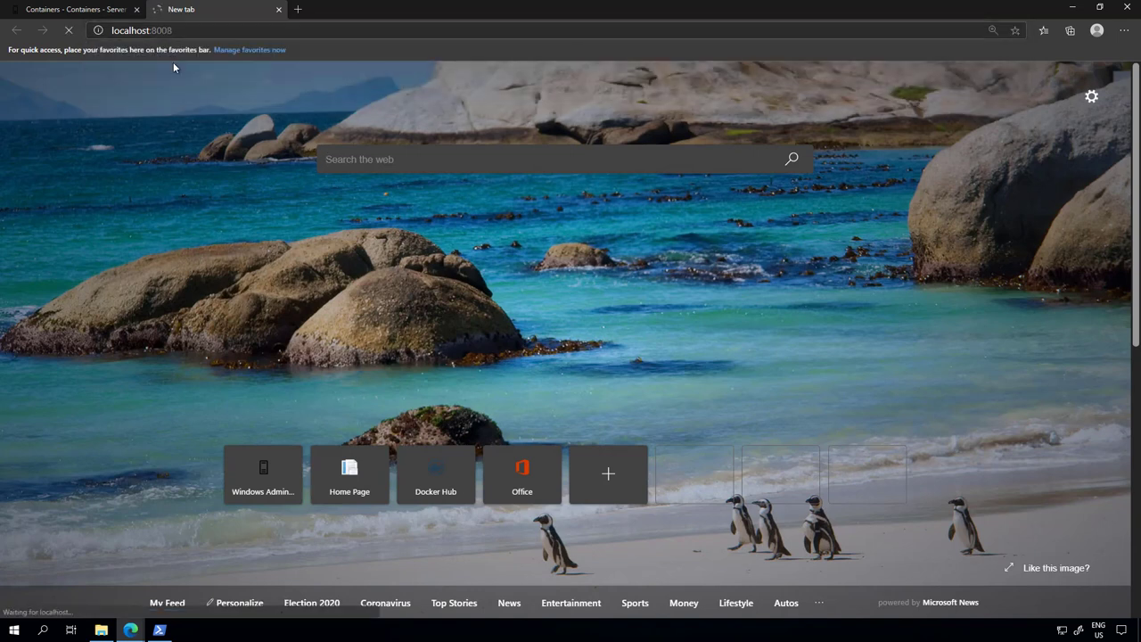
pyautogui.moveTo(185, 93)
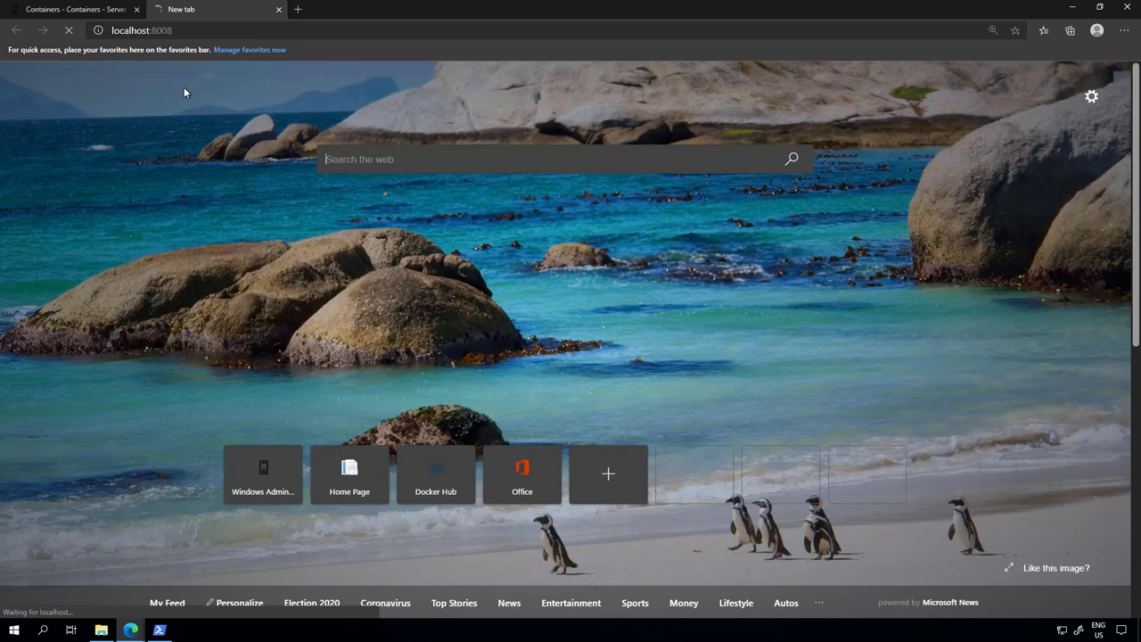
pyautogui.click(349, 474)
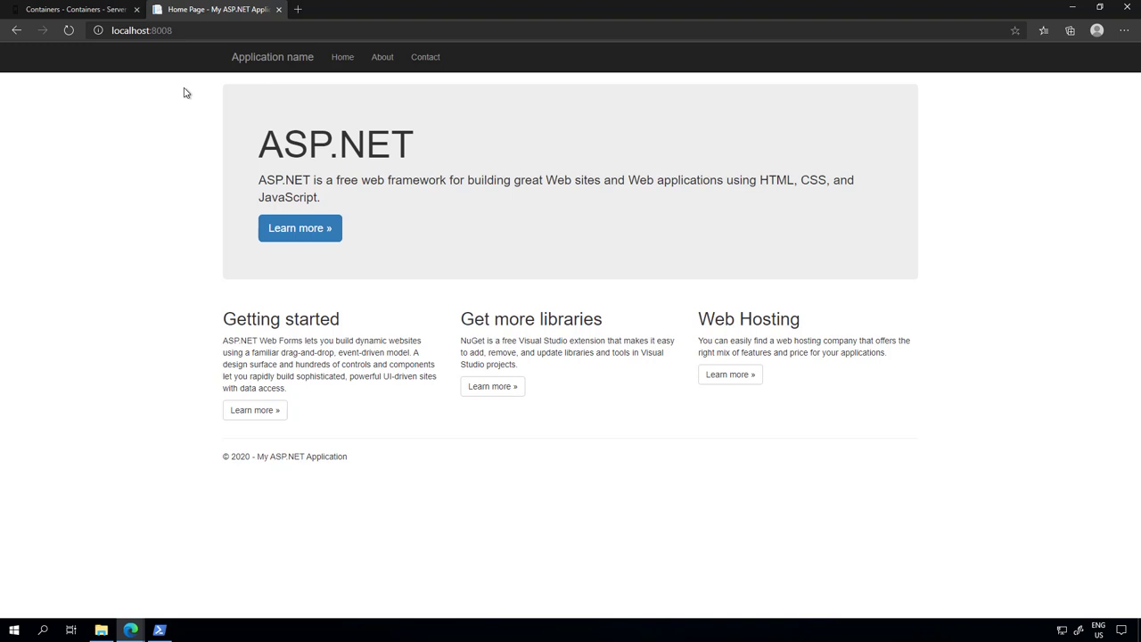
pyautogui.click(74, 9)
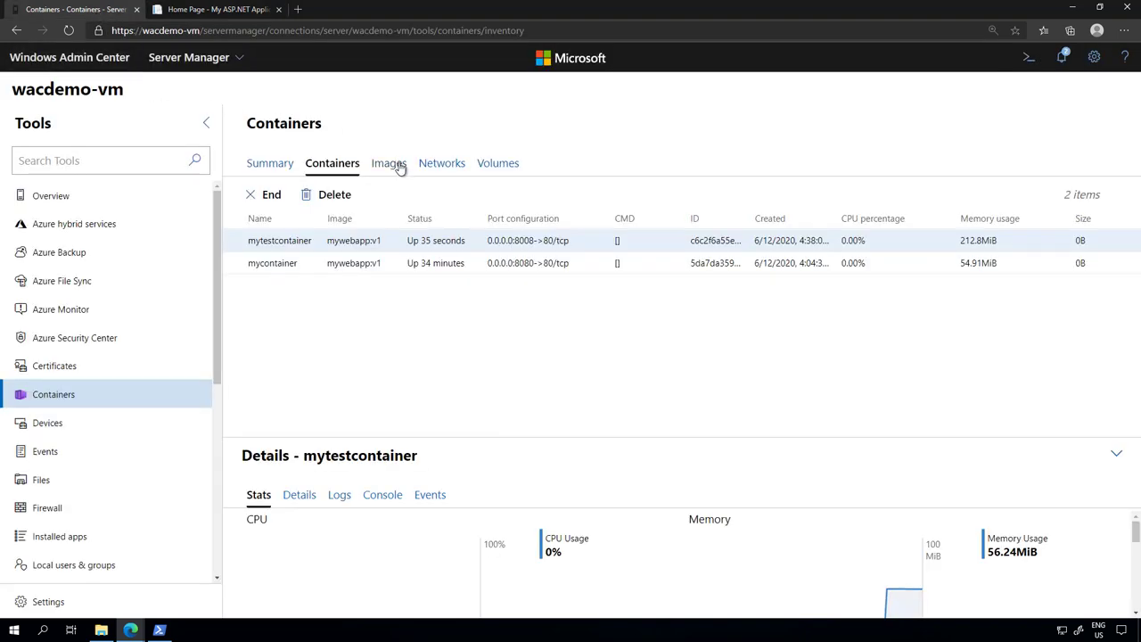
# Show the Images list and select the newly built myimage v2
pyautogui.click(388, 163)
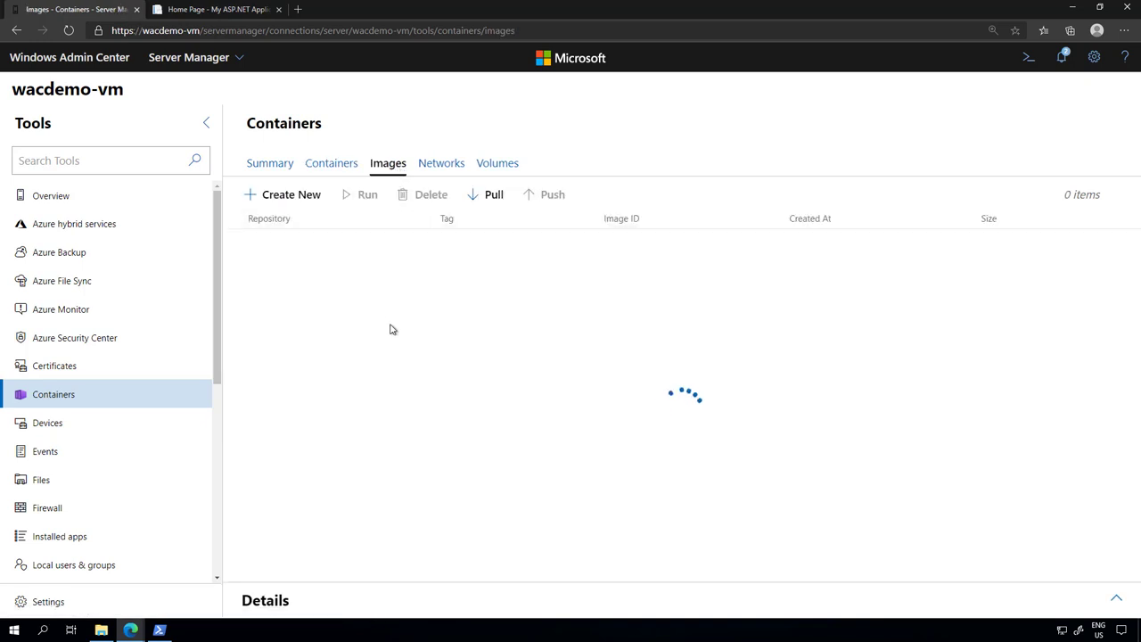
pyautogui.moveTo(410, 399)
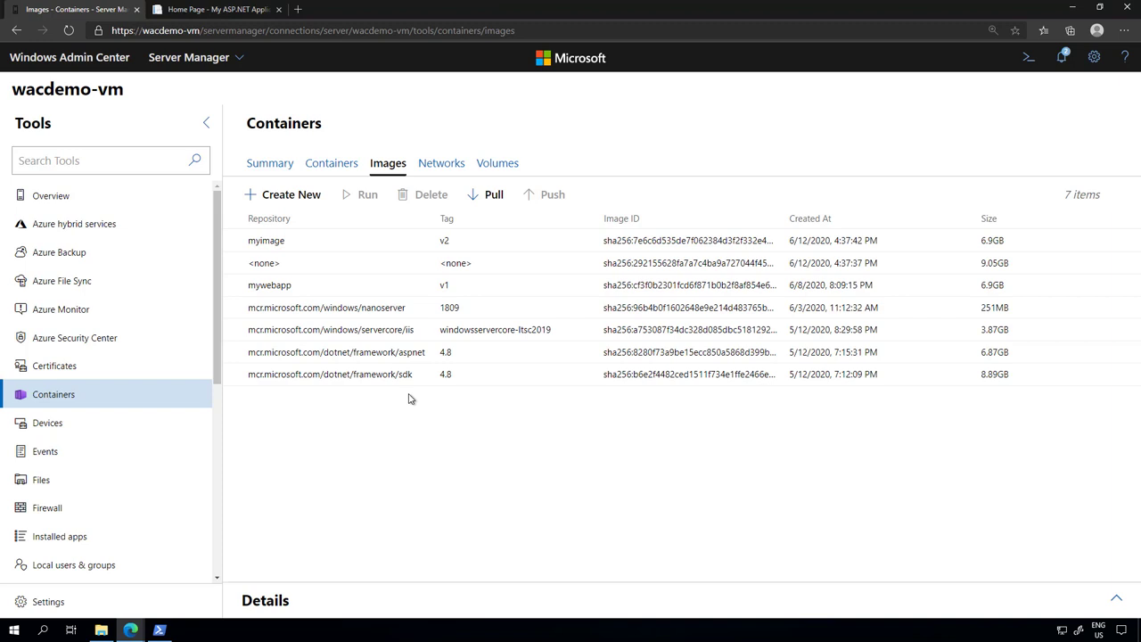
pyautogui.click(268, 239)
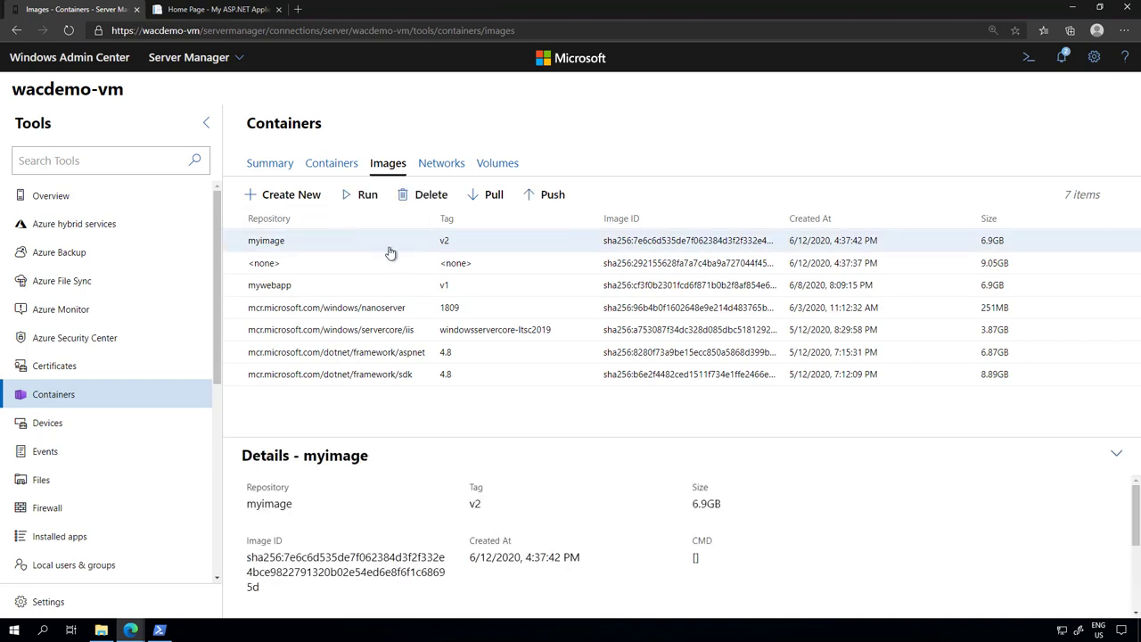
# Start pushing myimage v2 with destination Registry / New Registry, then reopen the Push to choices
pyautogui.click(553, 194)
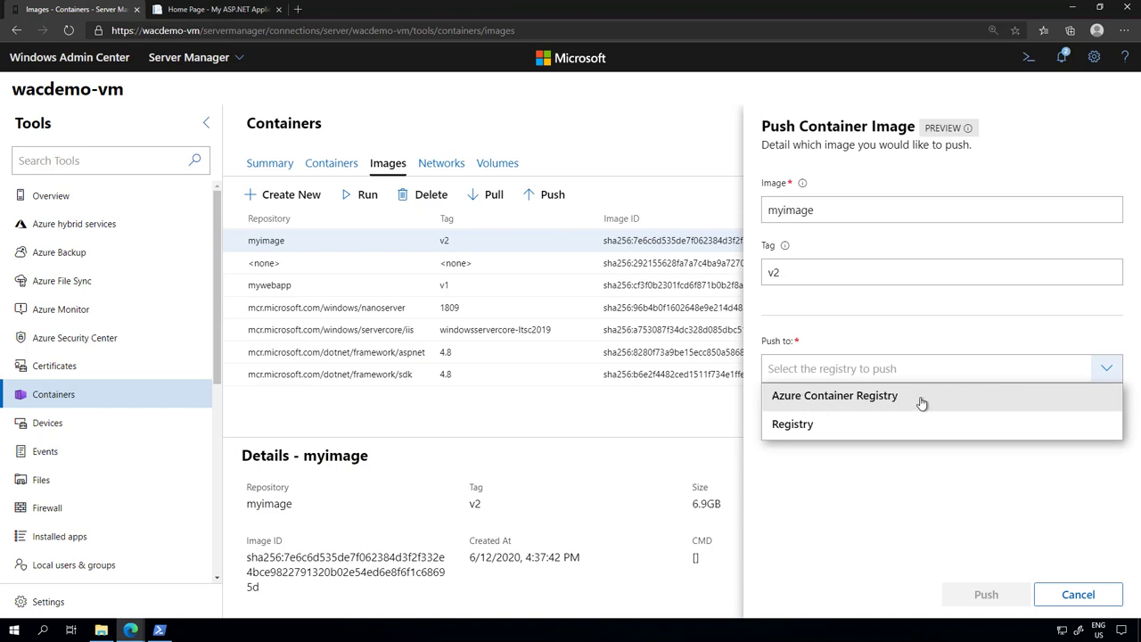
pyautogui.moveTo(791, 425)
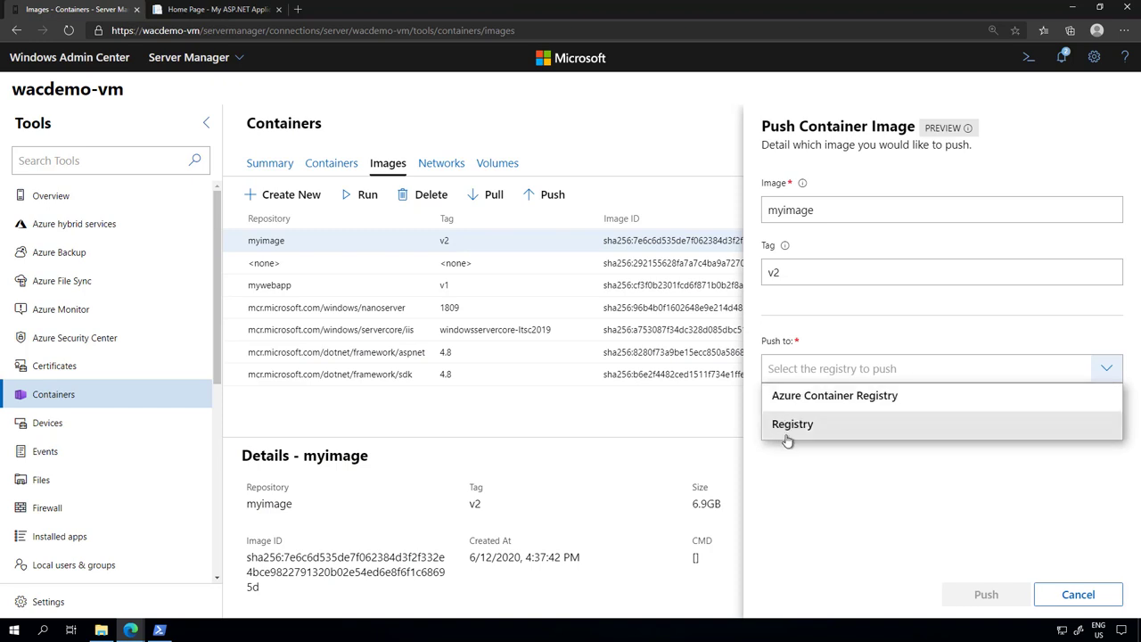
pyautogui.moveTo(827, 436)
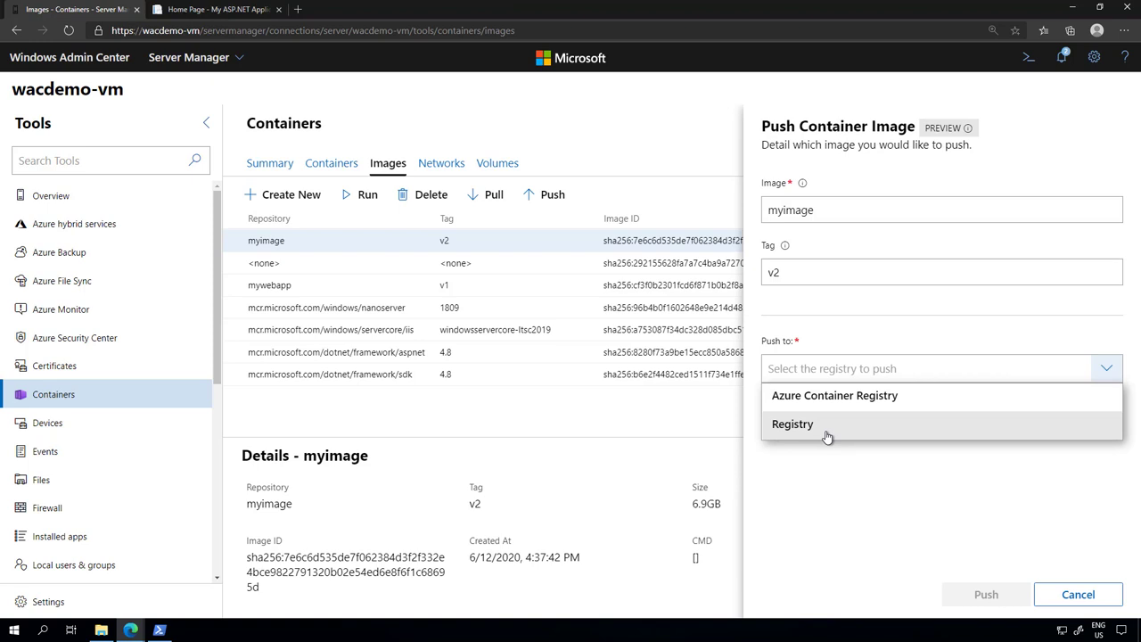
pyautogui.click(792, 425)
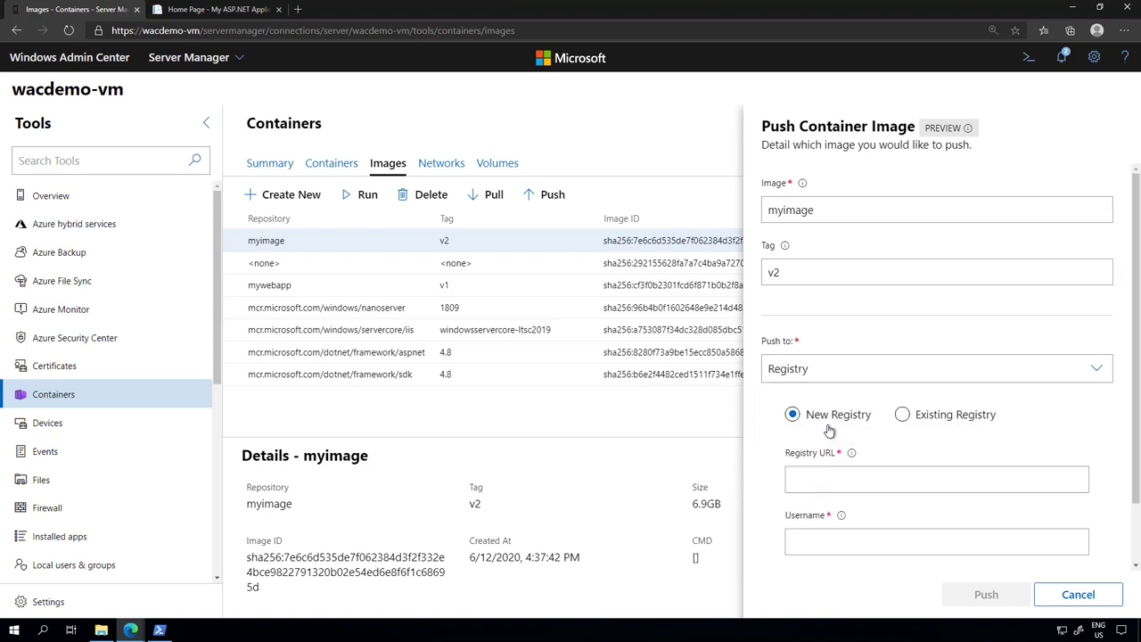
pyautogui.scroll(-3)
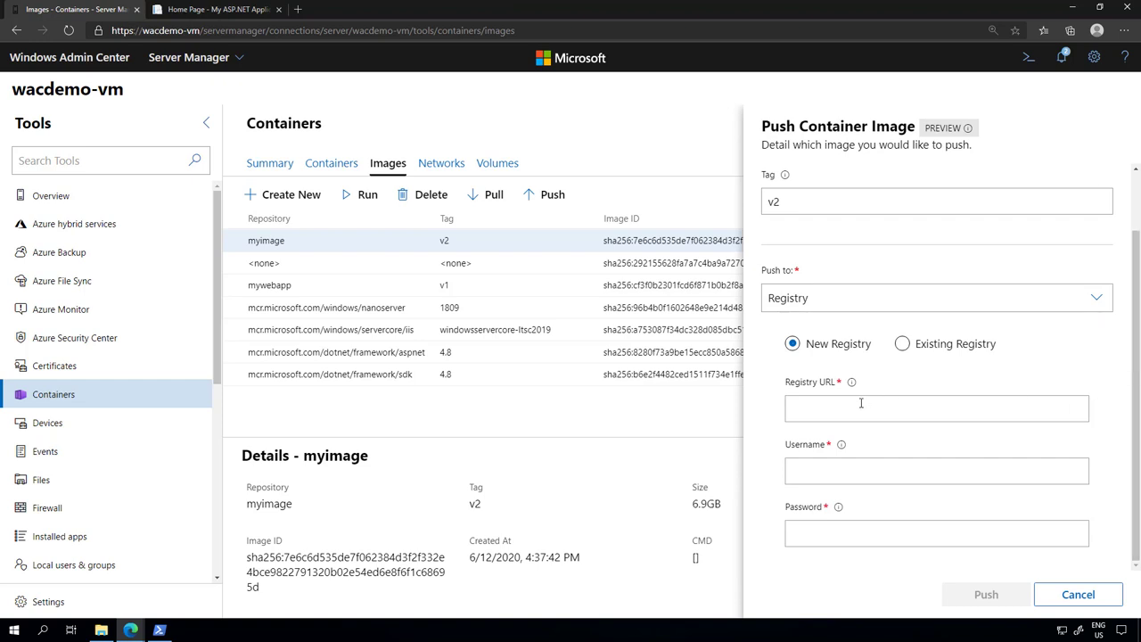
pyautogui.moveTo(937, 502)
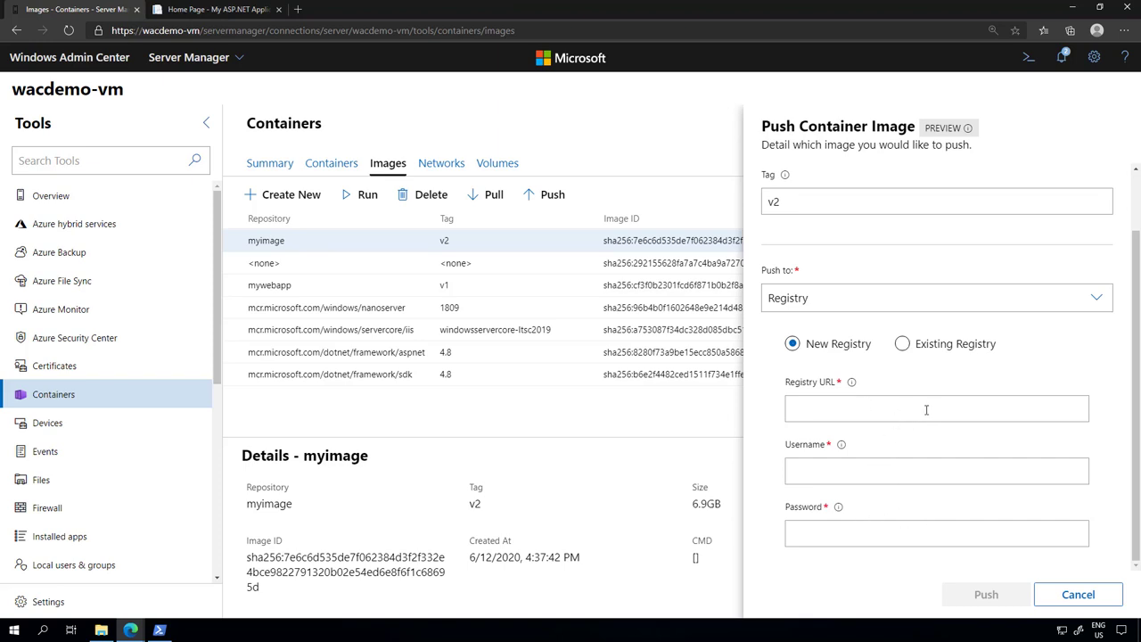
pyautogui.moveTo(1099, 327)
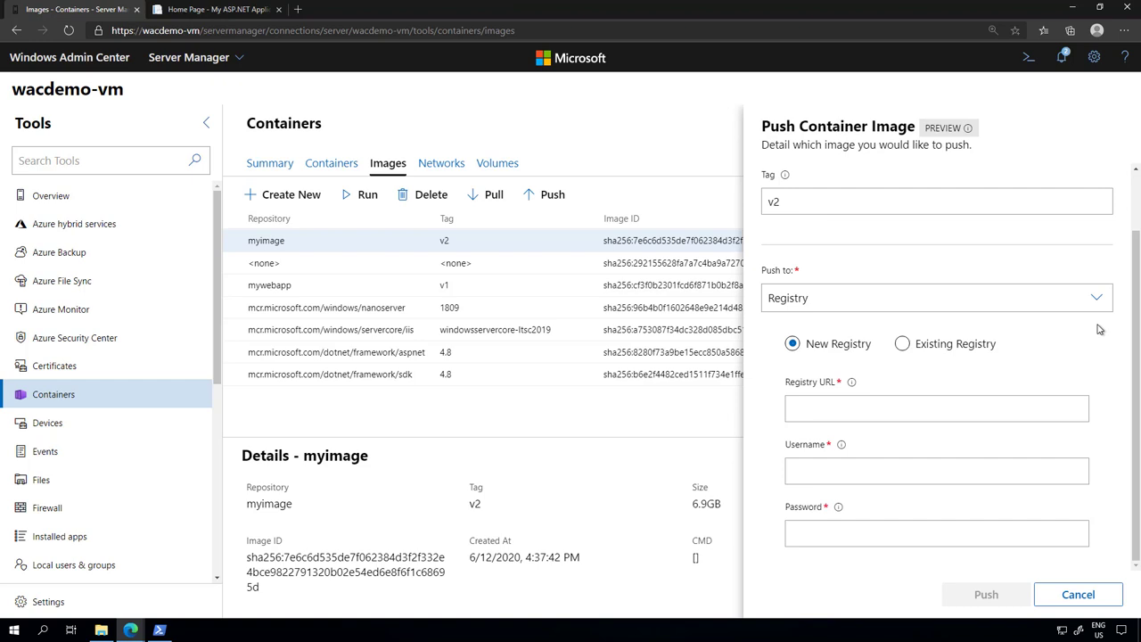
pyautogui.click(1096, 297)
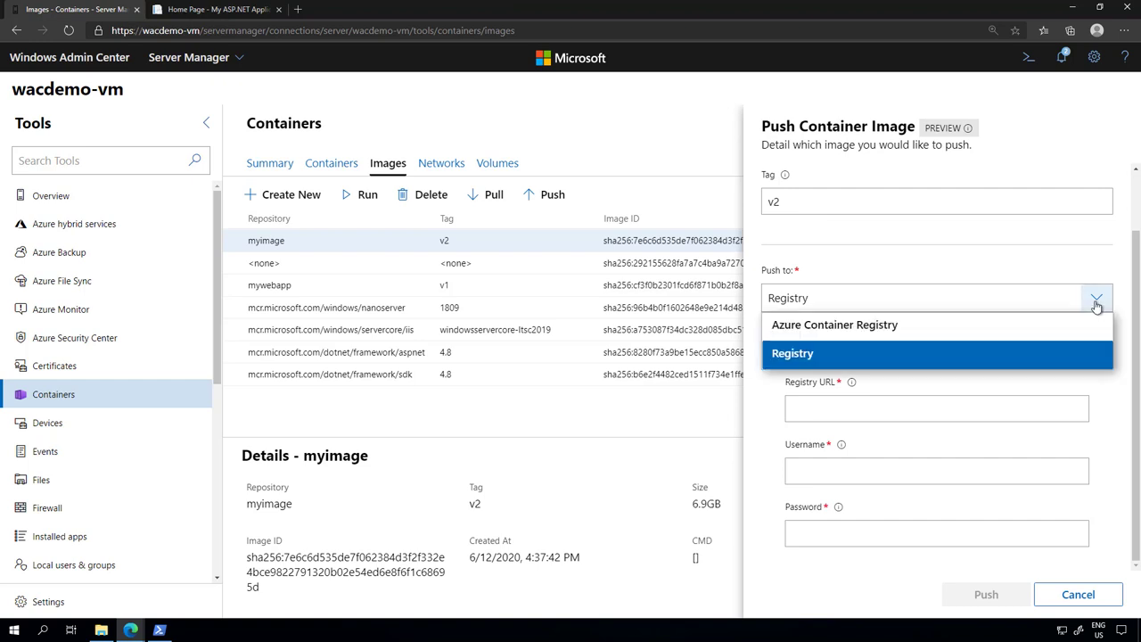
pyautogui.moveTo(959, 324)
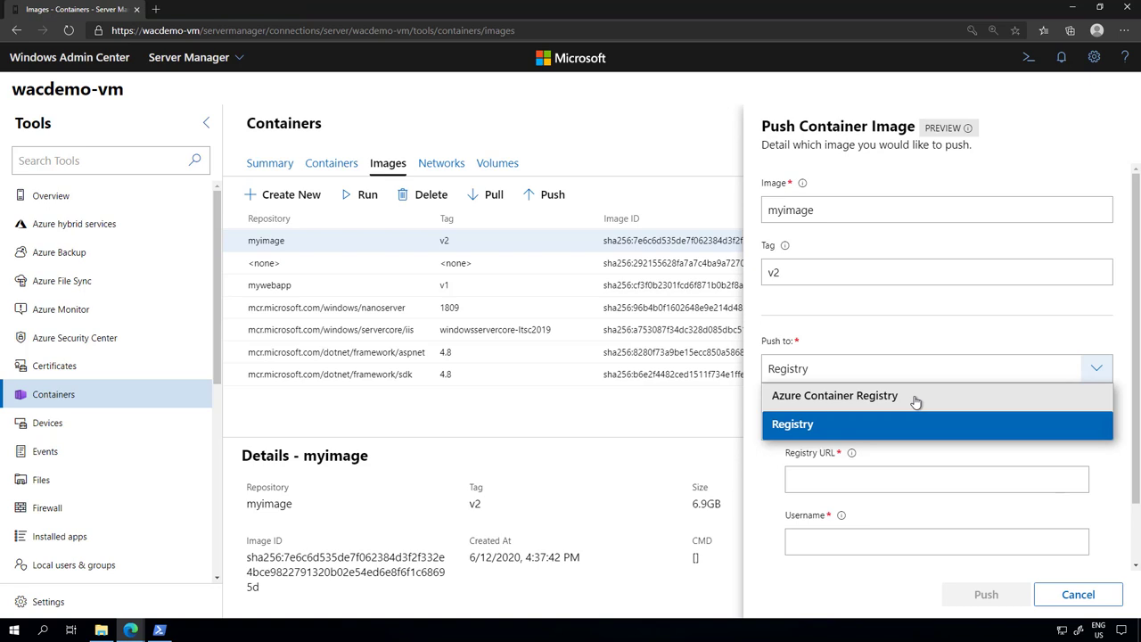
# Target Azure Container Registry and review the subscription and viniaptestregistry.azurecr.io registry selections
pyautogui.click(835, 396)
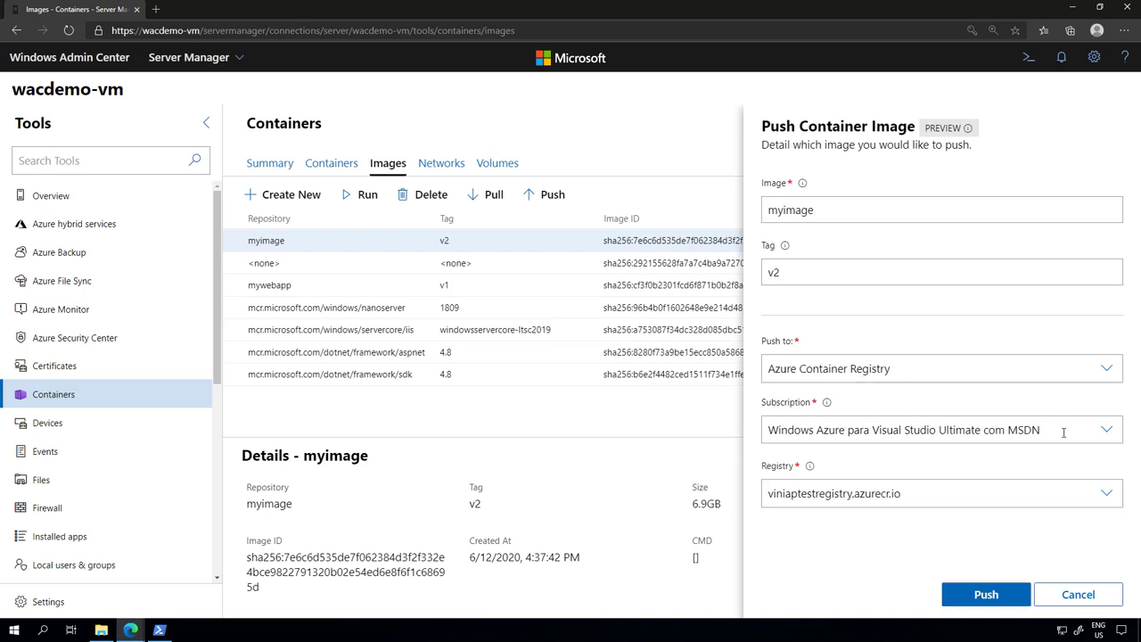
pyautogui.click(1107, 430)
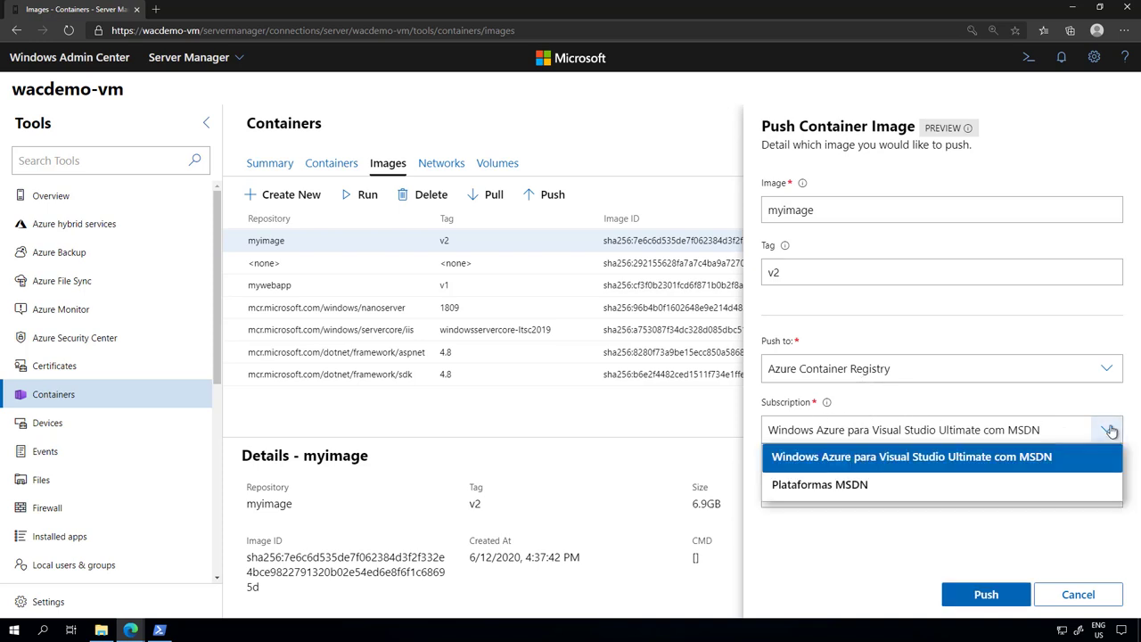
pyautogui.click(910, 456)
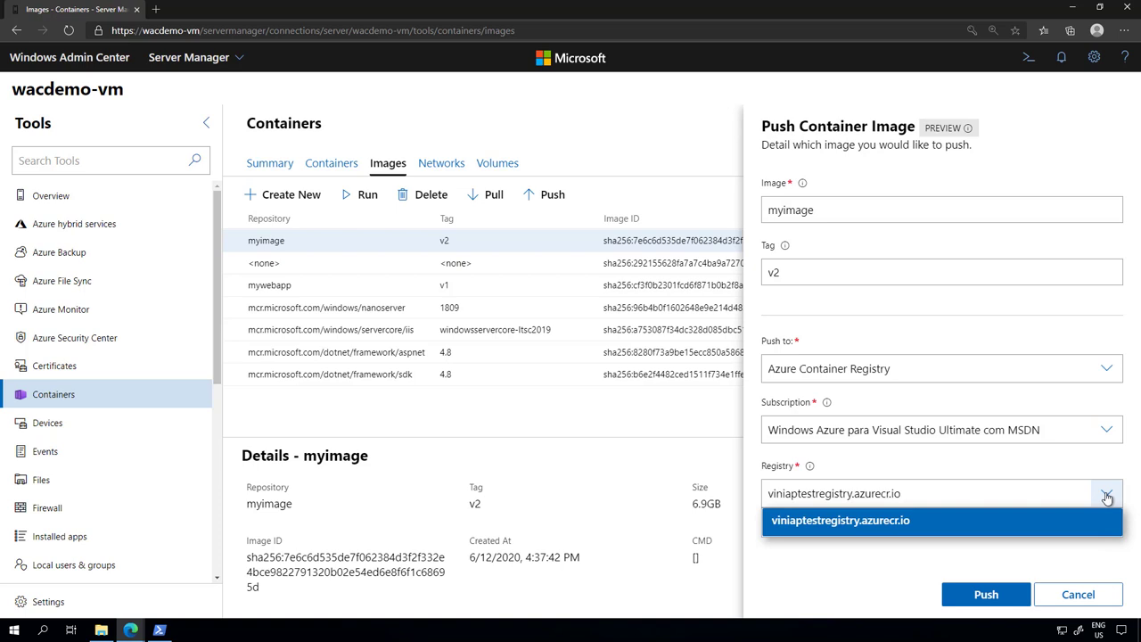